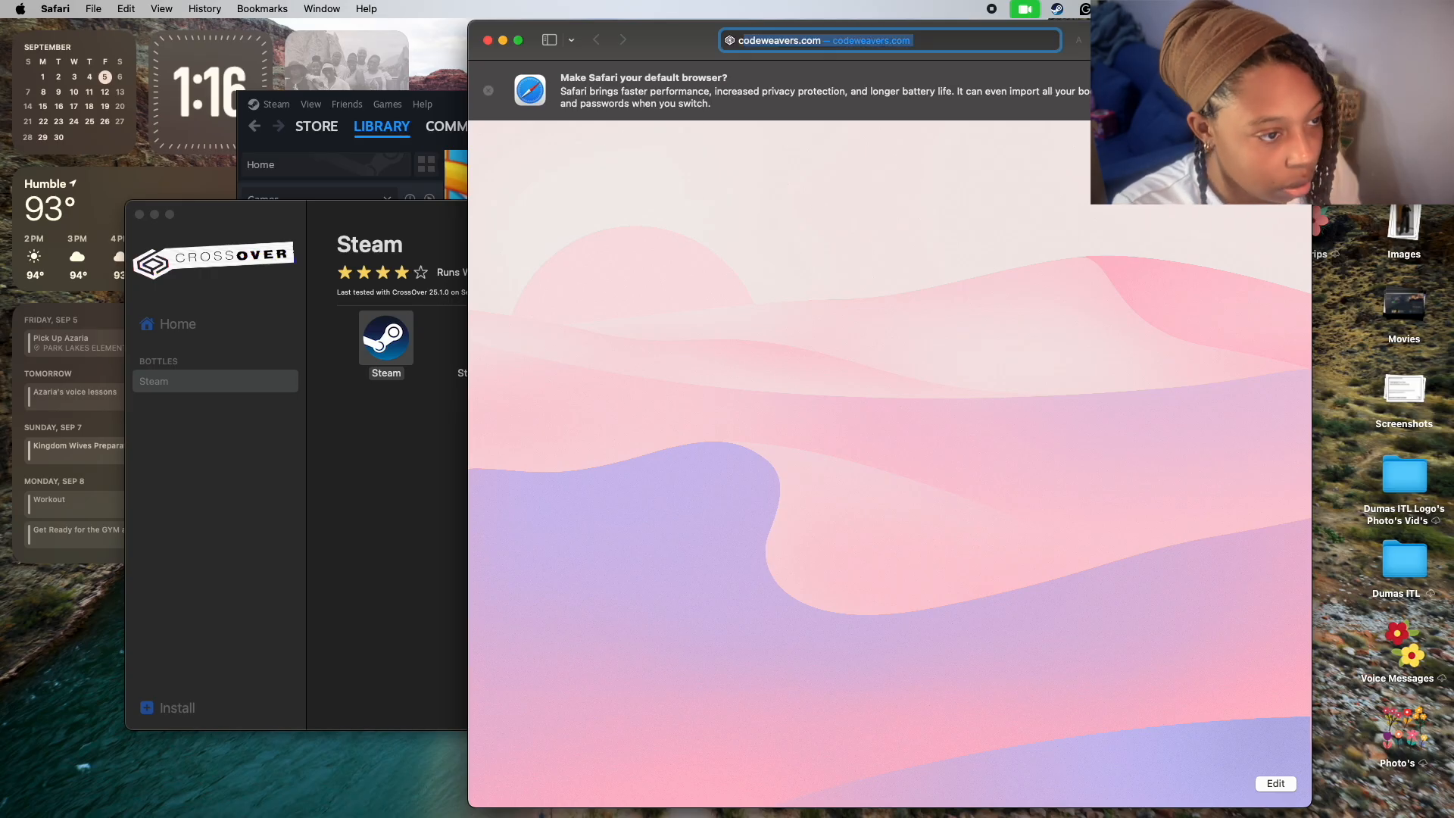
Load codeweavers.com in Safari and scroll down its home page.
left_click(885, 40)
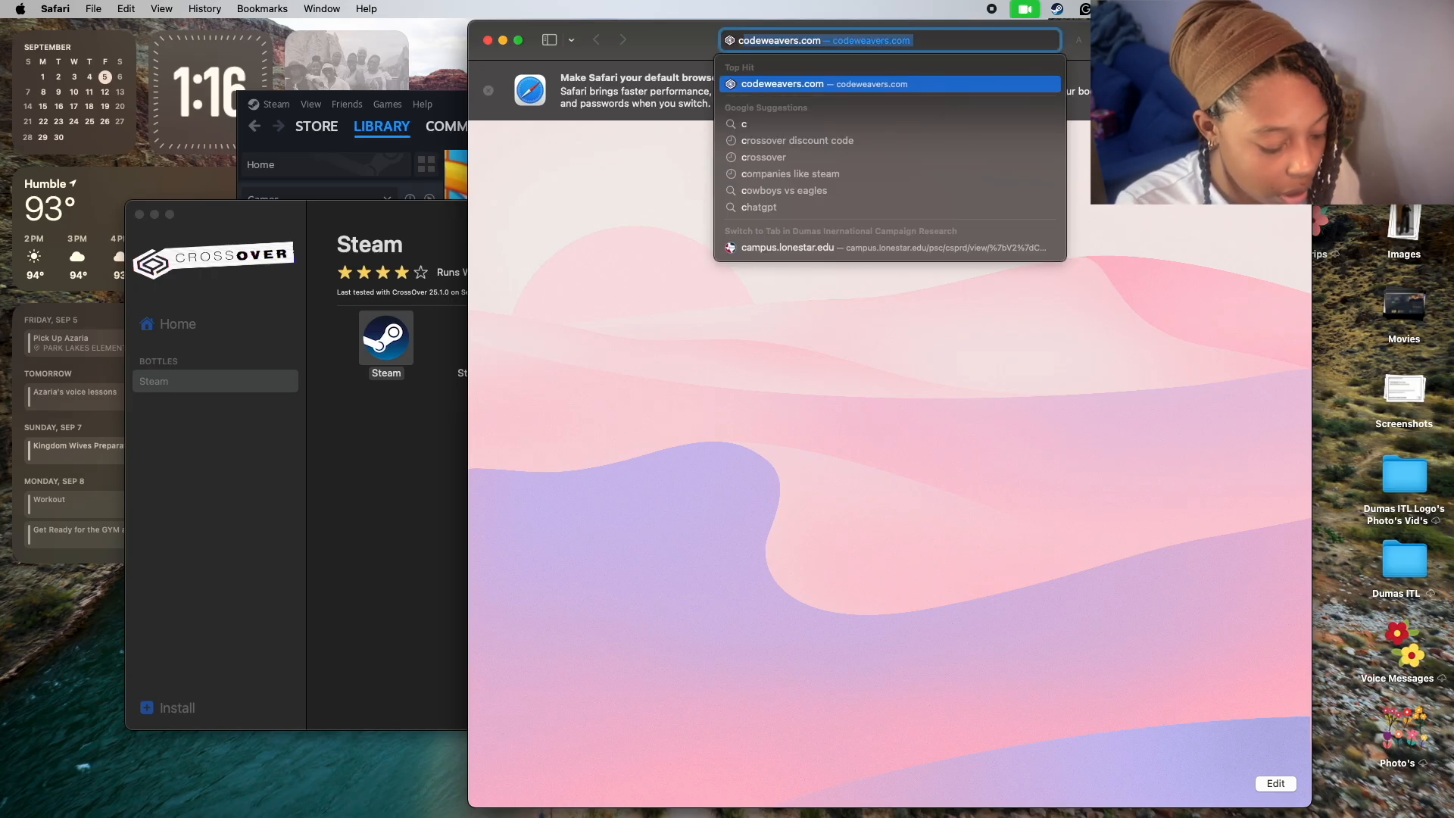
type("codeweavers.com")
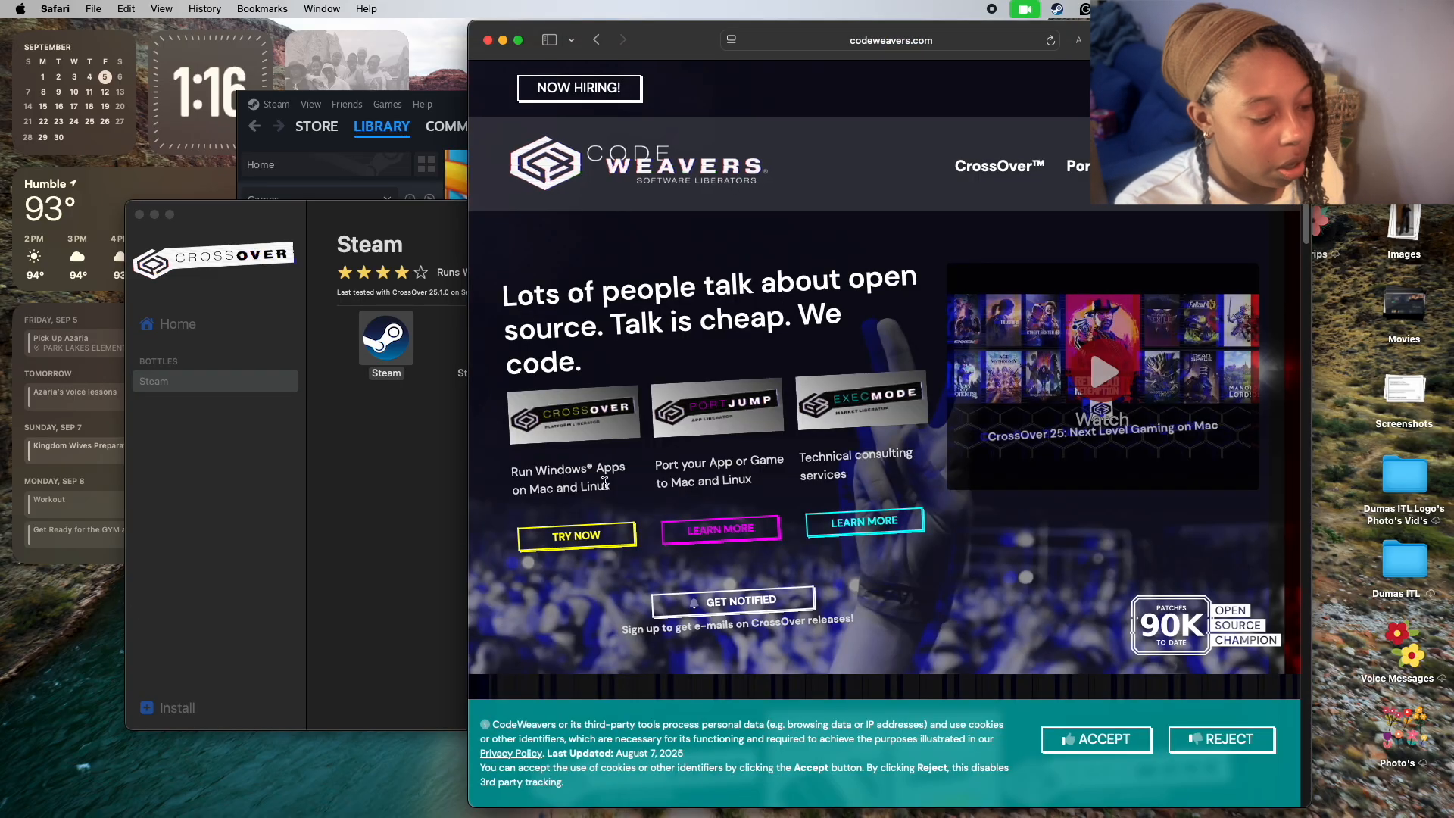
scroll("down", 3)
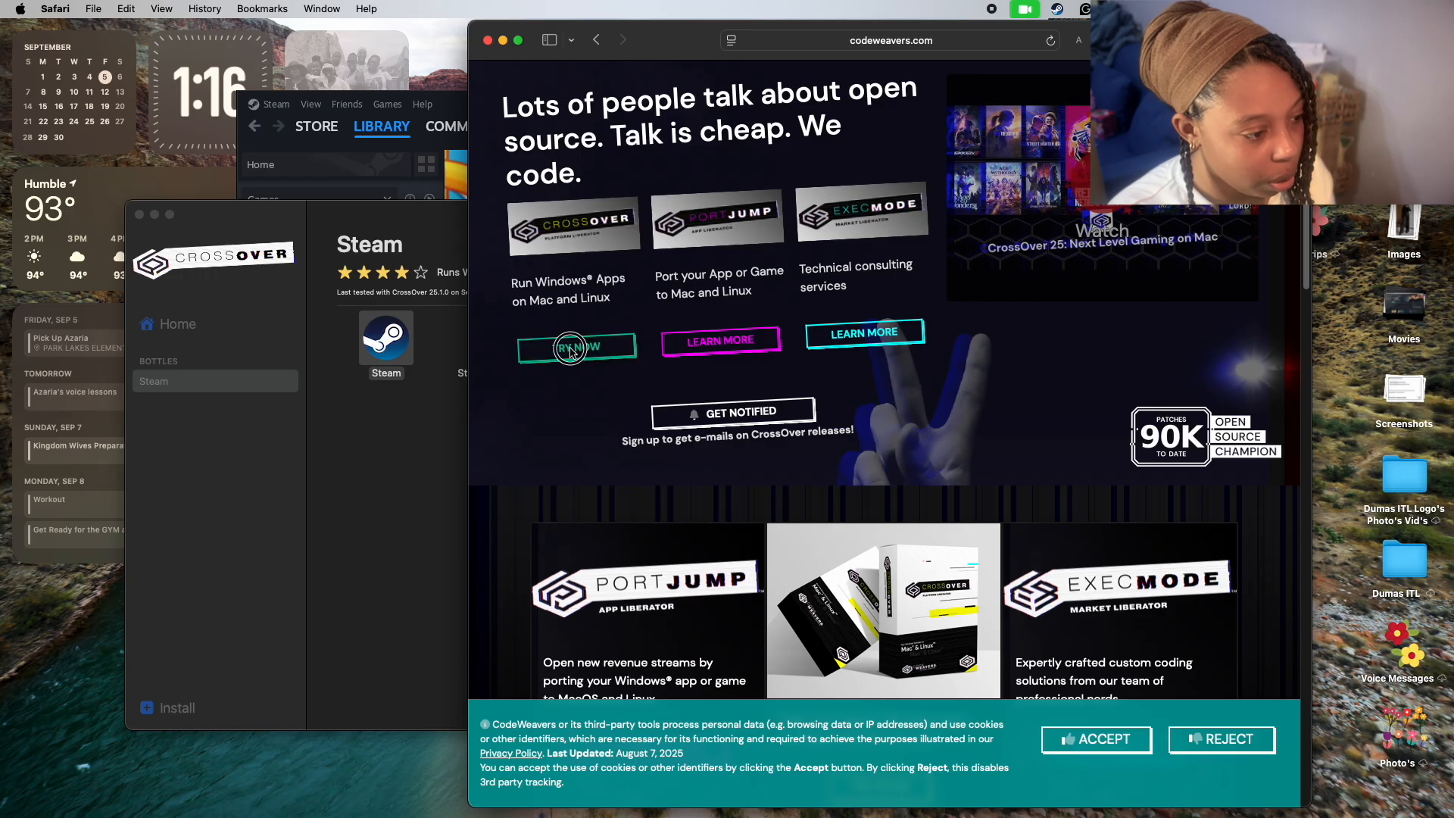
Open the CrossOver trial form, choose macOS, and submit it empty, triggering name and email errors.
left_click(575, 347)
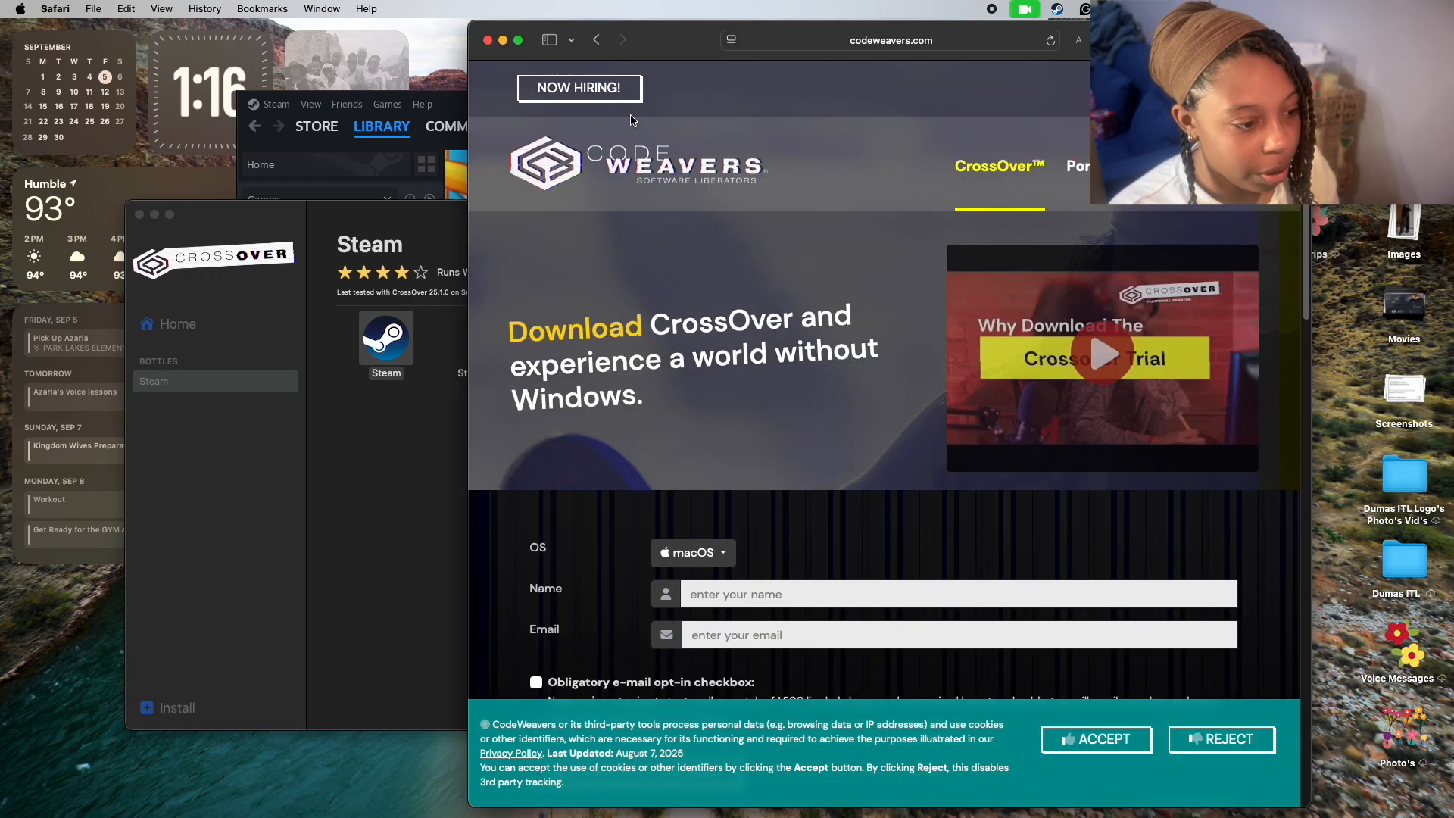
mouse_move(856, 336)
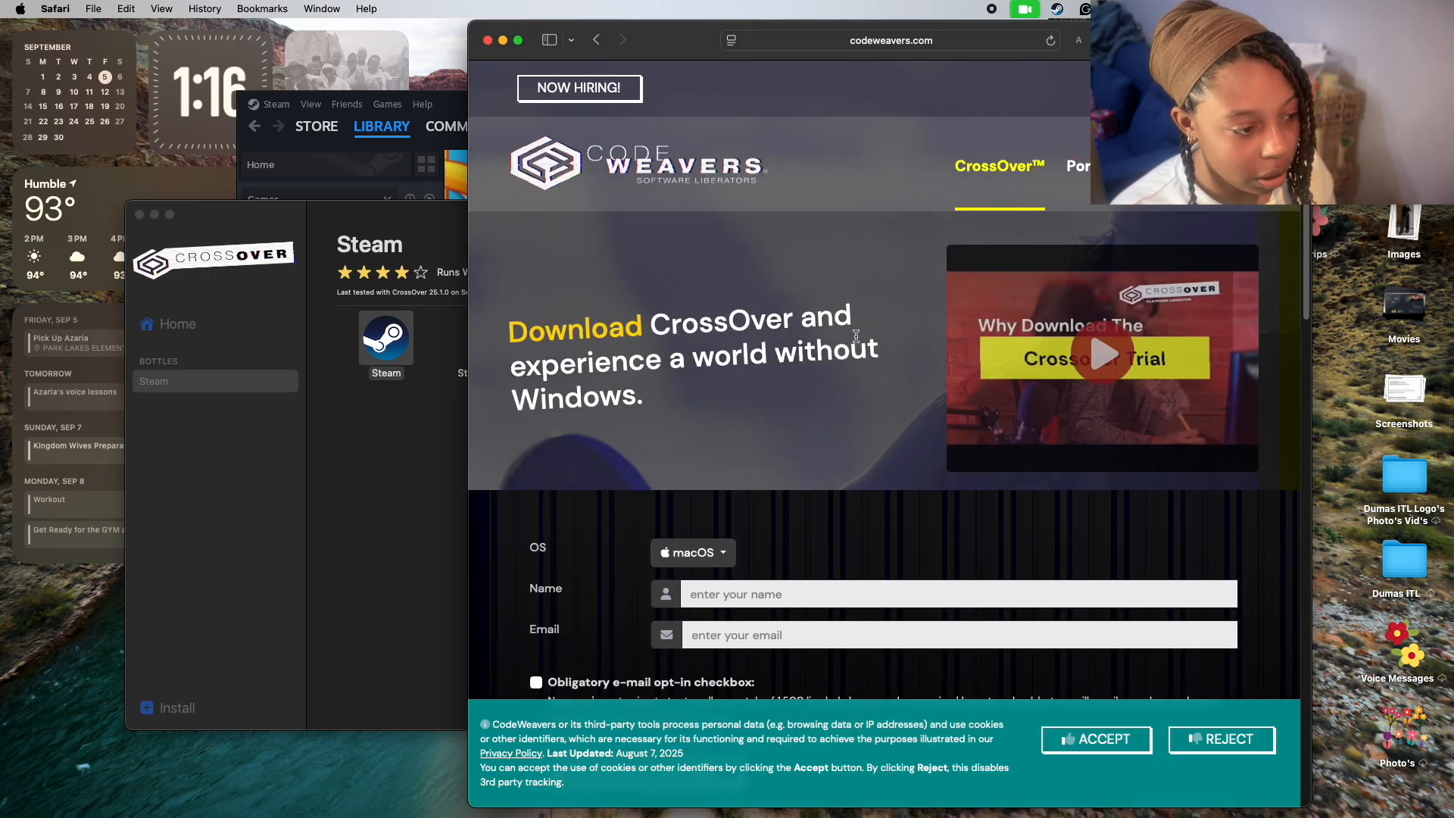
mouse_move(870, 374)
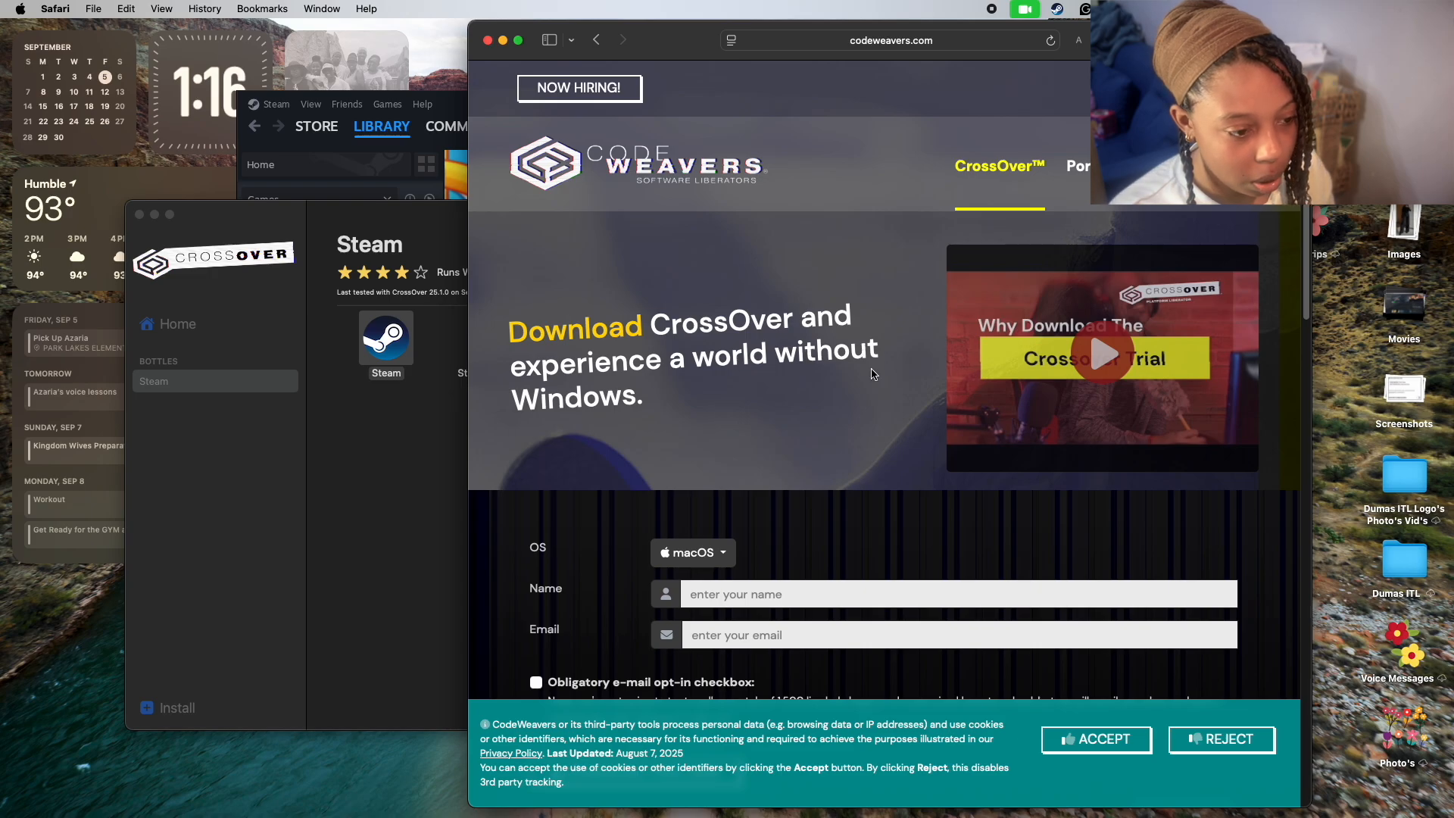
mouse_move(707, 410)
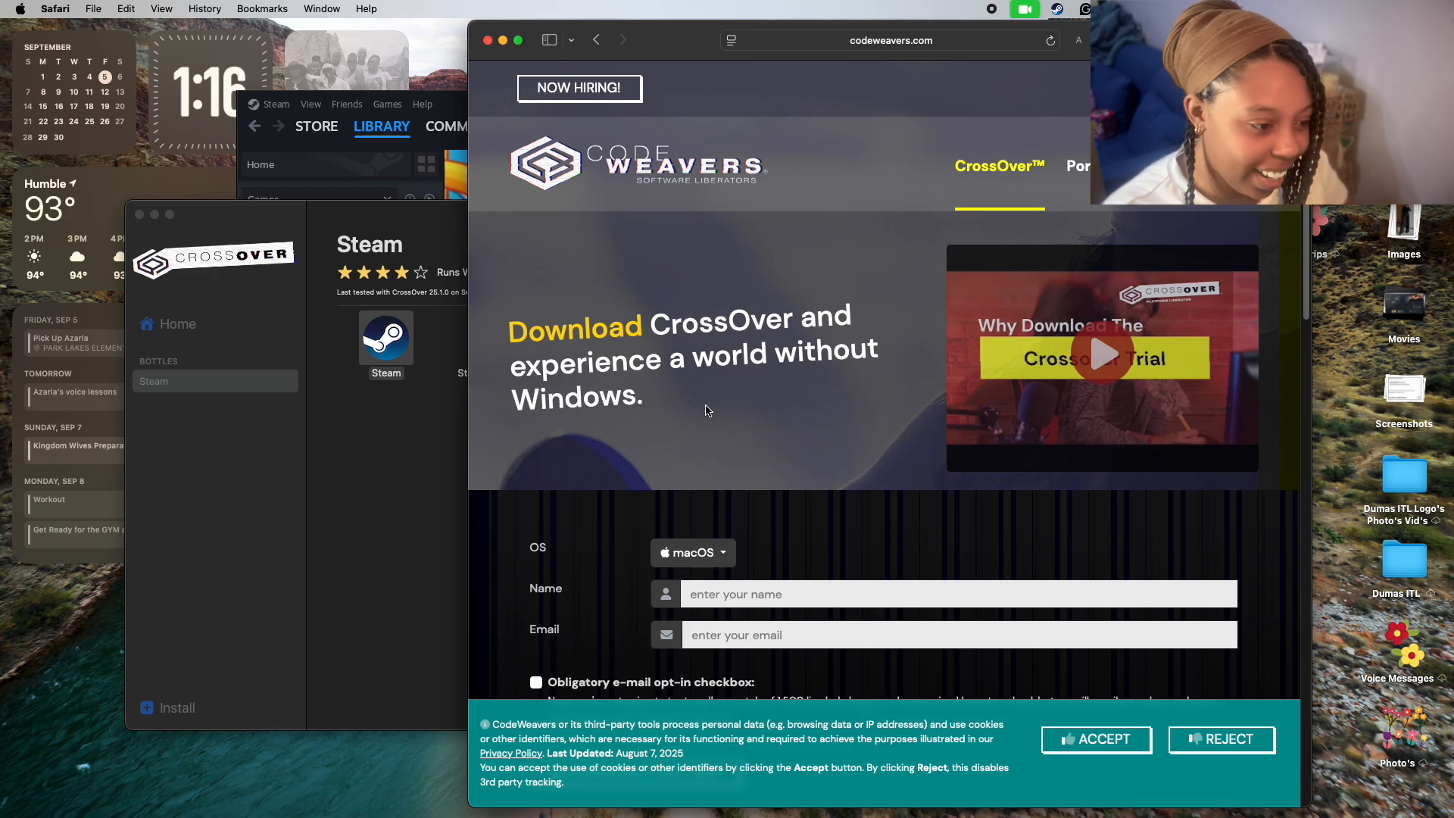
scroll("down", 3)
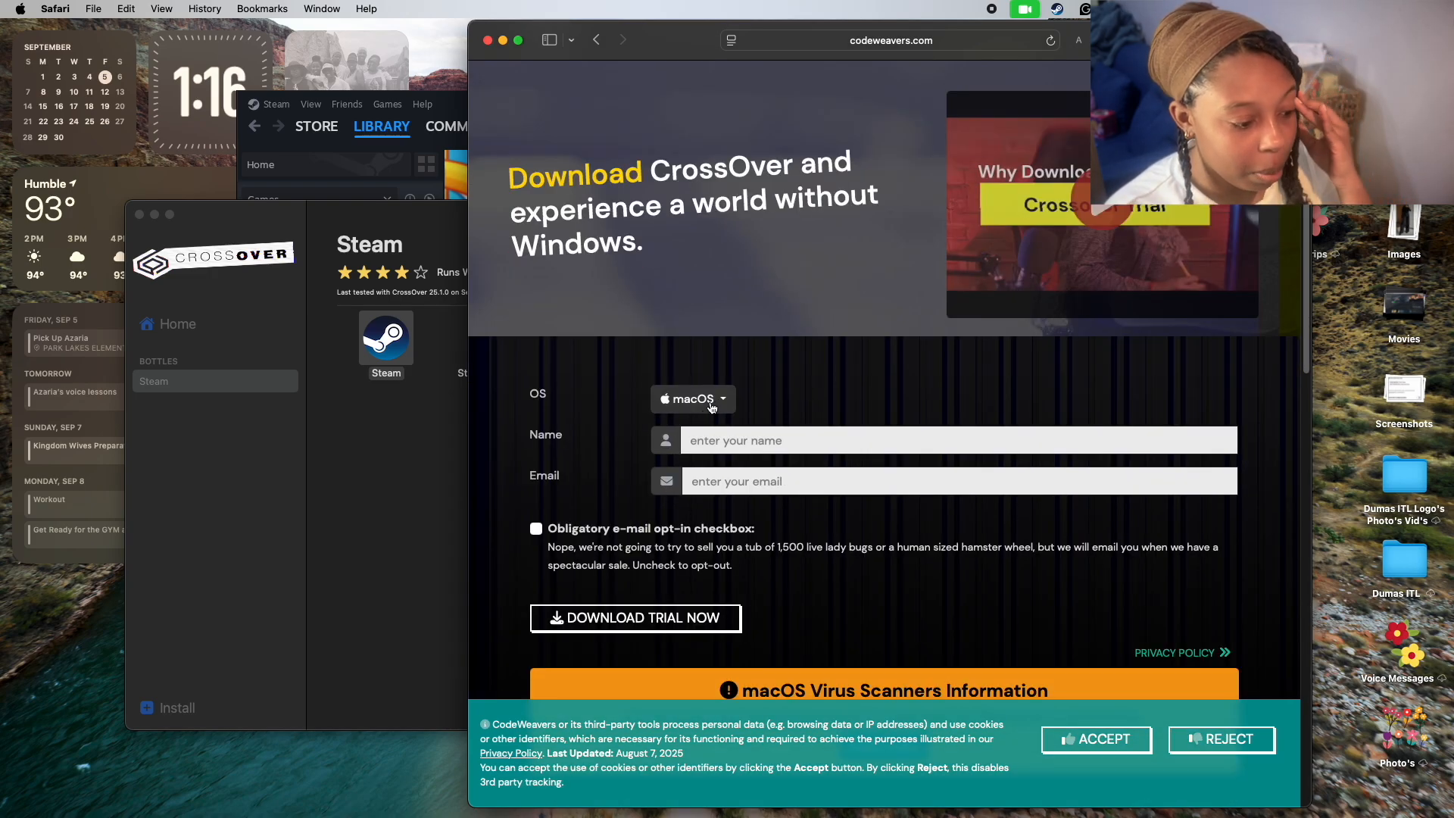
left_click(691, 399)
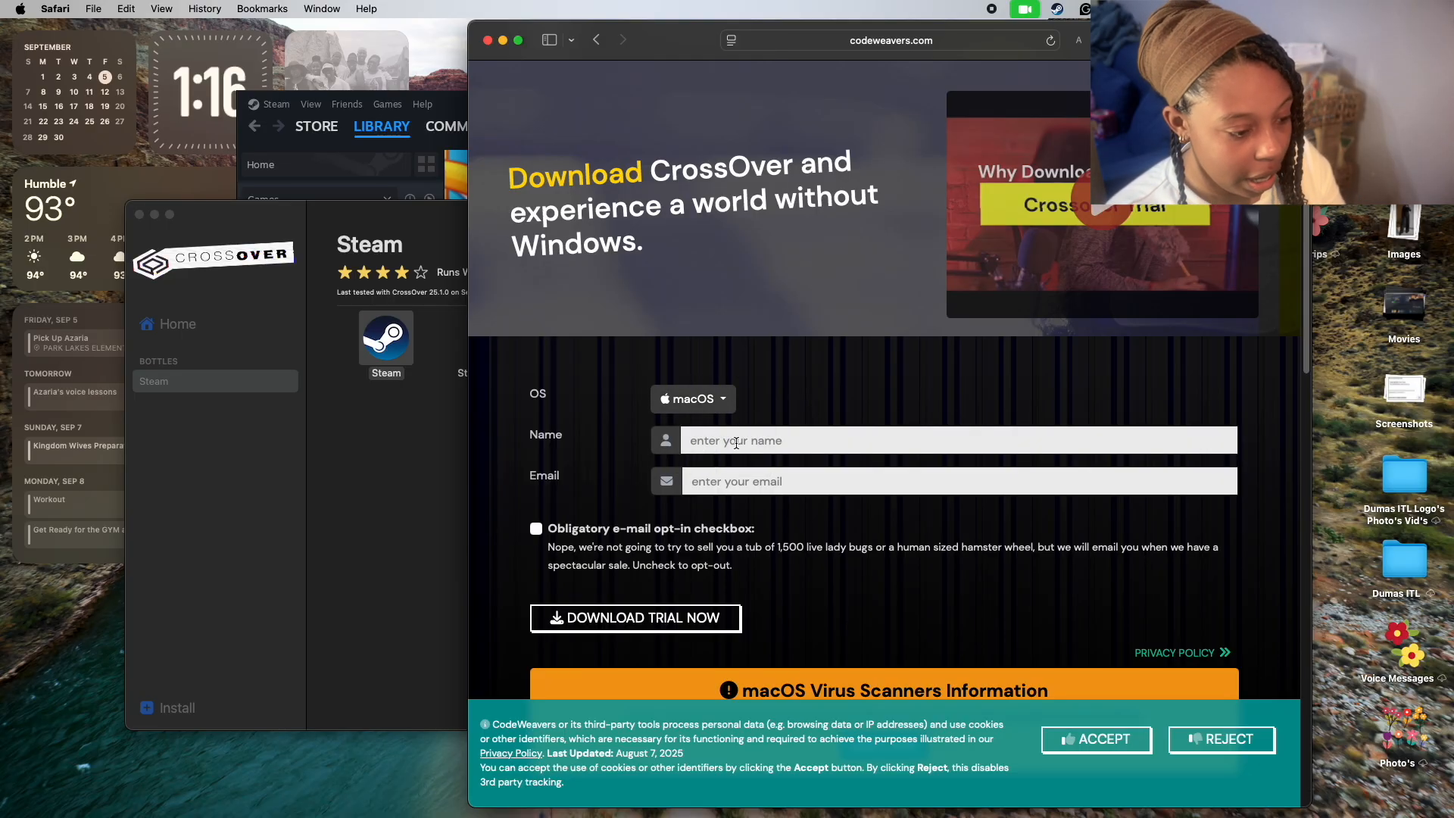
left_click(636, 619)
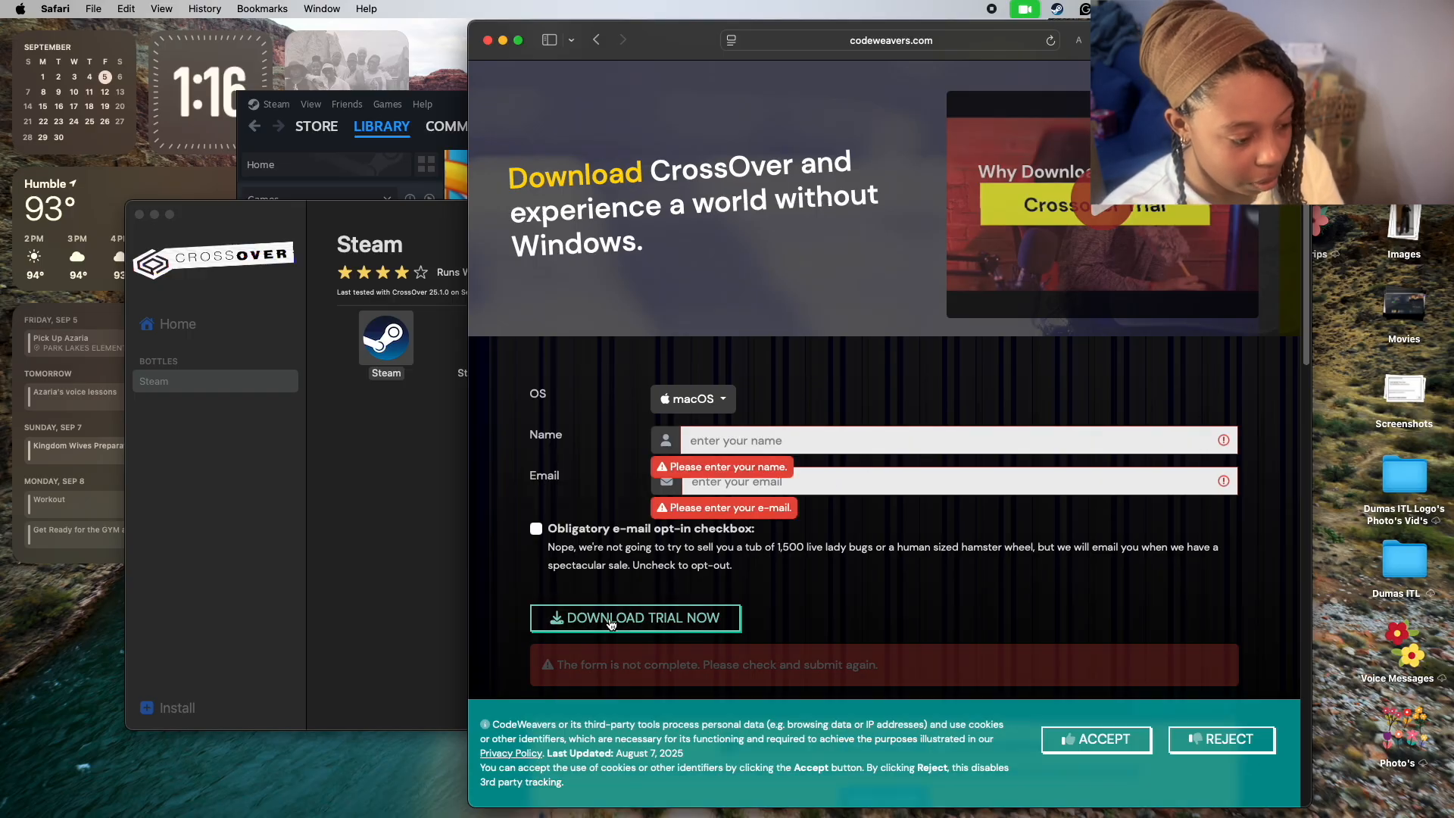
scroll("down", 3)
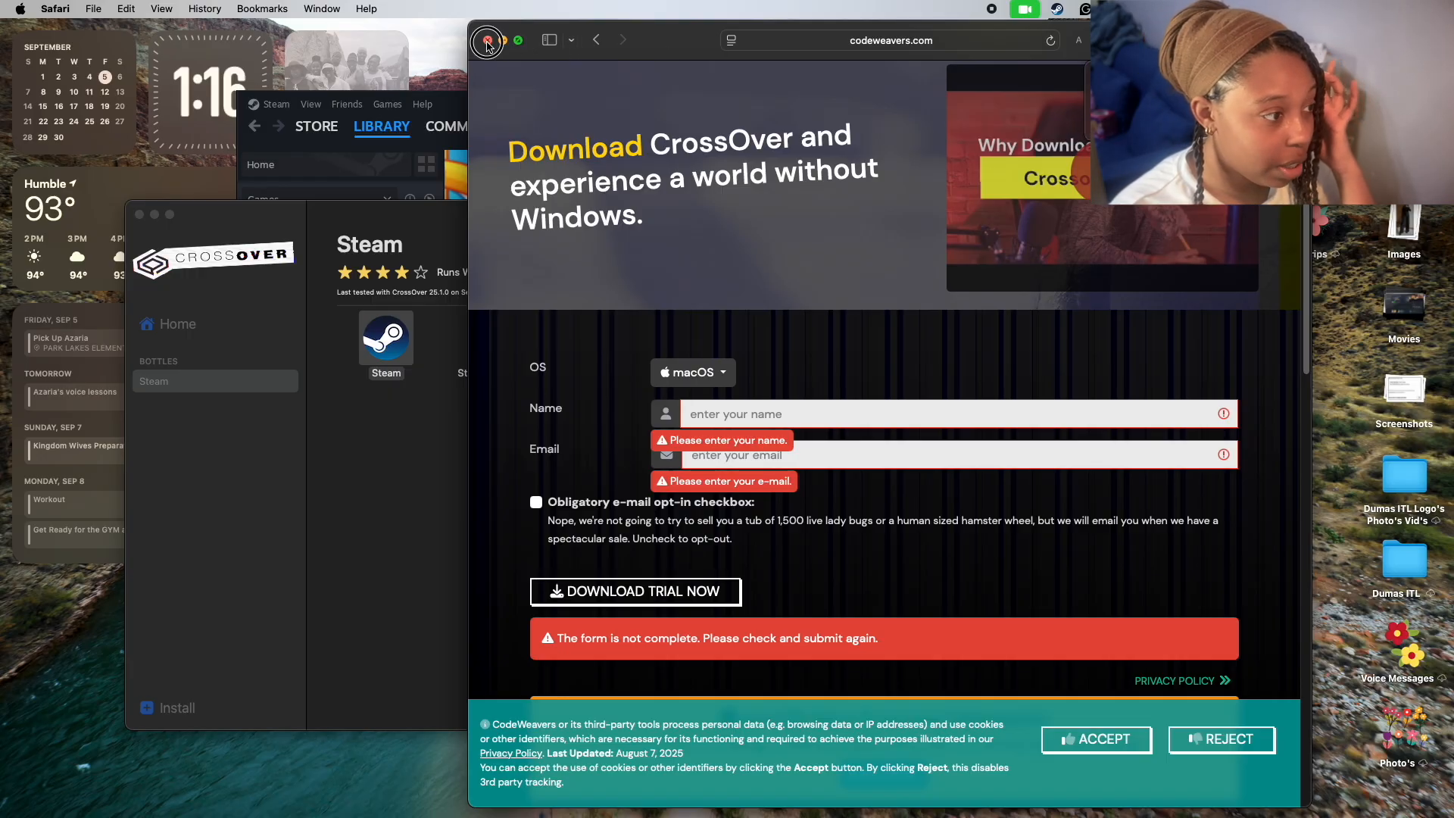
Close Safari, search CrossOver's Install catalogue for 'steam', and view Steam's install options.
left_click(486, 40)
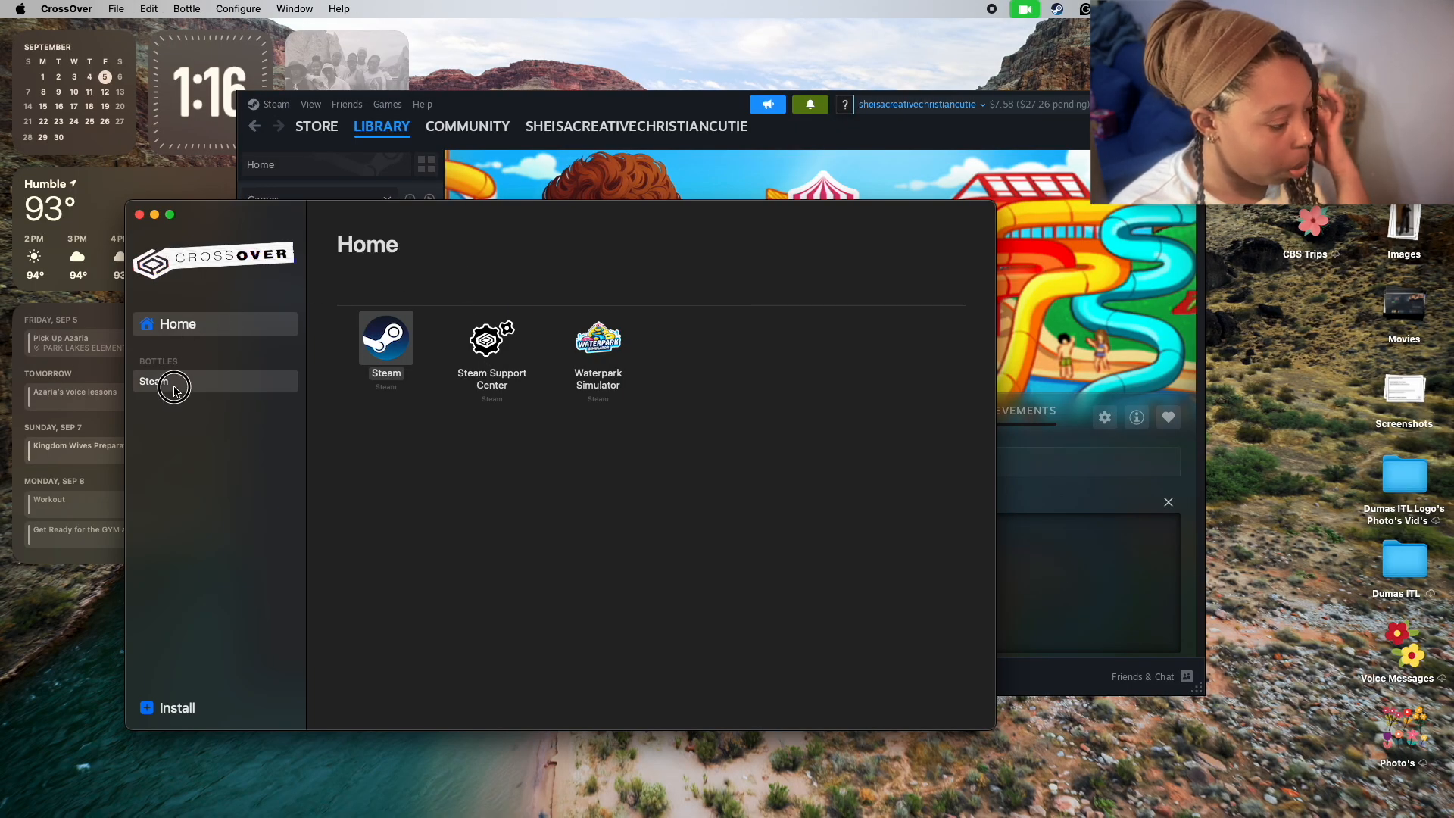
left_click(176, 707)
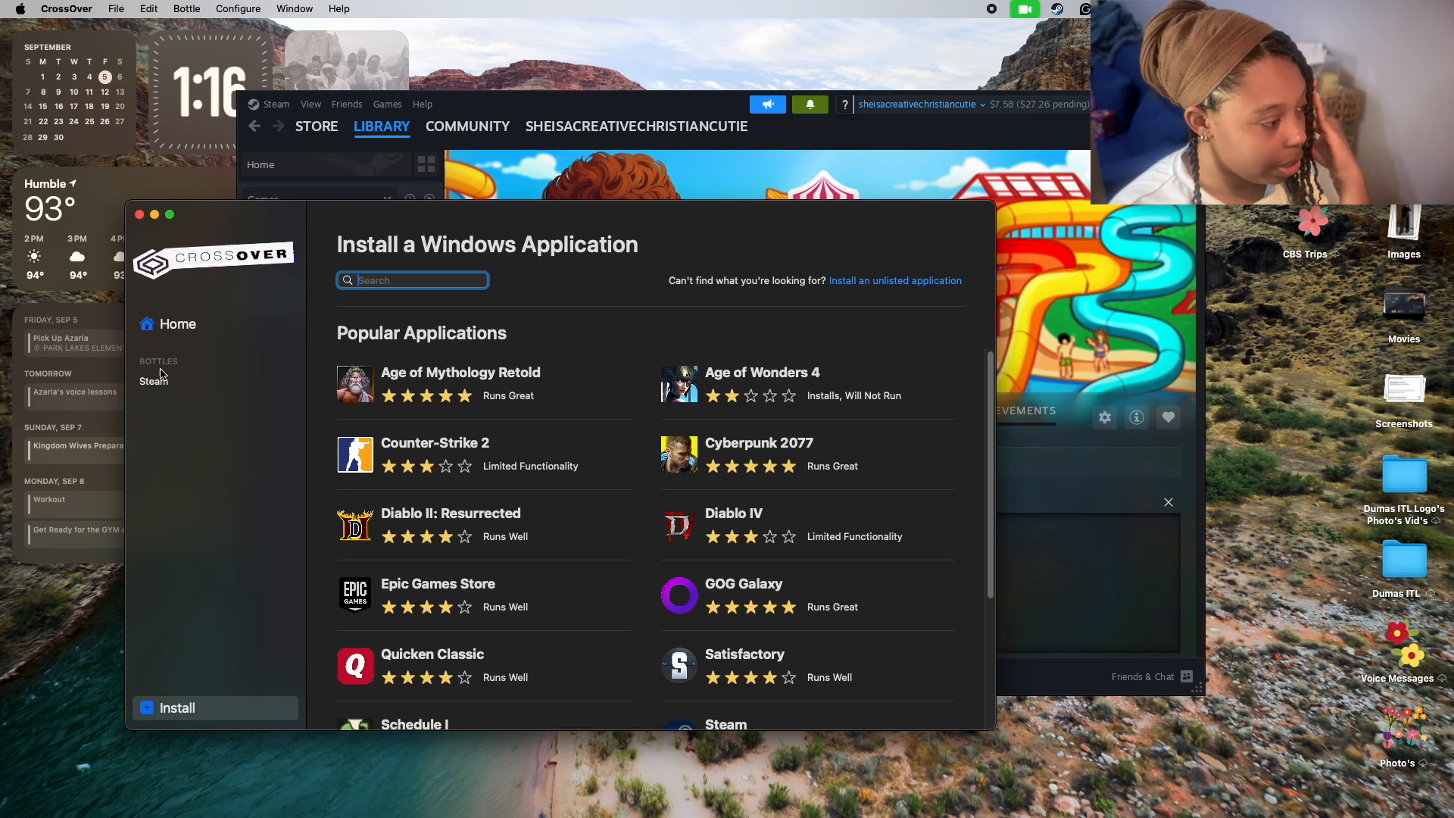
left_click(412, 280)
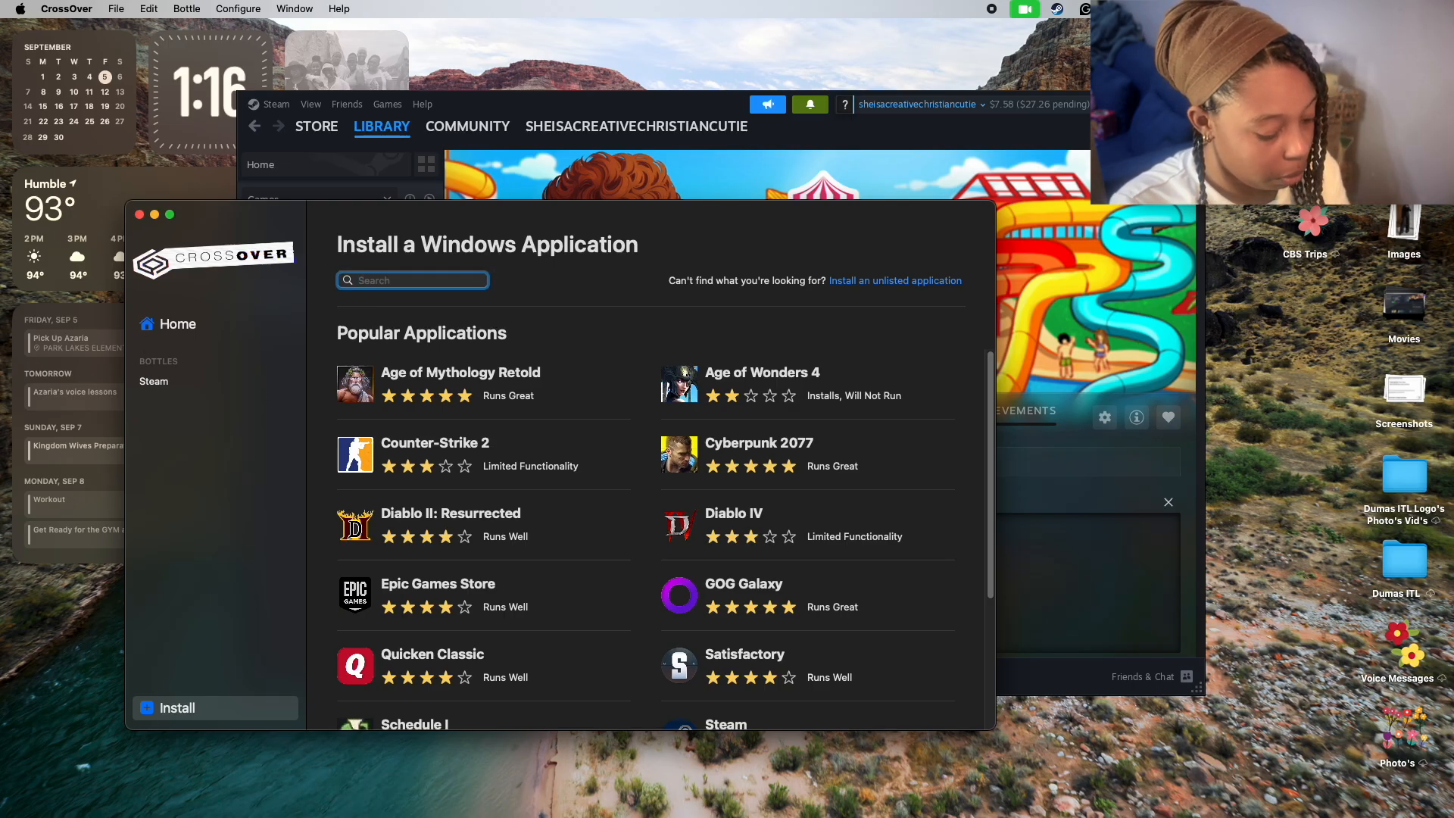
type("steam")
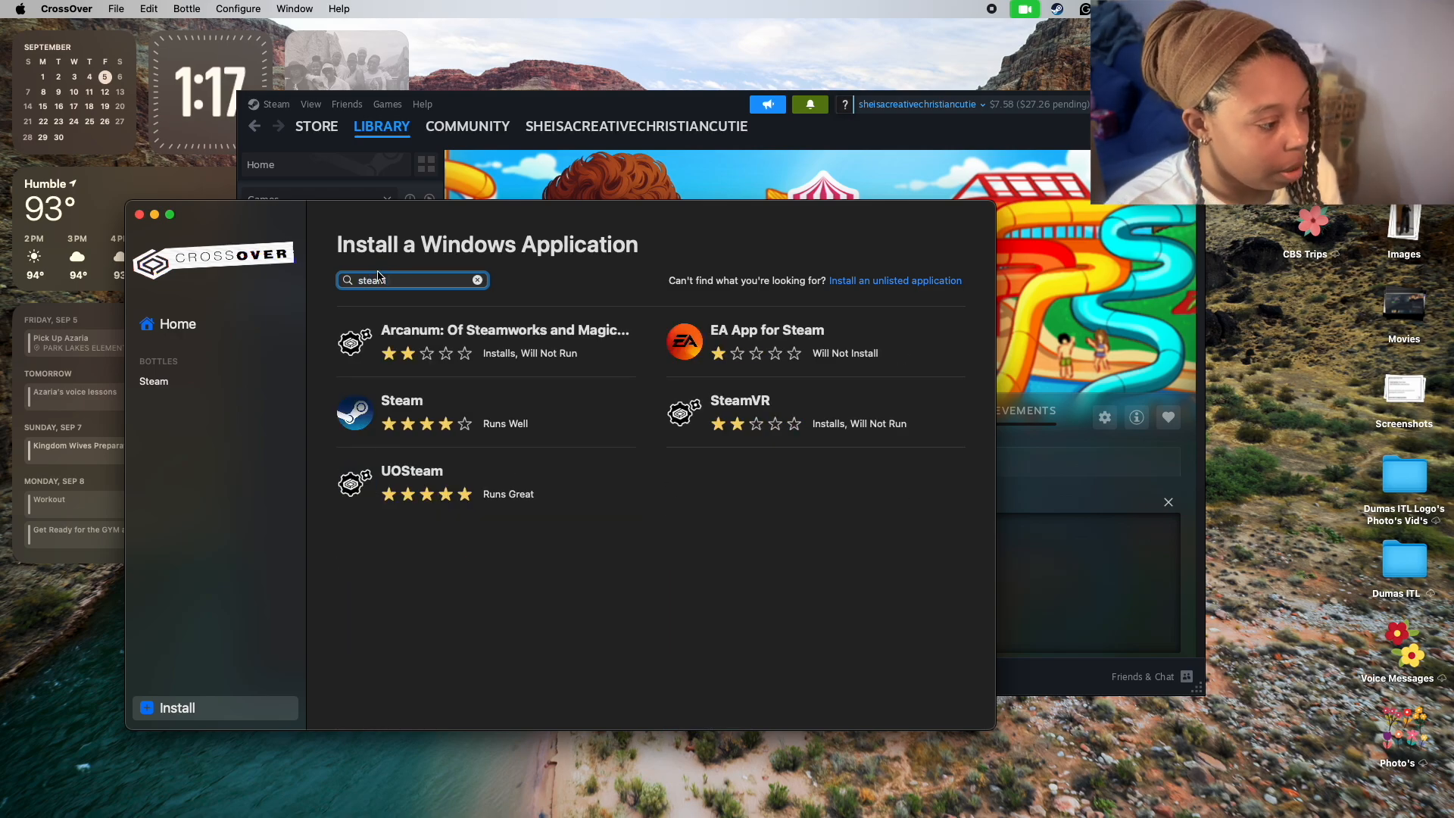
left_click(402, 400)
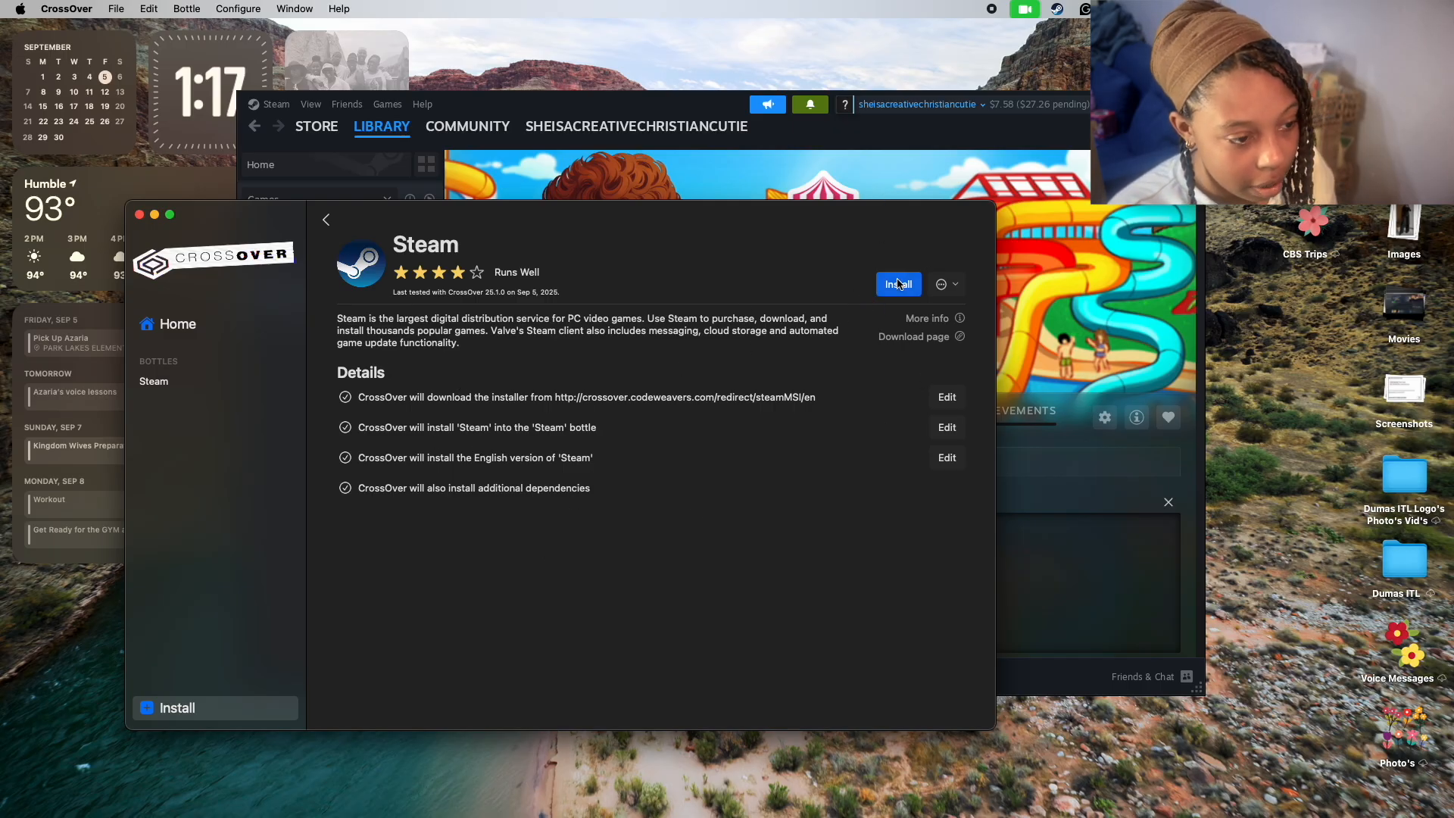
left_click(947, 284)
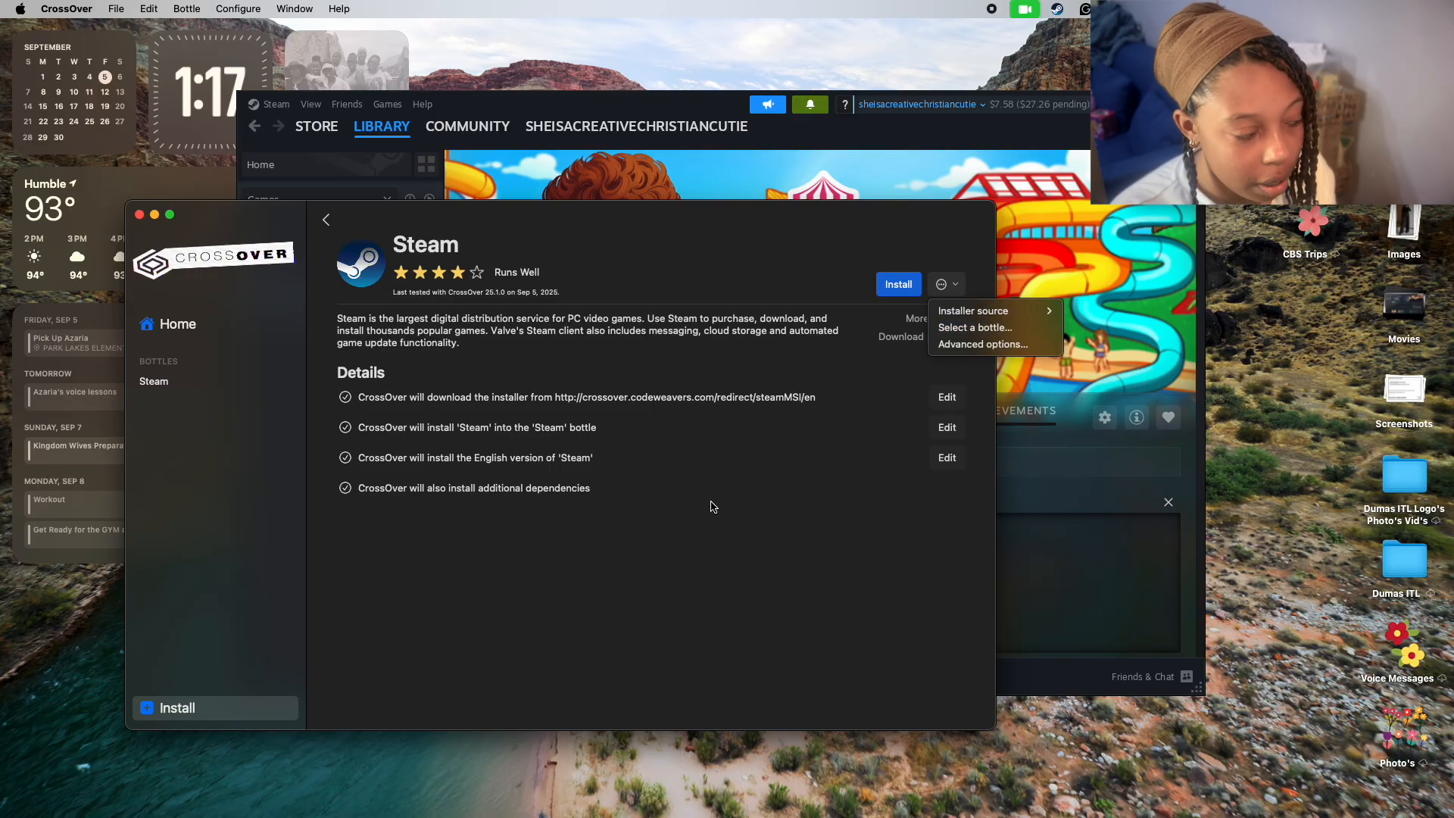
mouse_move(737, 813)
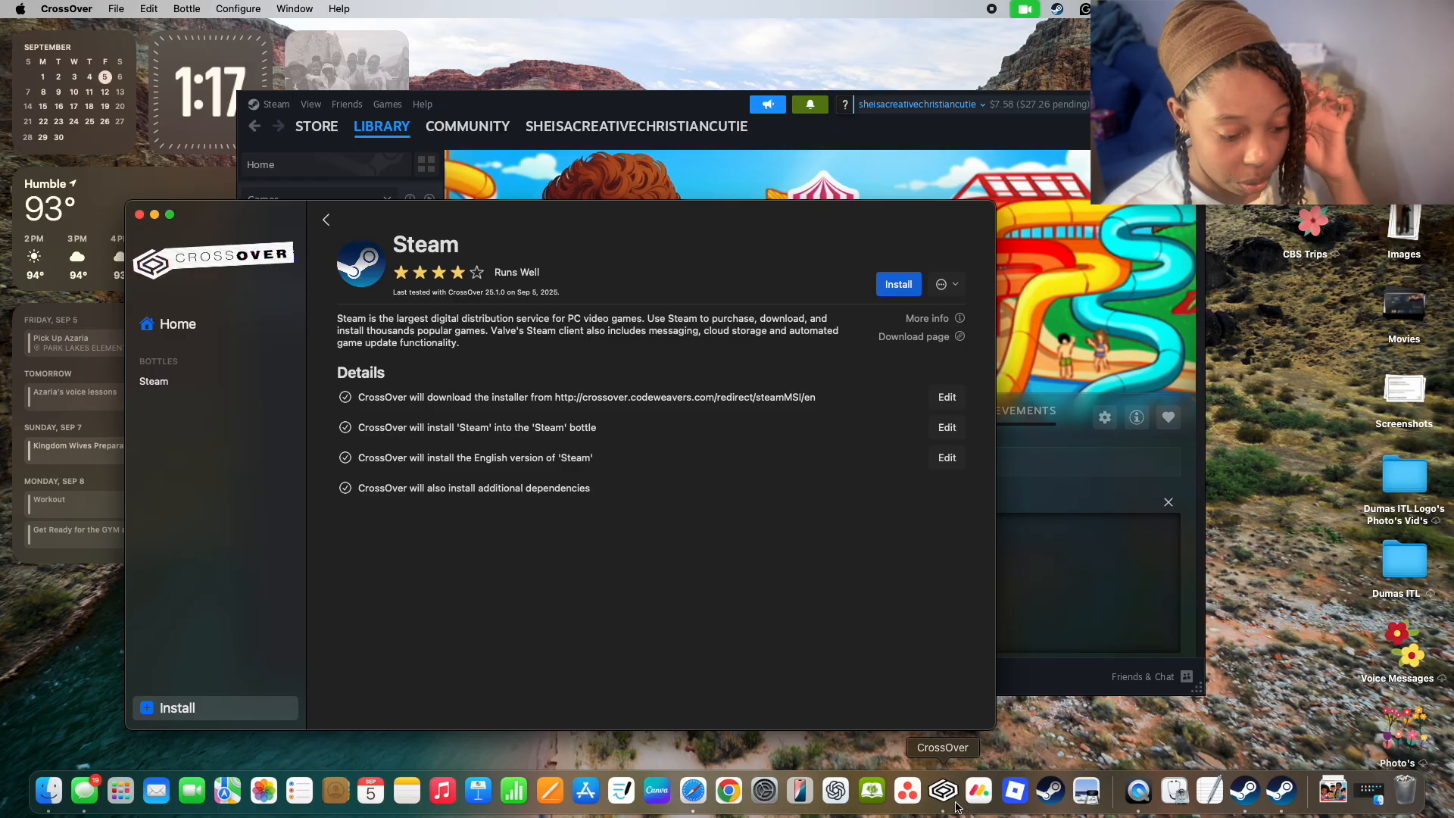
mouse_move(692, 791)
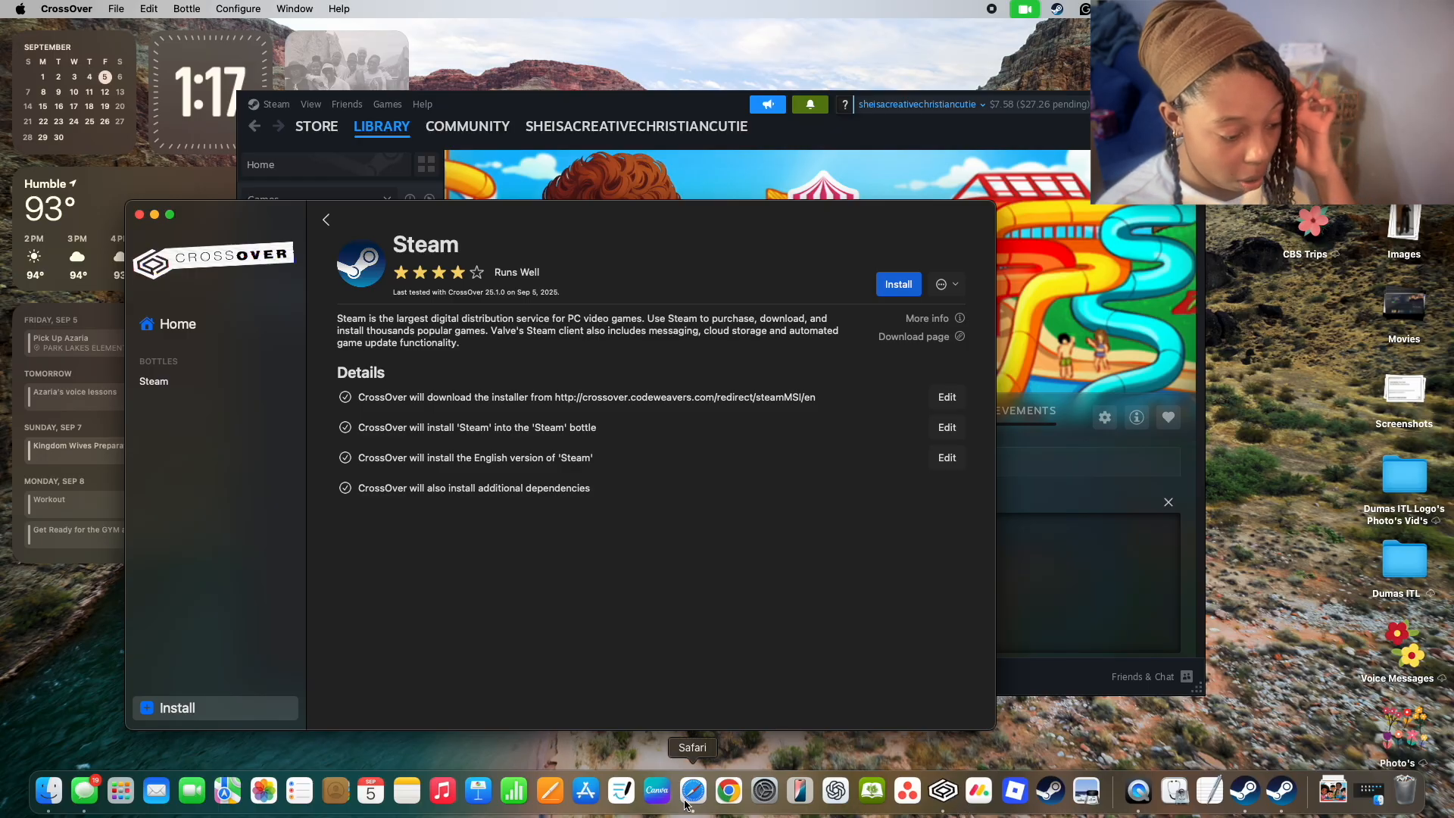
Return to Safari and open the CrossOver pricing page showing the applied promo code.
left_click(728, 791)
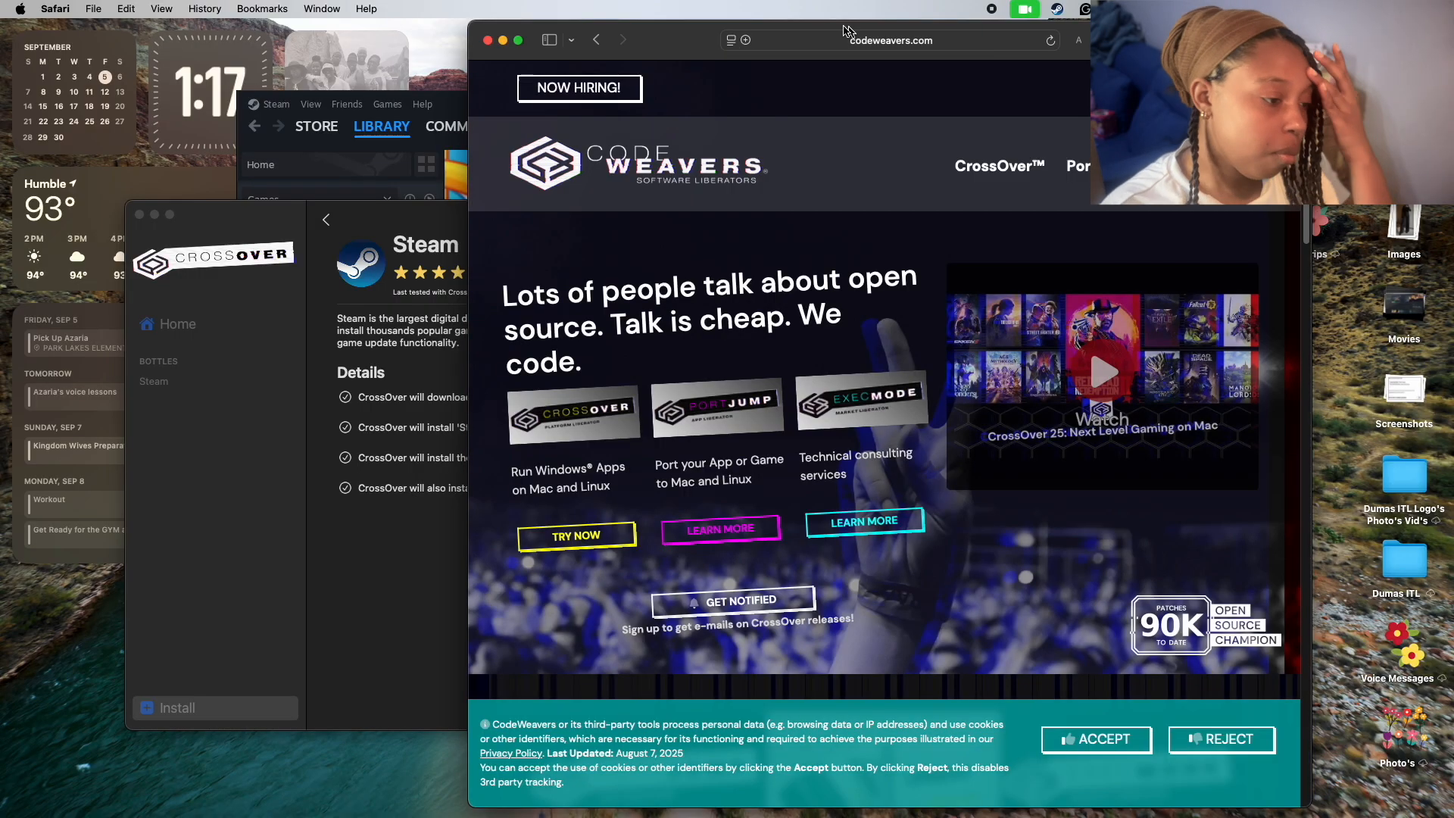
left_click(999, 165)
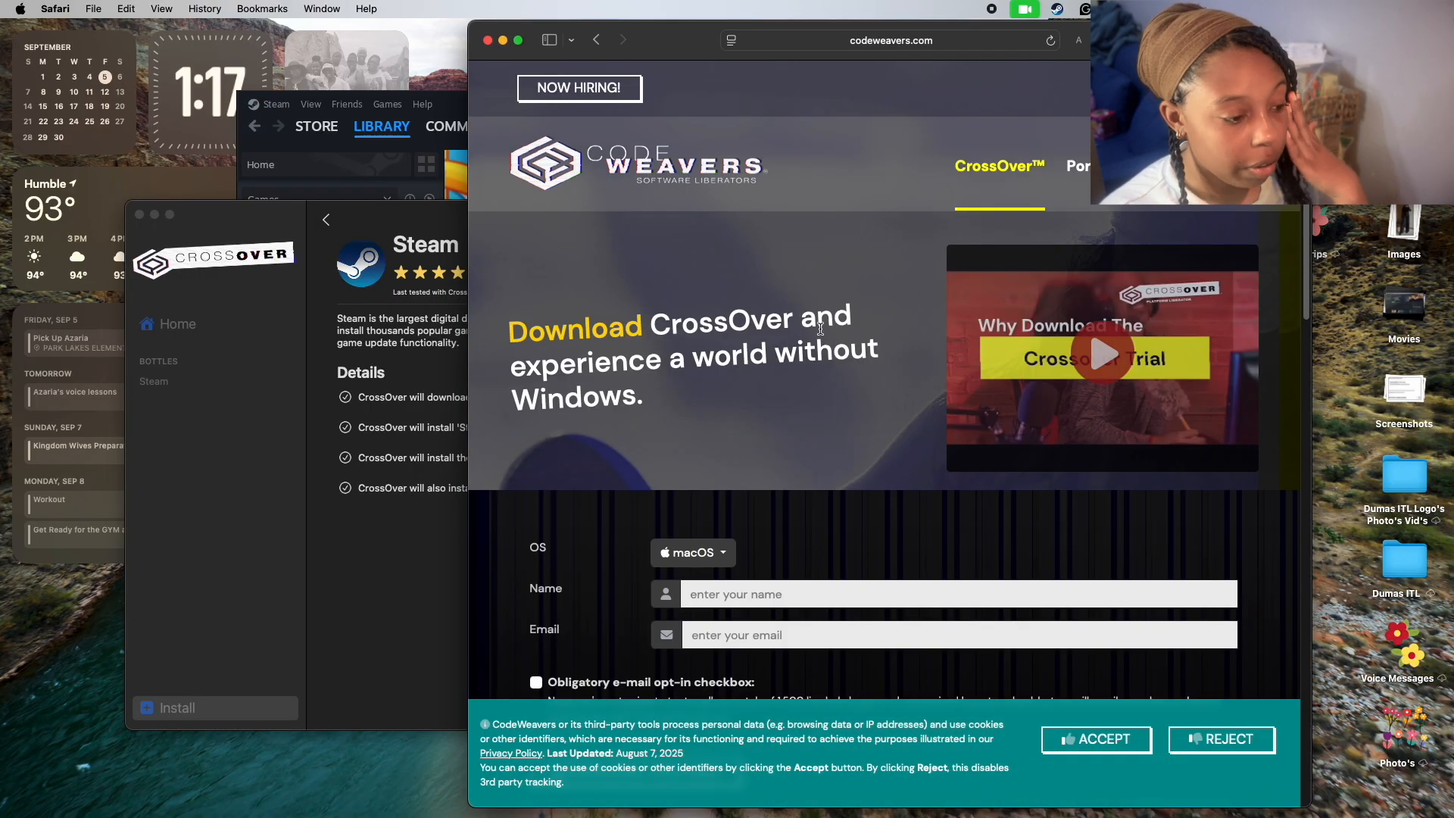
scroll("down", 3)
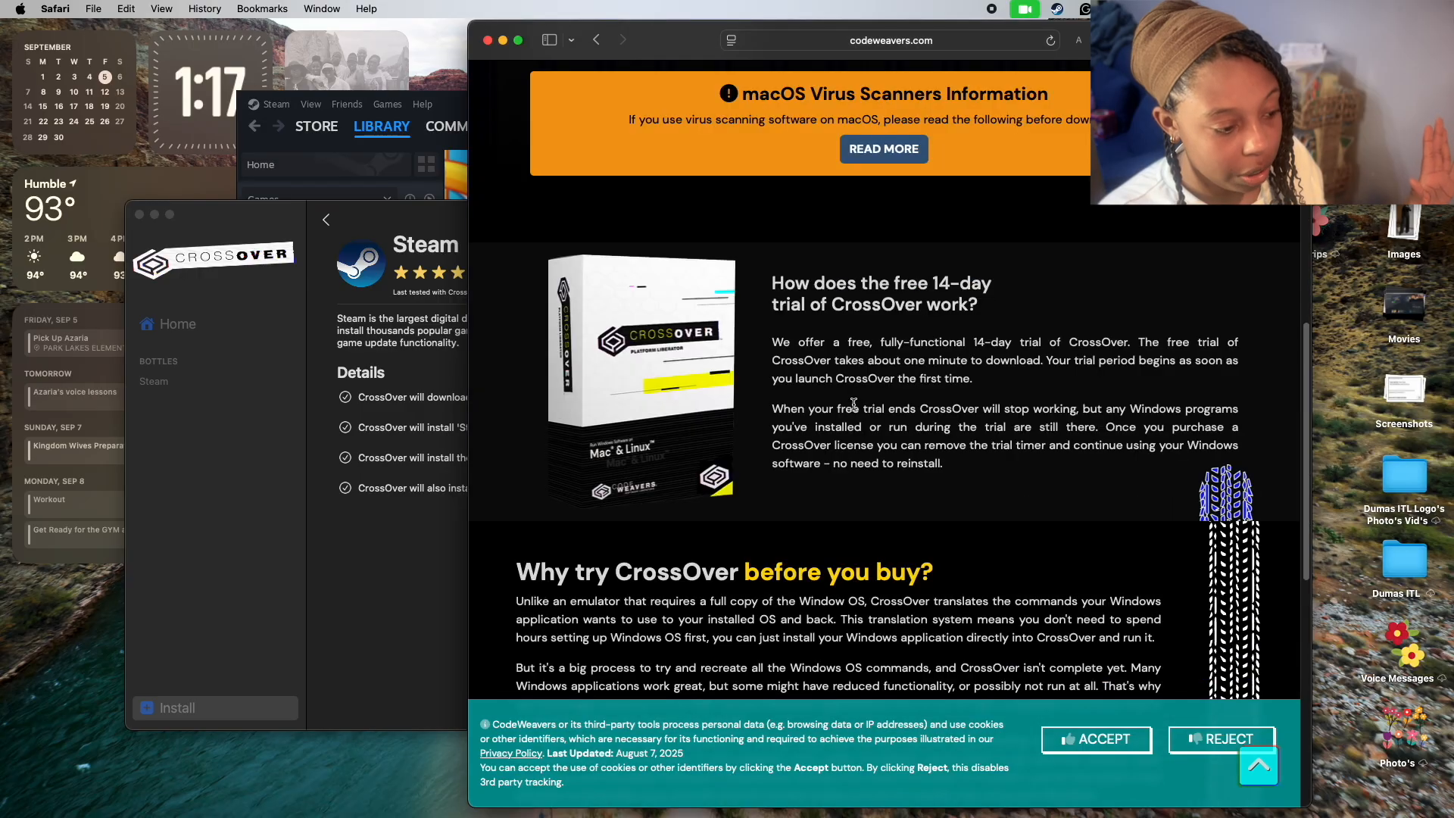
scroll("down", 3)
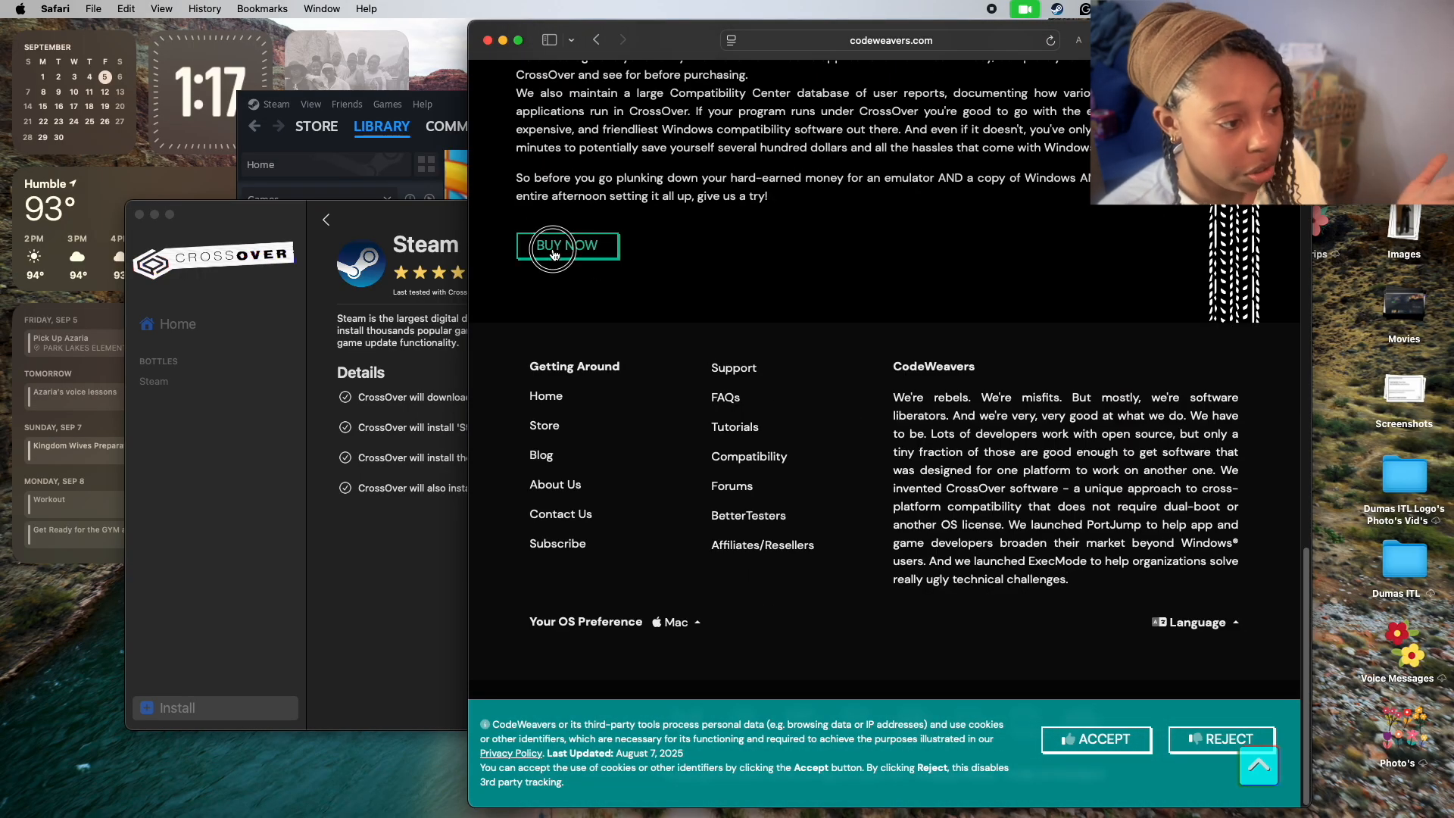
left_click(566, 247)
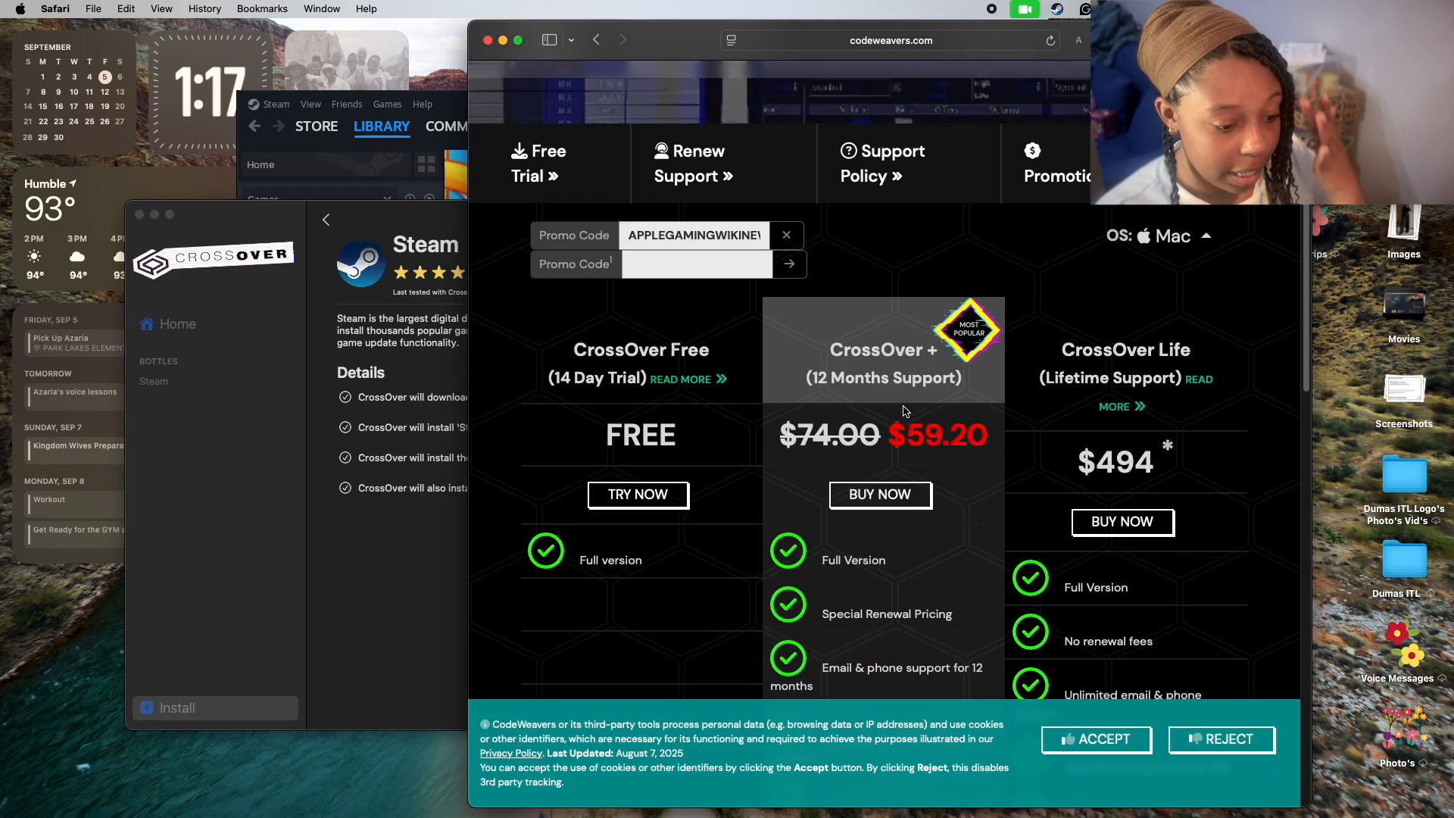
left_click(691, 235)
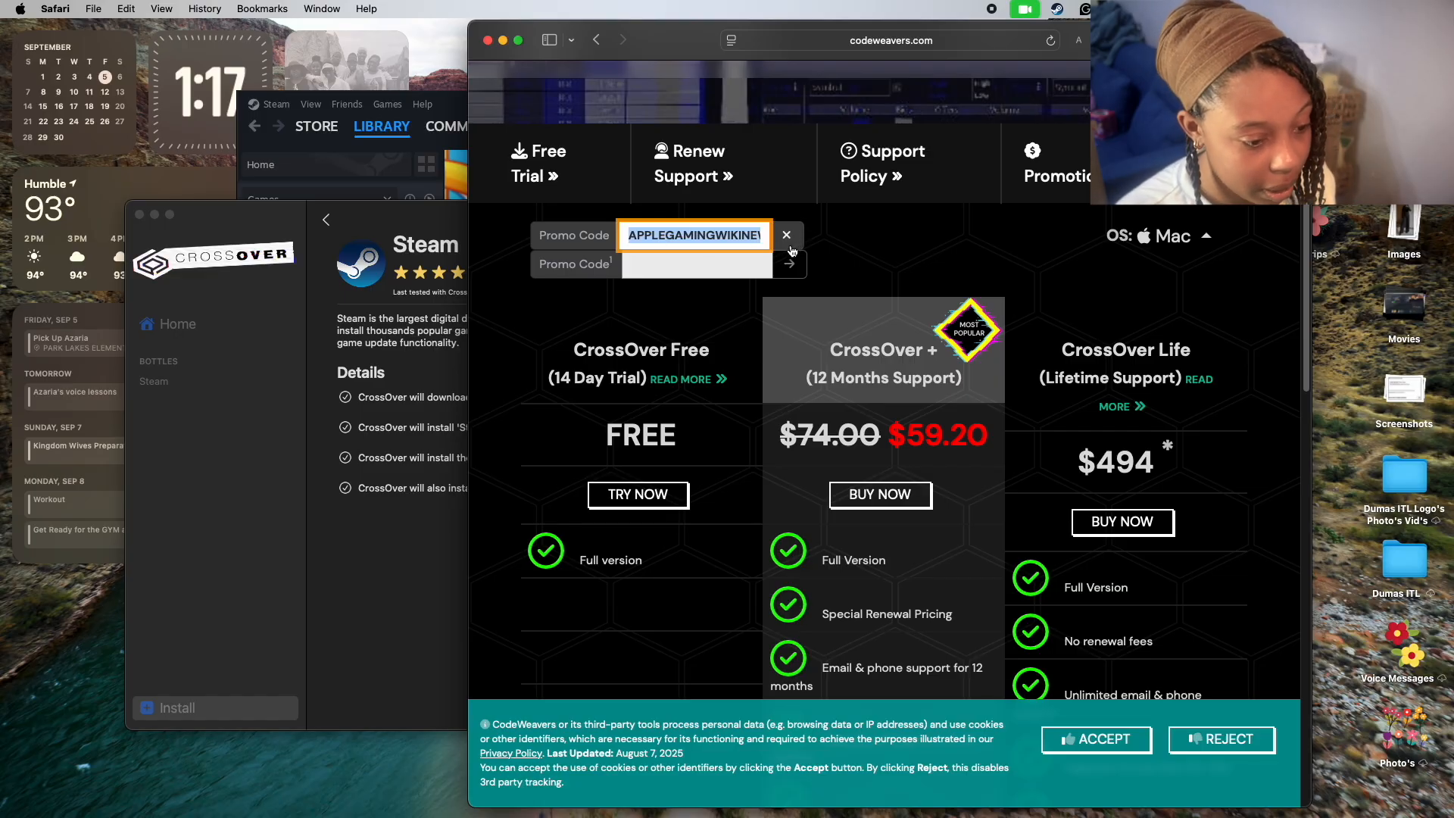
mouse_move(805, 384)
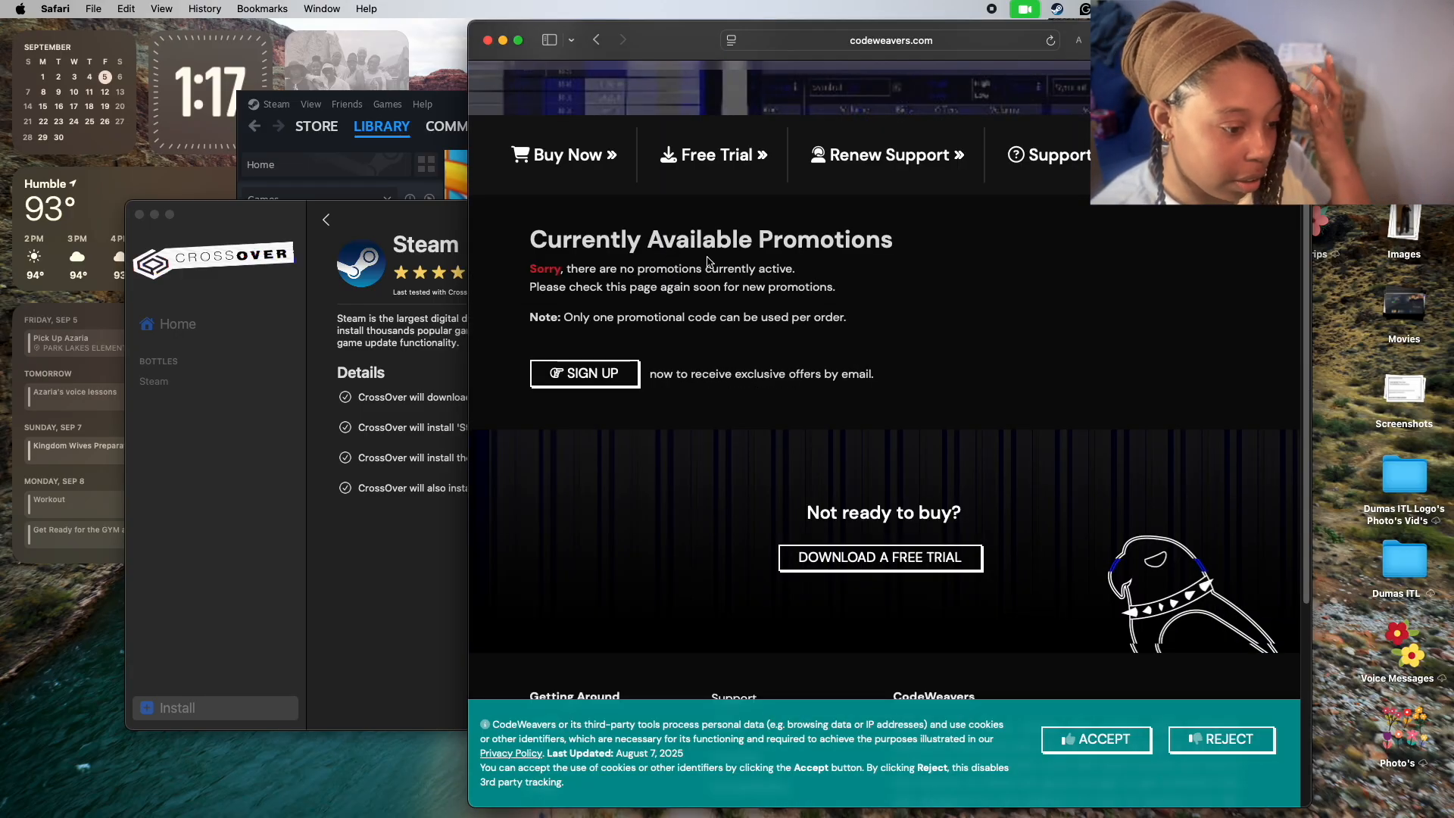
mouse_move(985, 424)
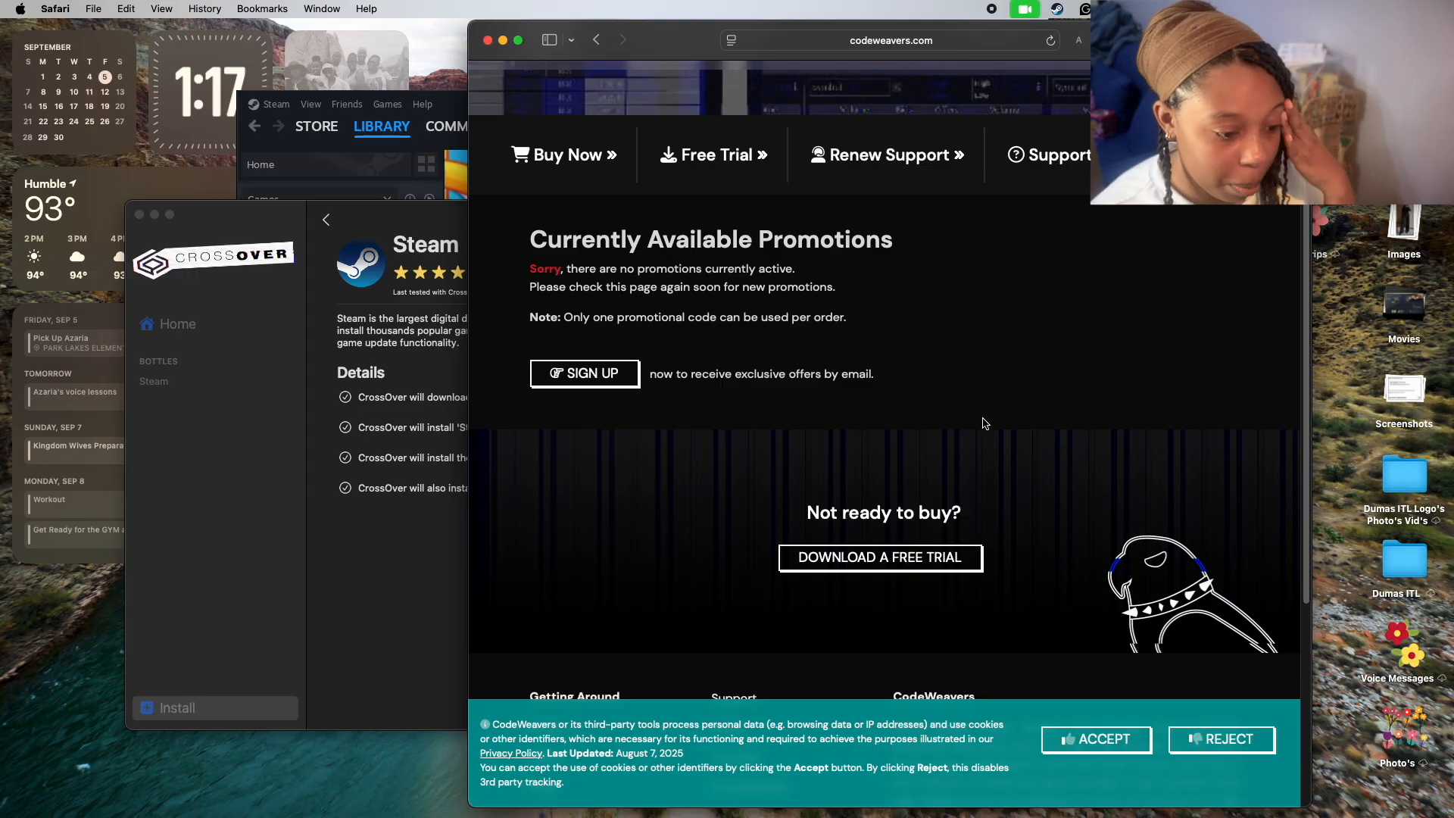
mouse_move(598, 180)
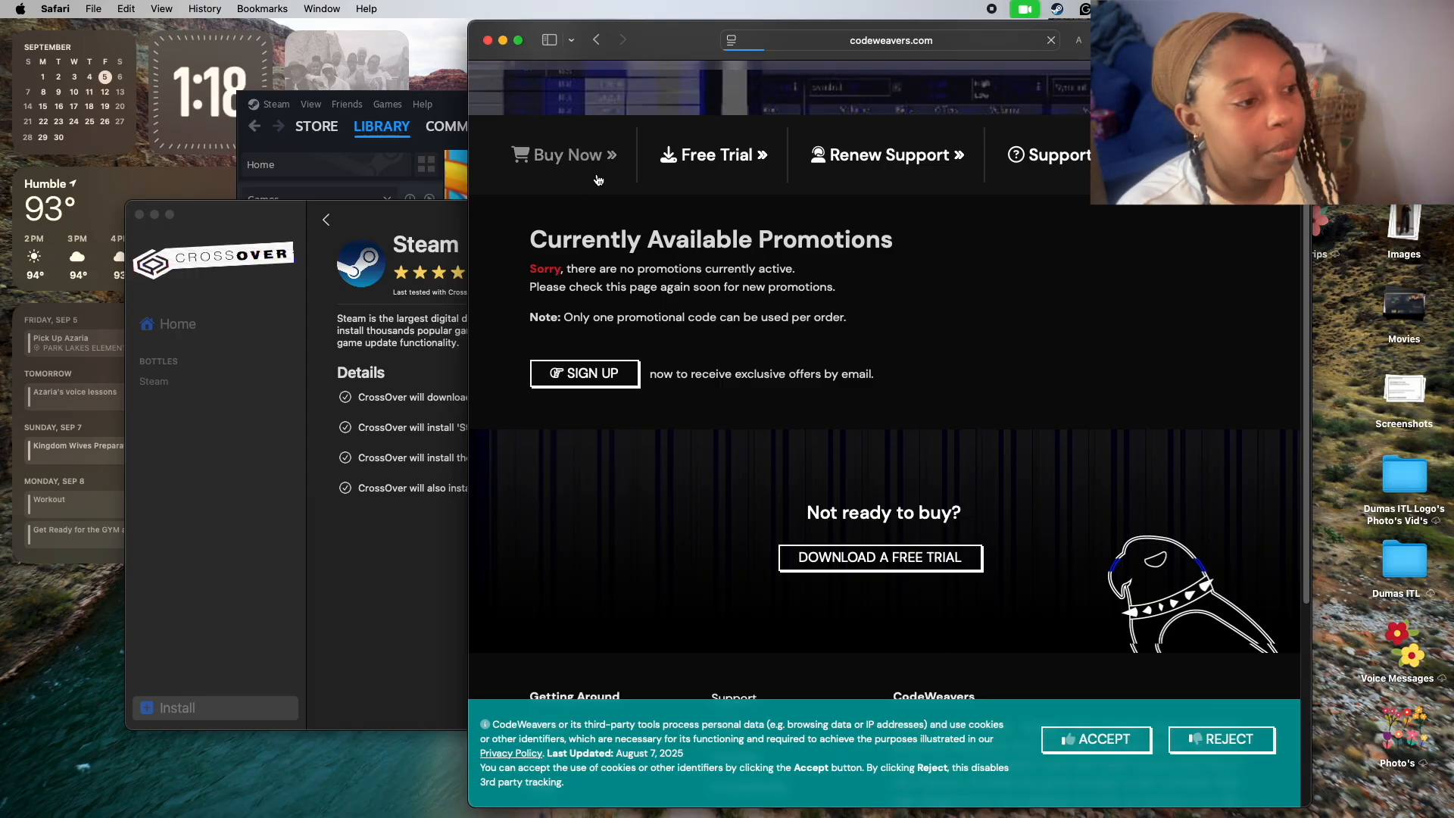
Close the Steam, CrossOver and CodeWeavers store windows, then relaunch CrossOver.
left_click(566, 155)
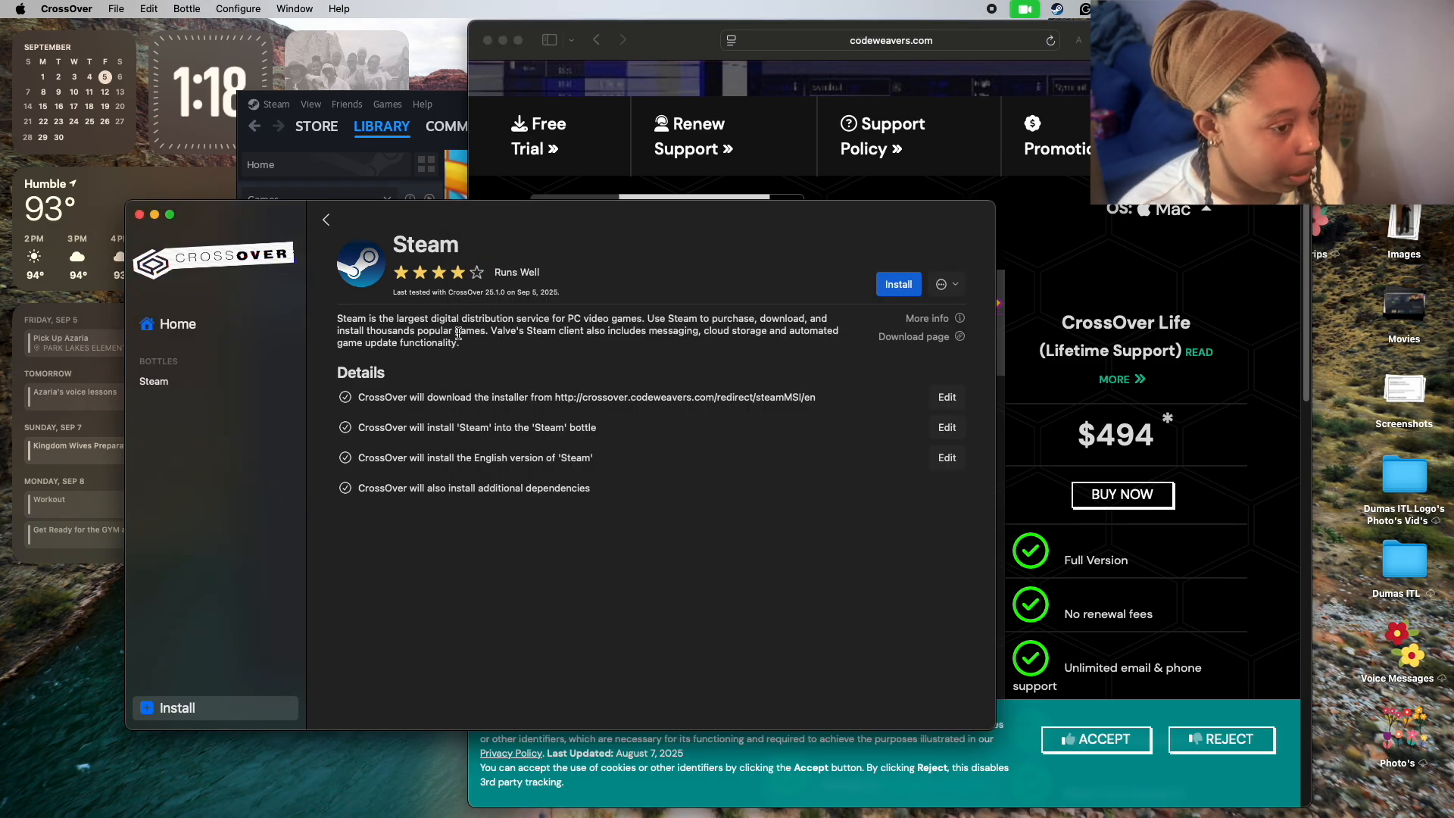
mouse_move(226, 235)
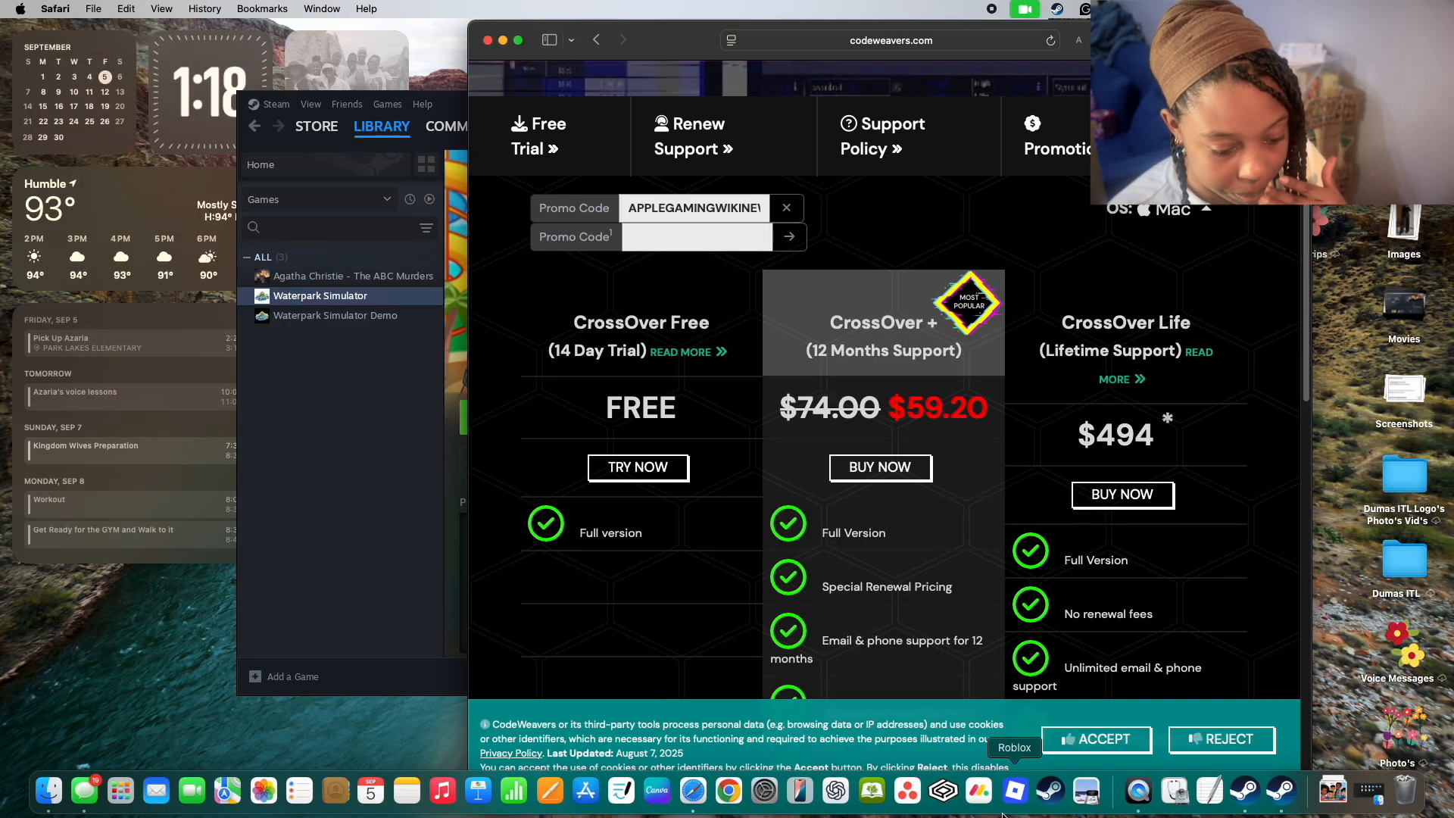
left_click(310, 104)
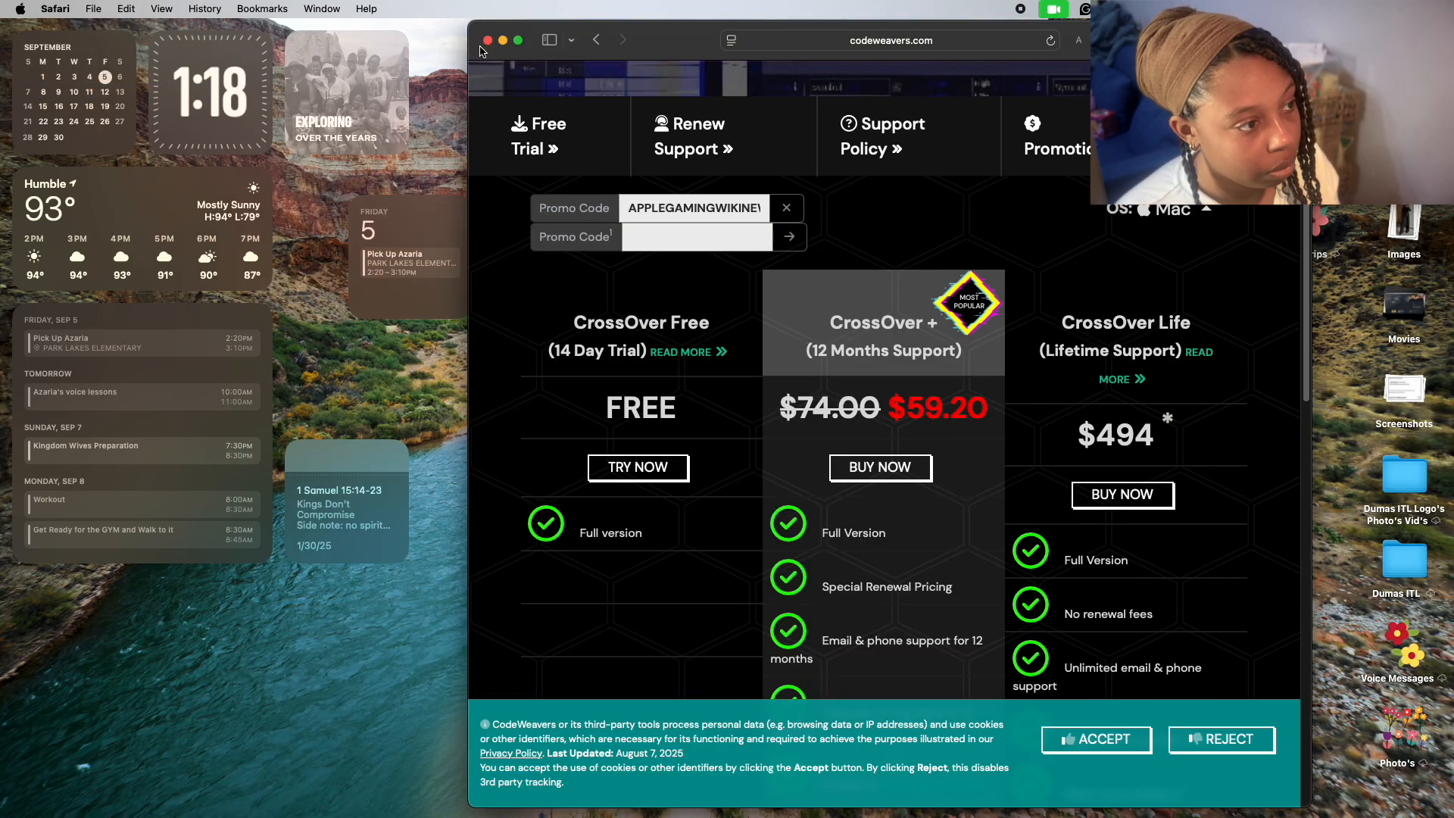
left_click(487, 40)
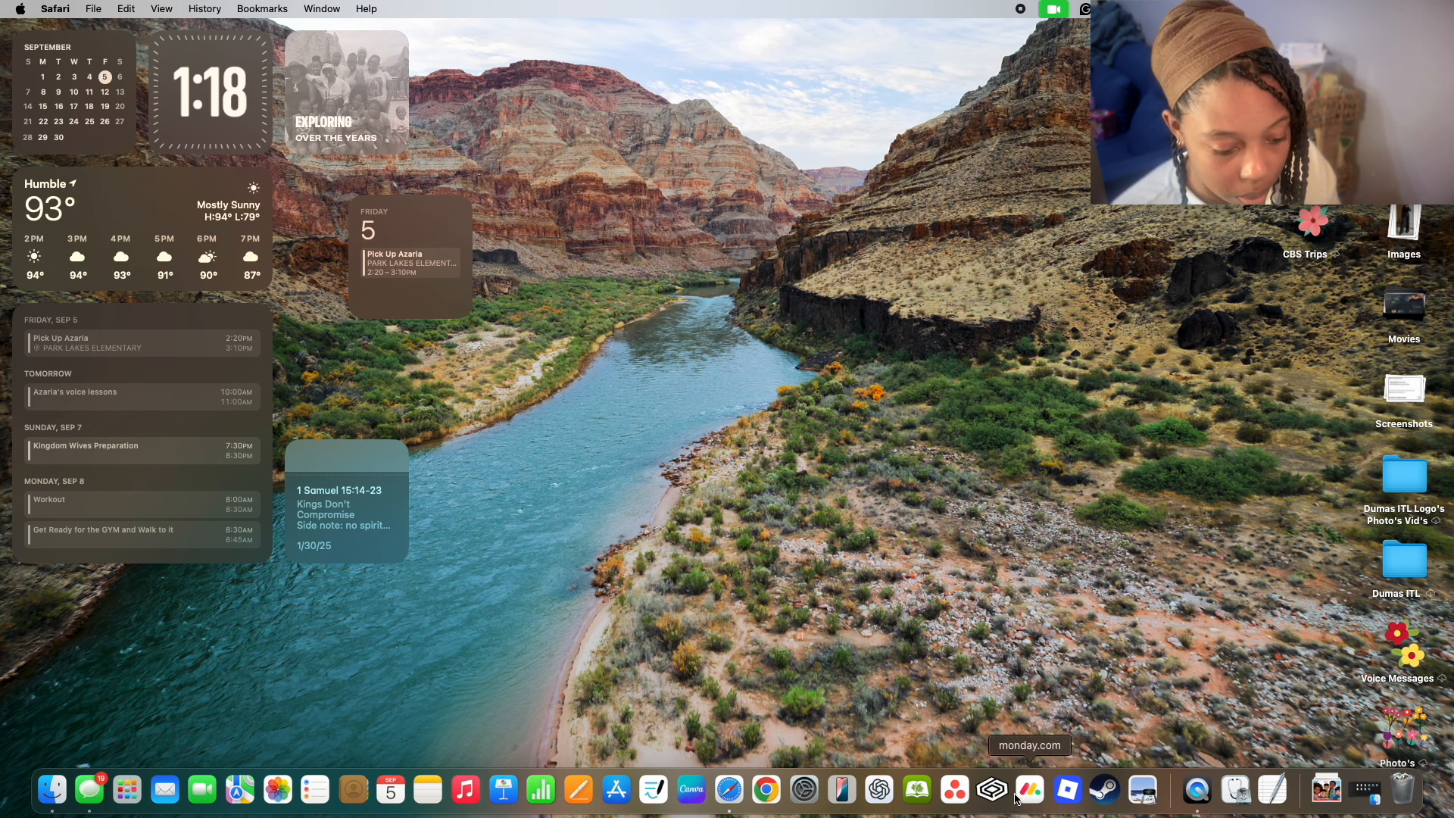
left_click(991, 790)
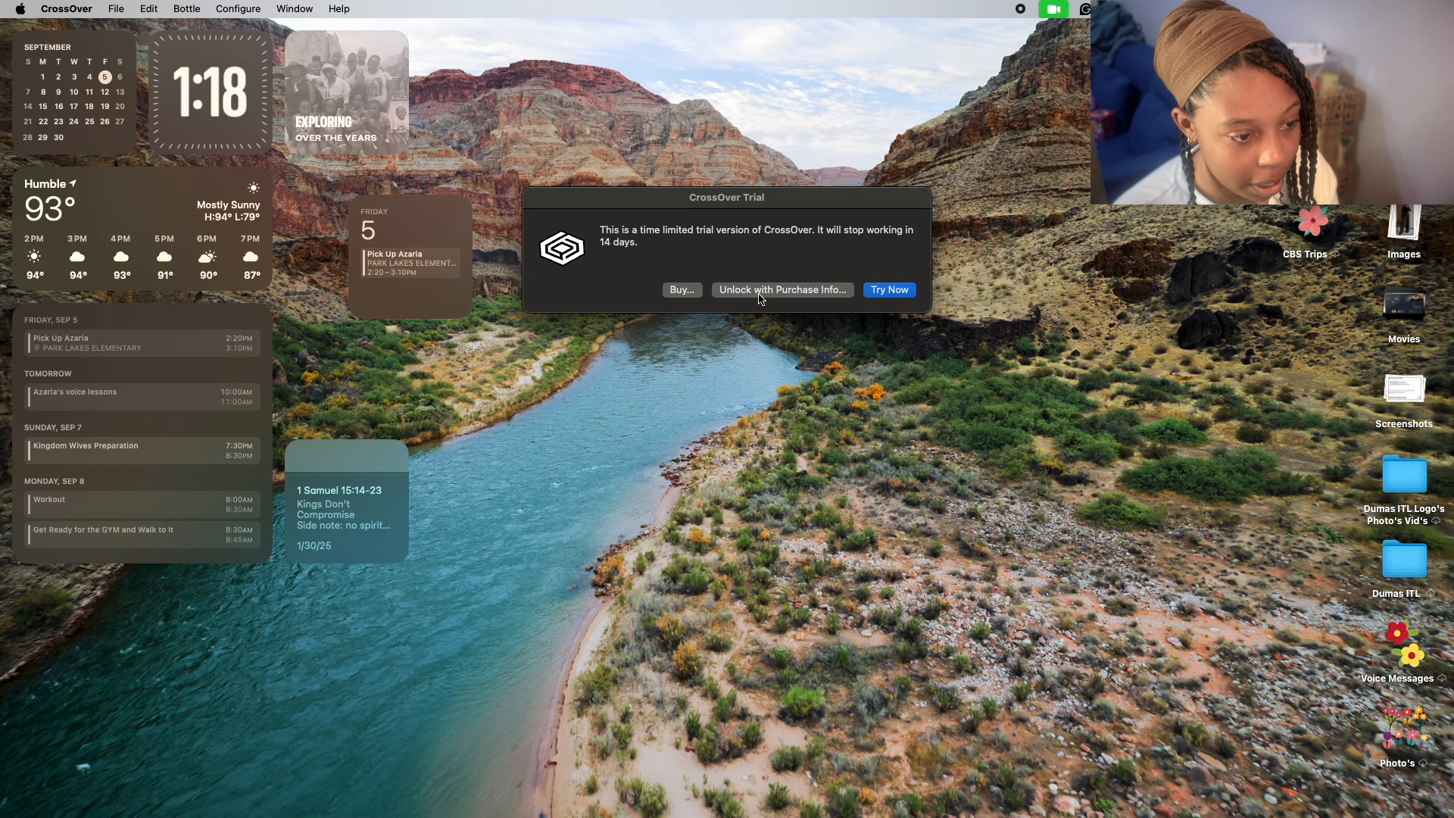
Cancel the purchase-info and activation-code forms and close the Chrome profile picker window.
left_click(781, 289)
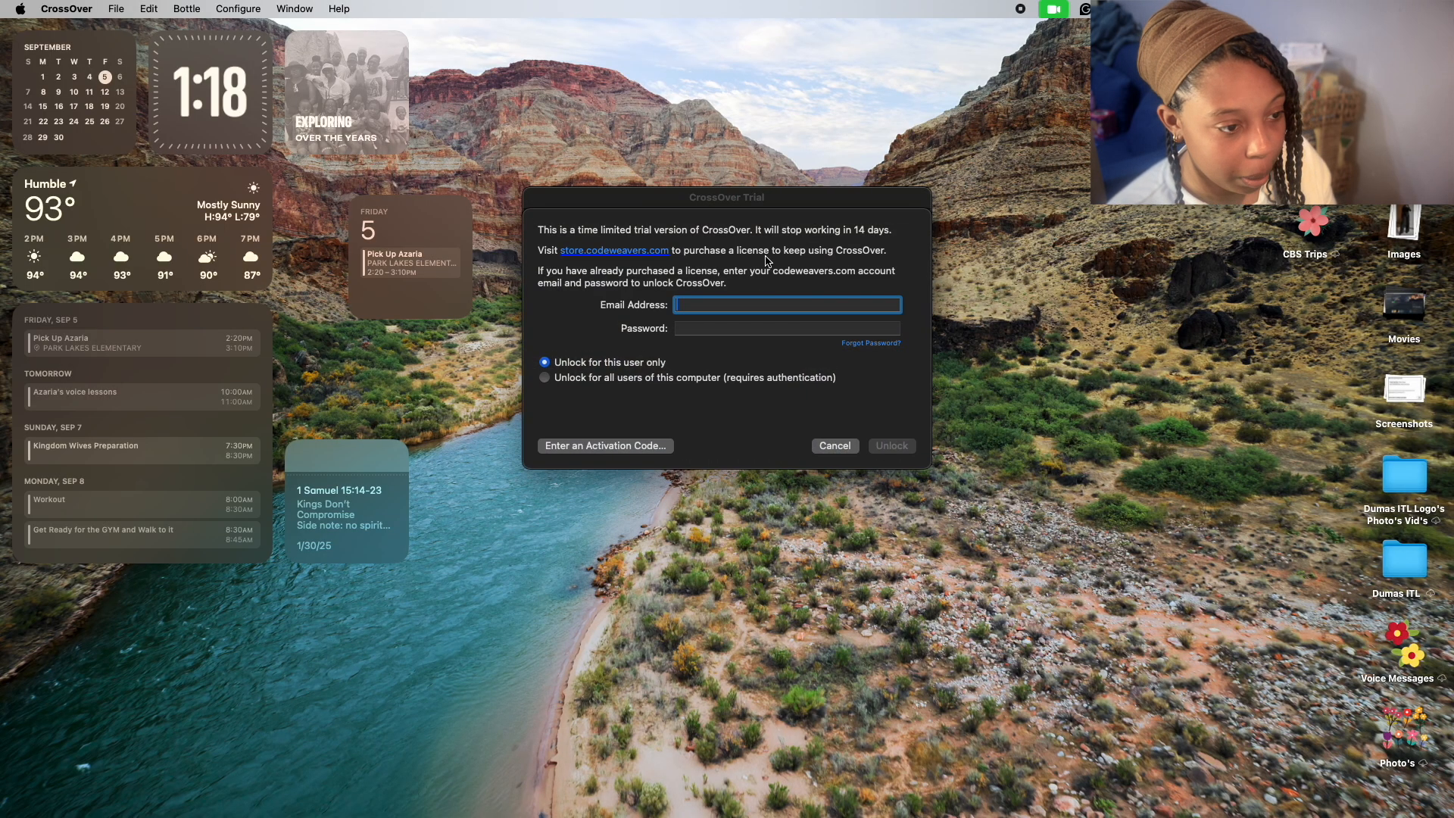
mouse_move(897, 277)
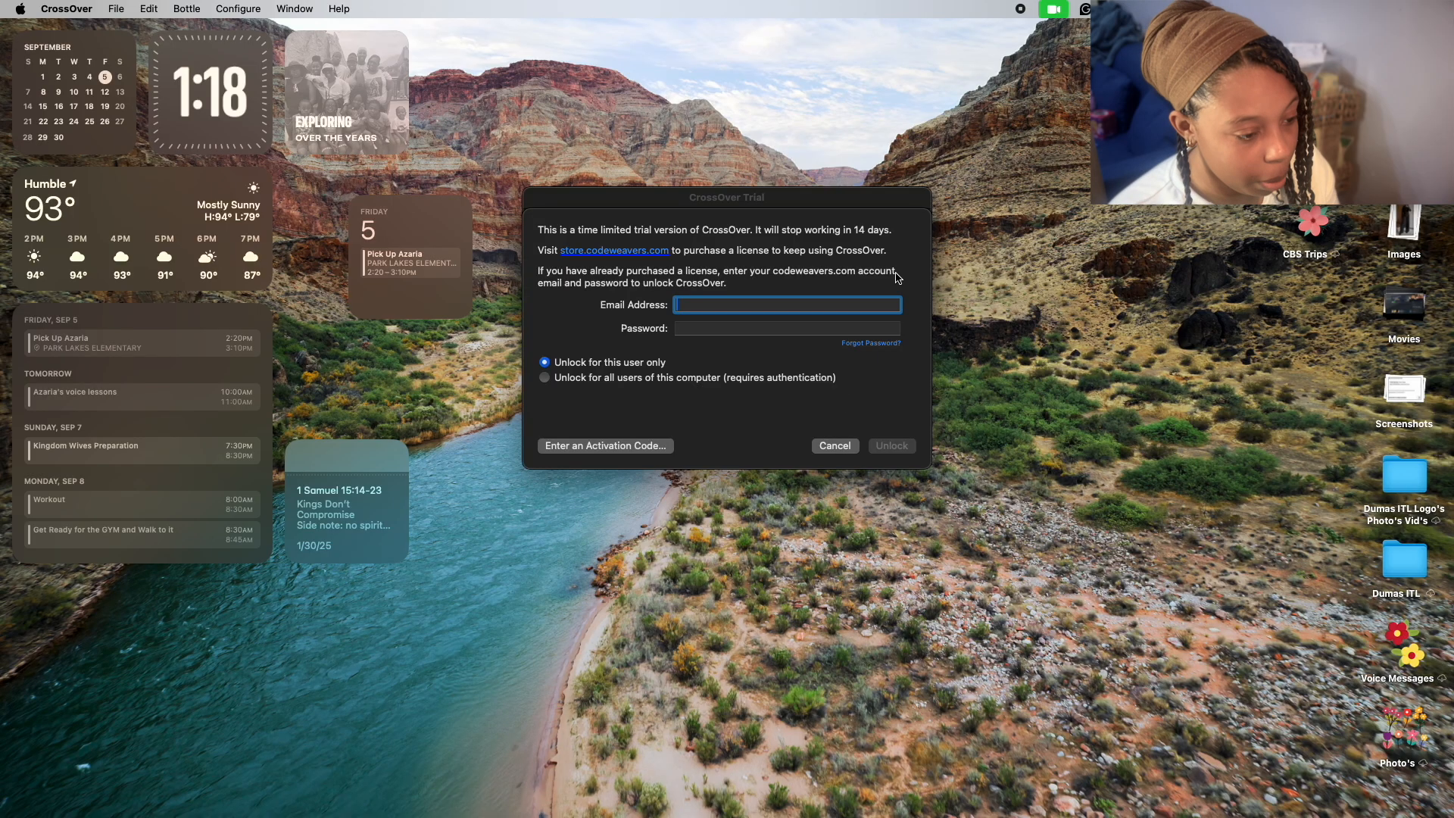
left_click(834, 446)
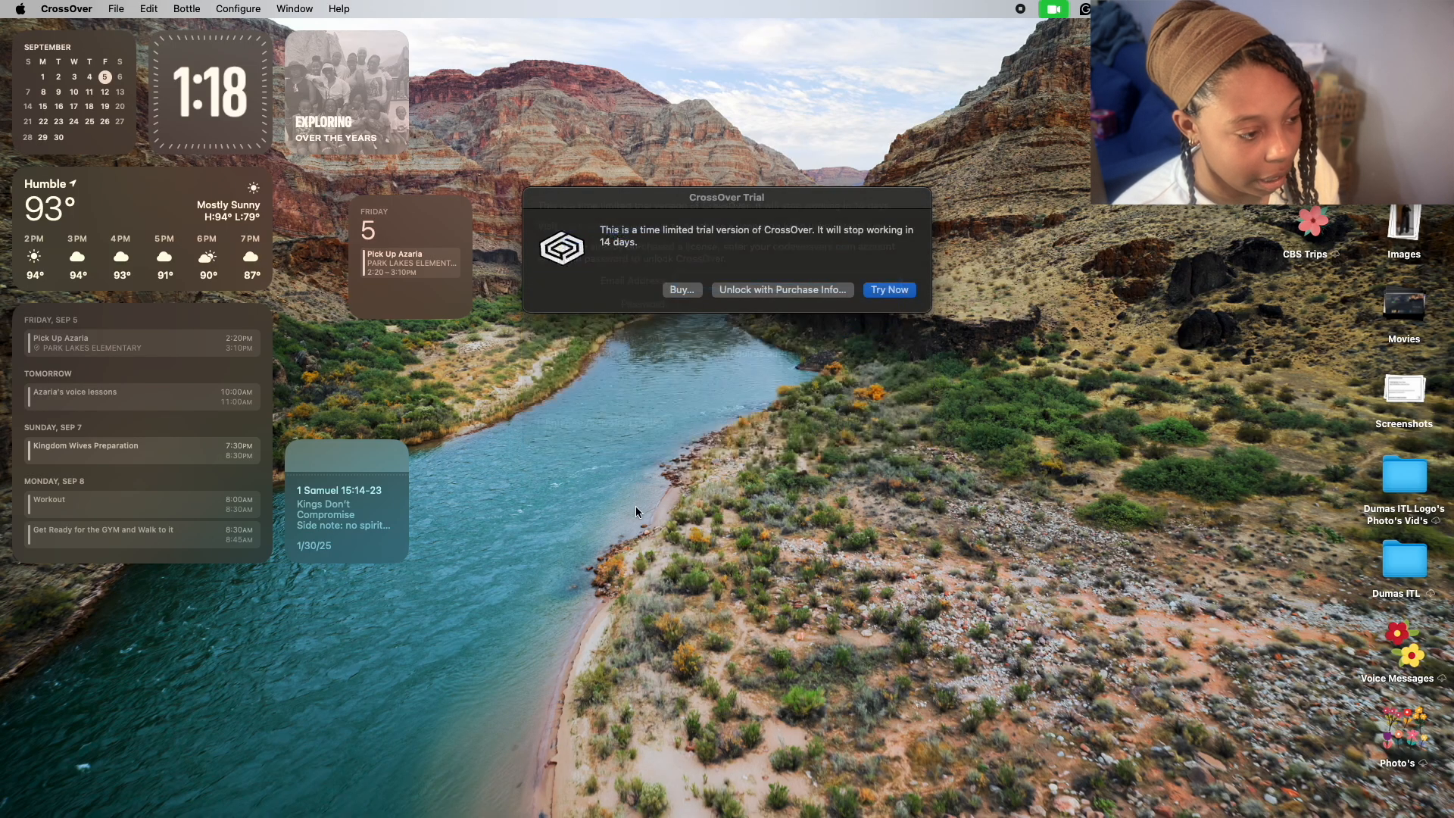
left_click(782, 289)
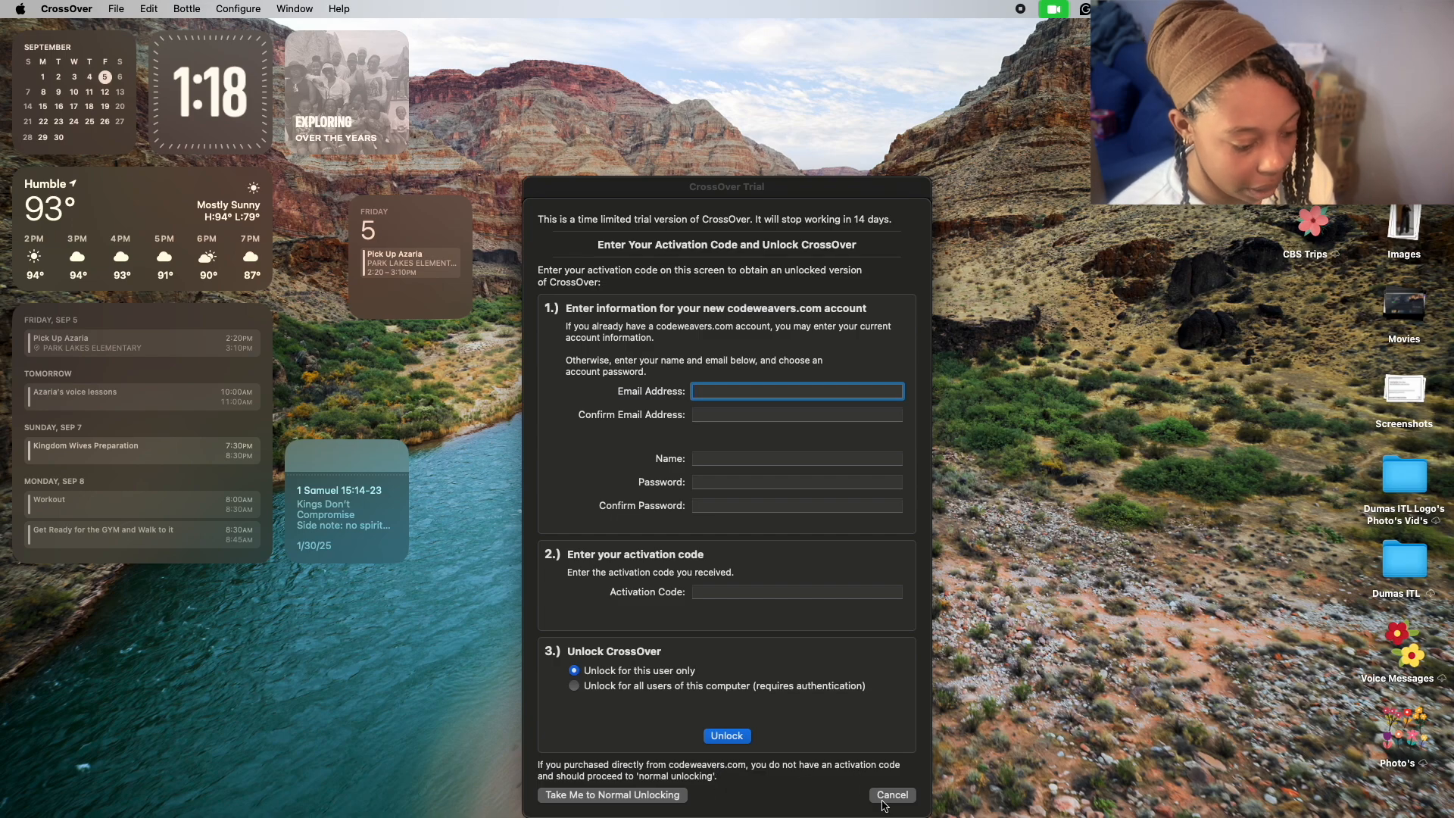
left_click(889, 795)
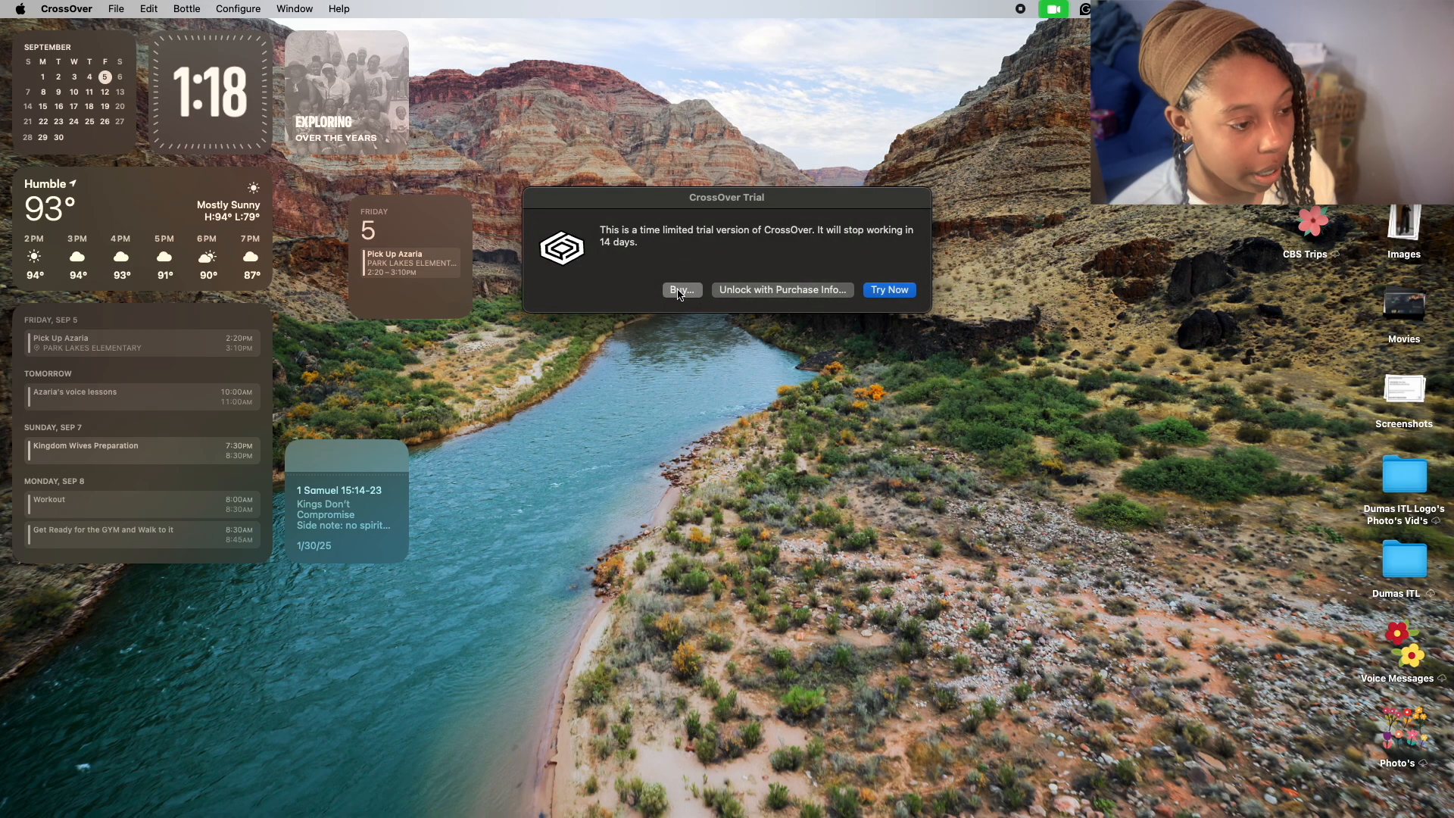
mouse_move(854, 285)
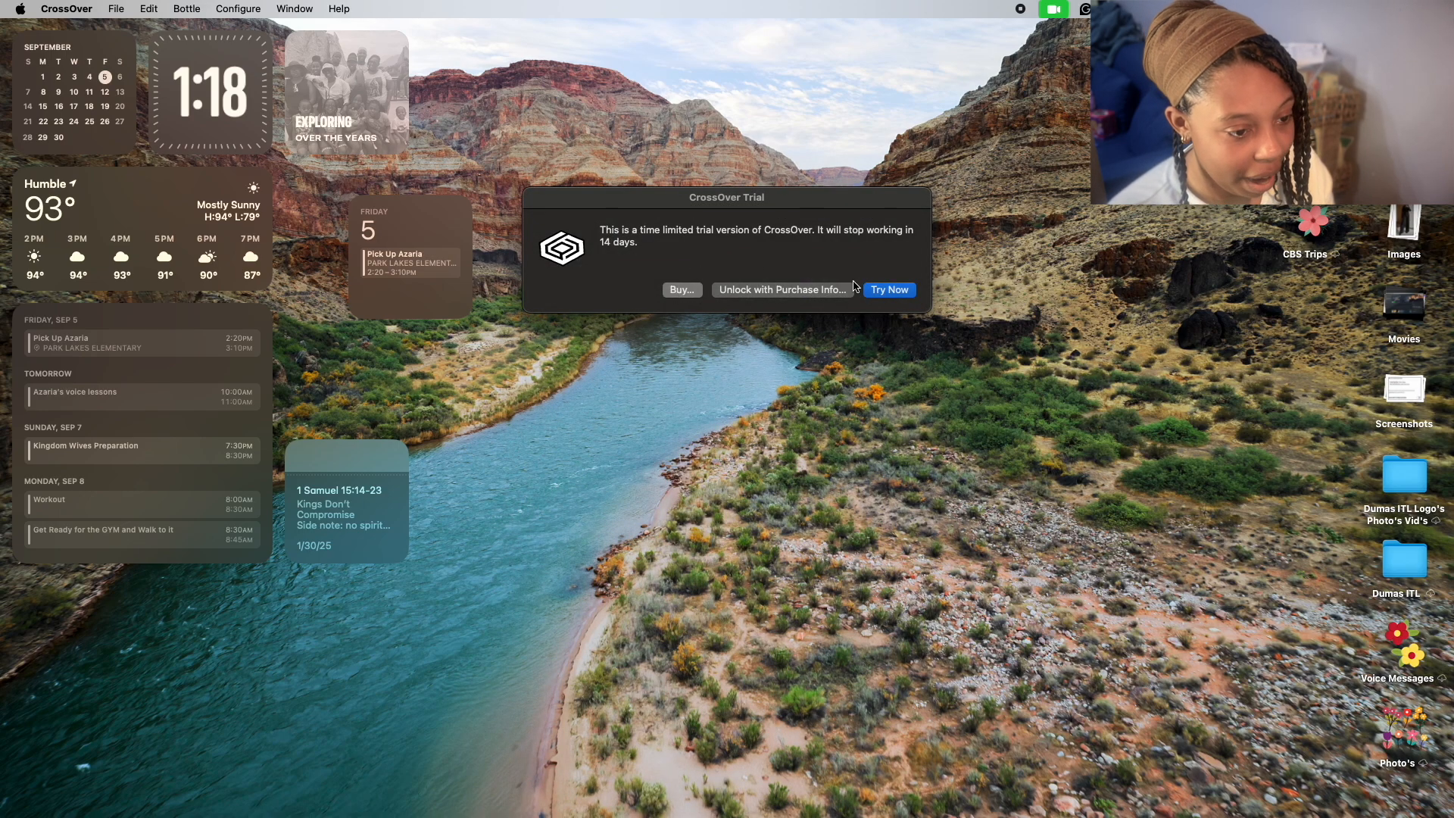
mouse_move(676, 364)
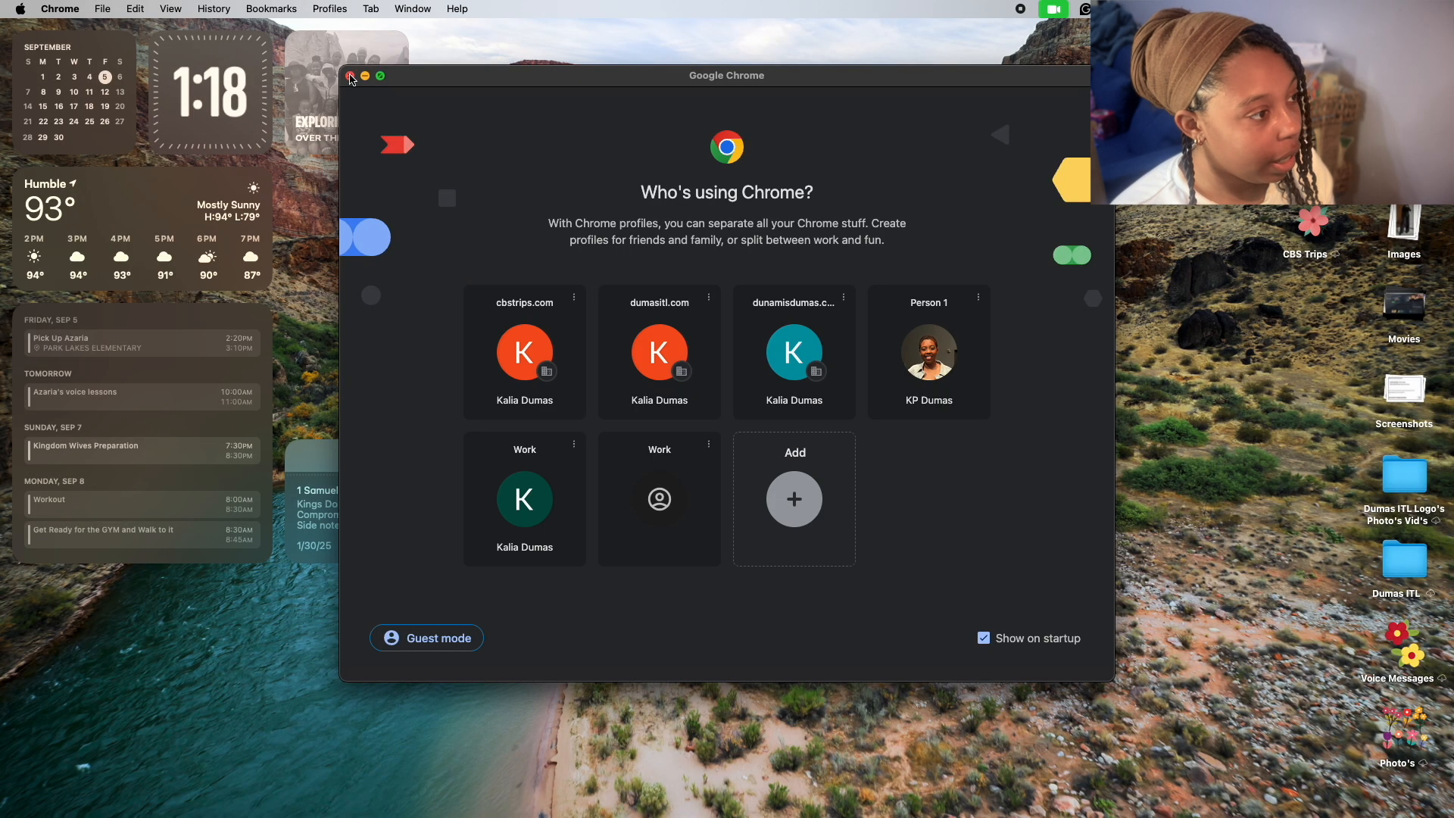
left_click(351, 76)
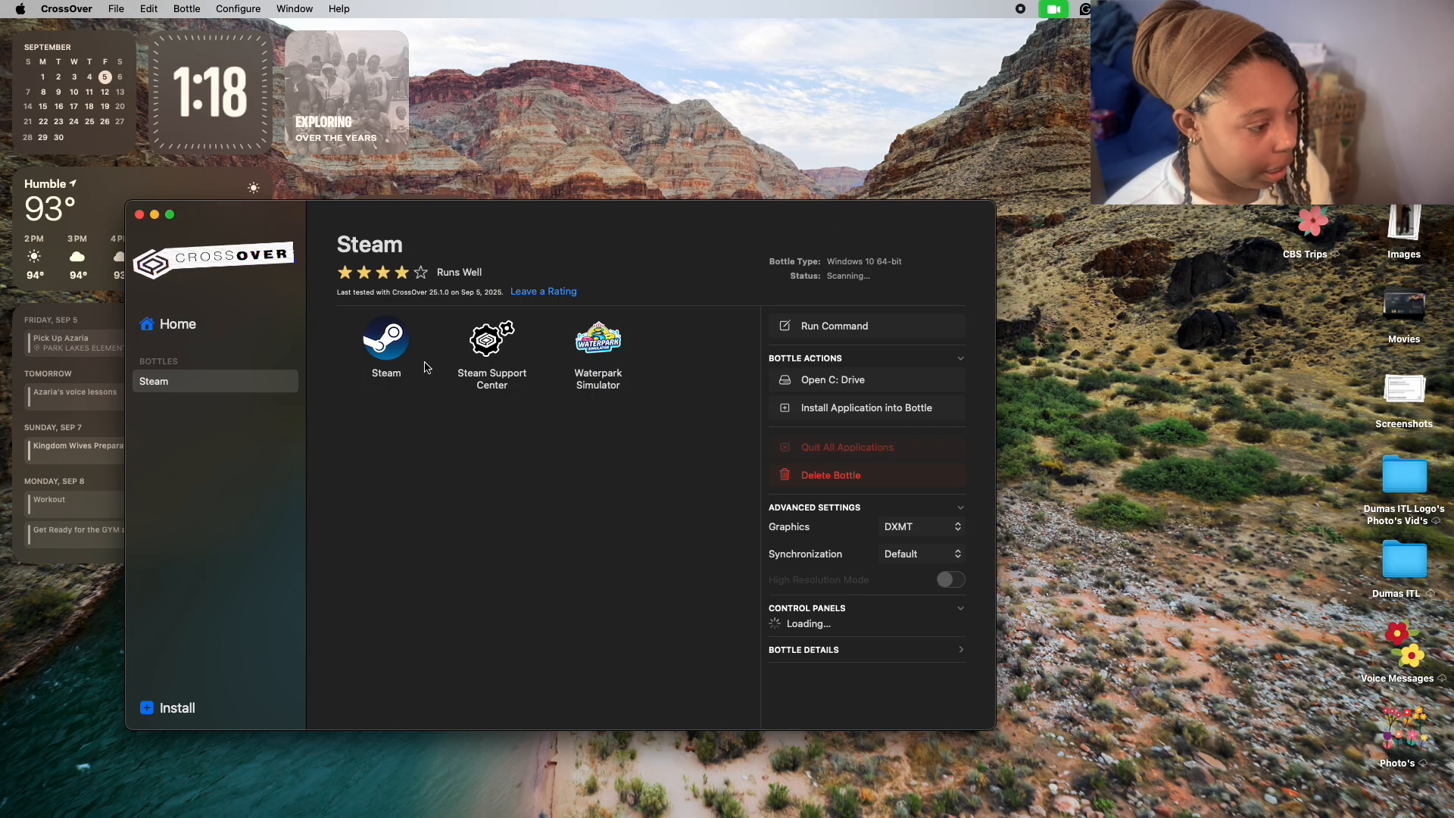
Switch the Steam bottle's graphics backend to Auto, then back to DXMT.
left_click(385, 336)
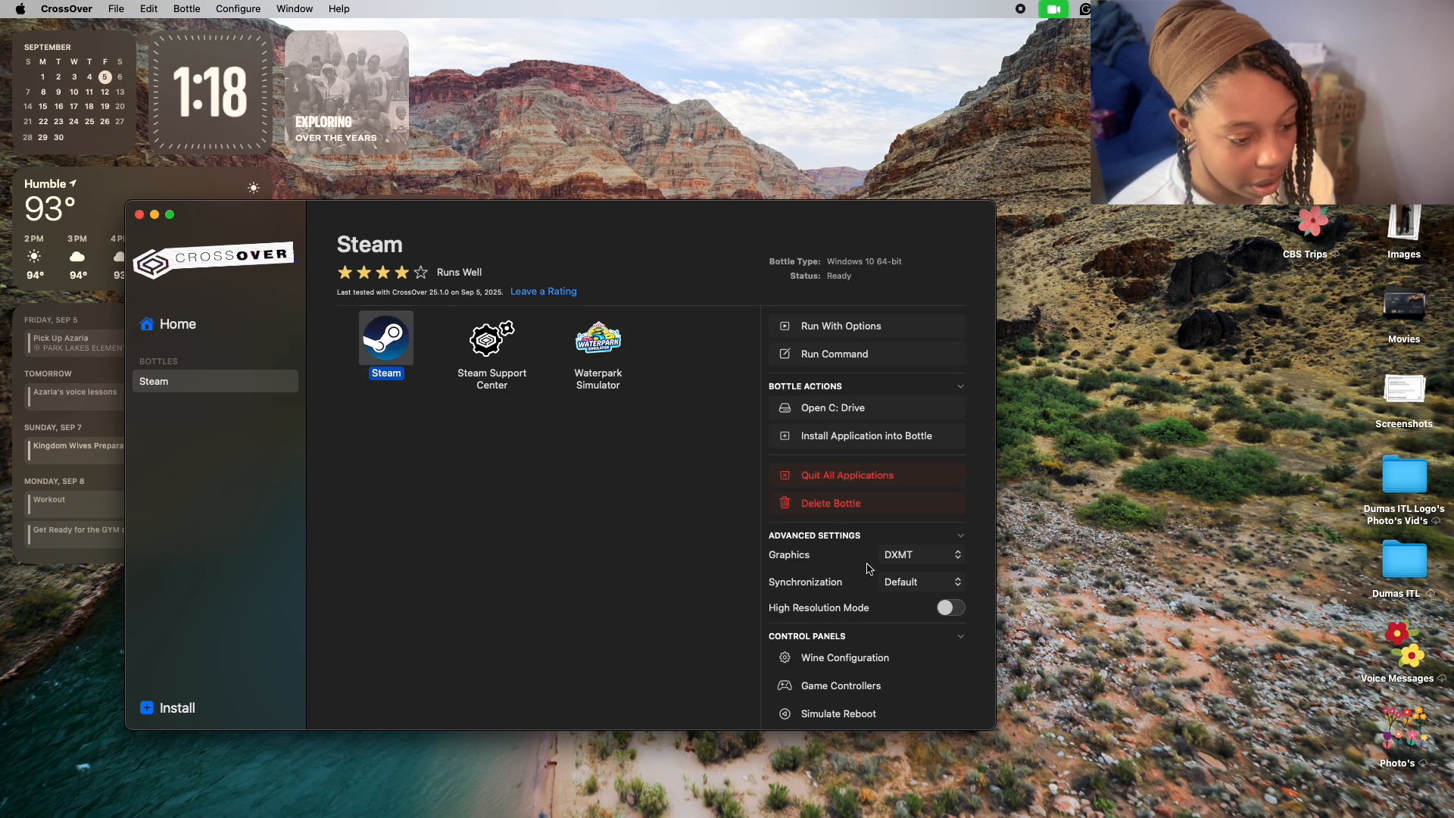
mouse_move(907, 564)
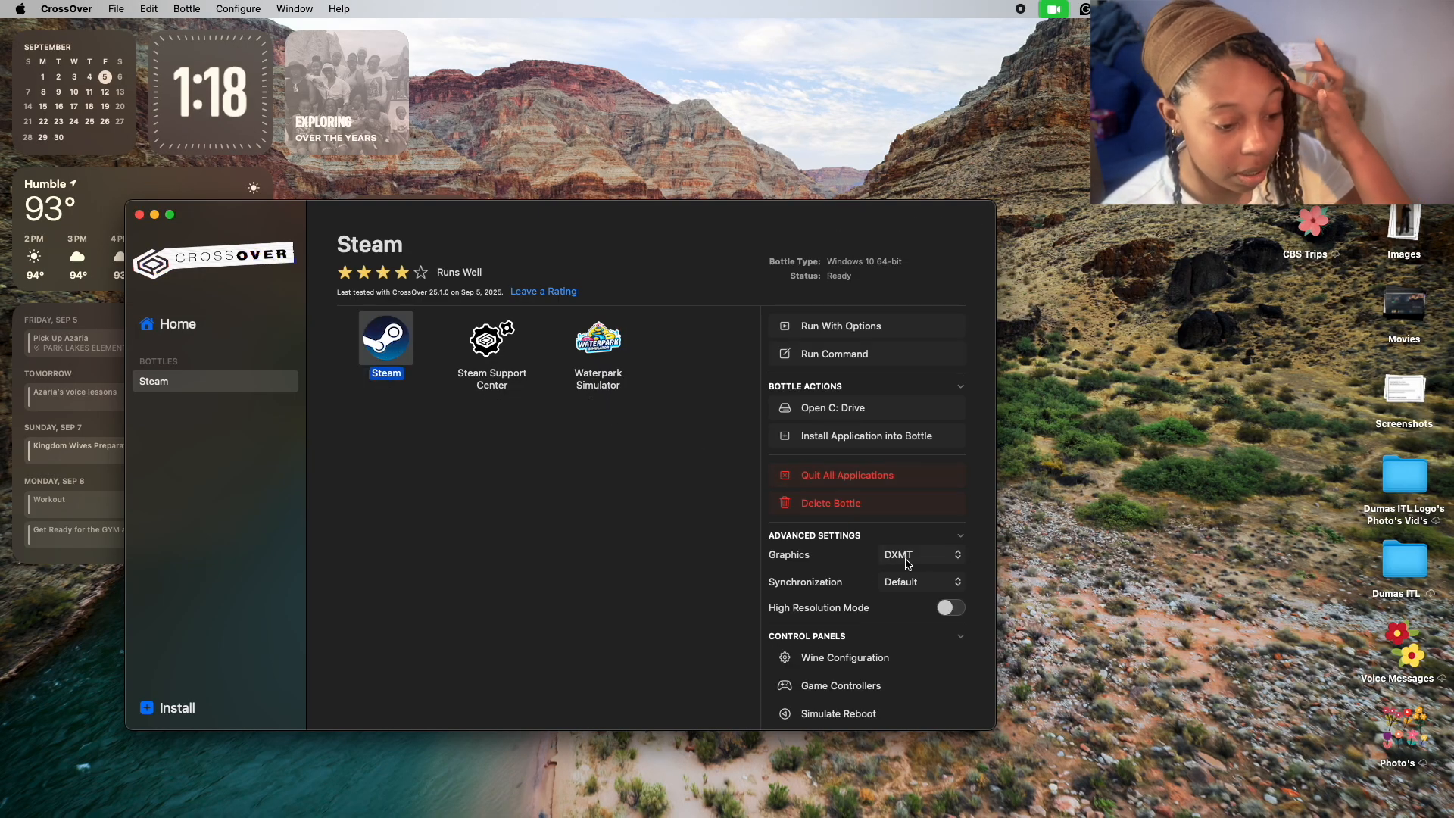
left_click(918, 554)
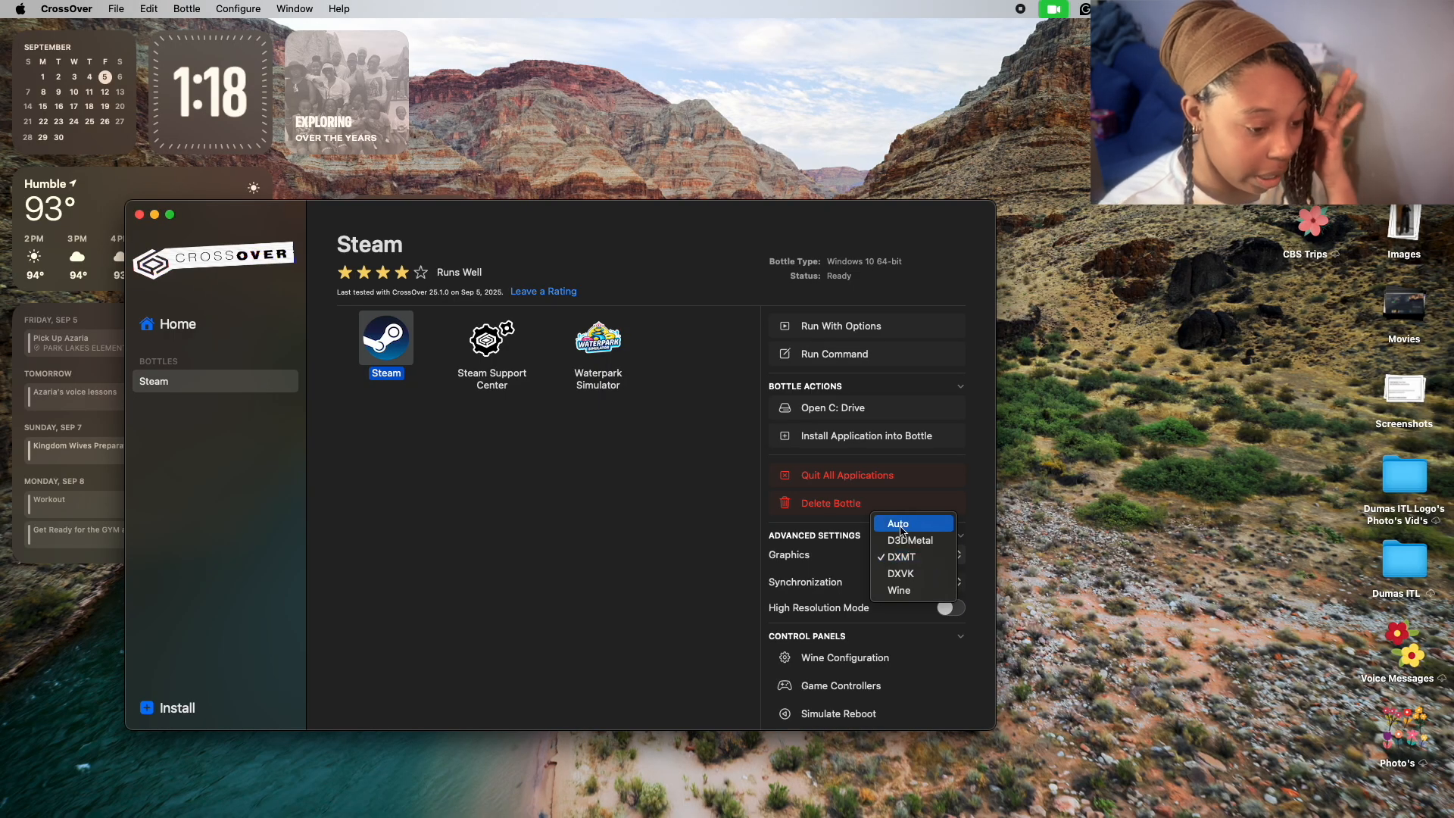
left_click(897, 523)
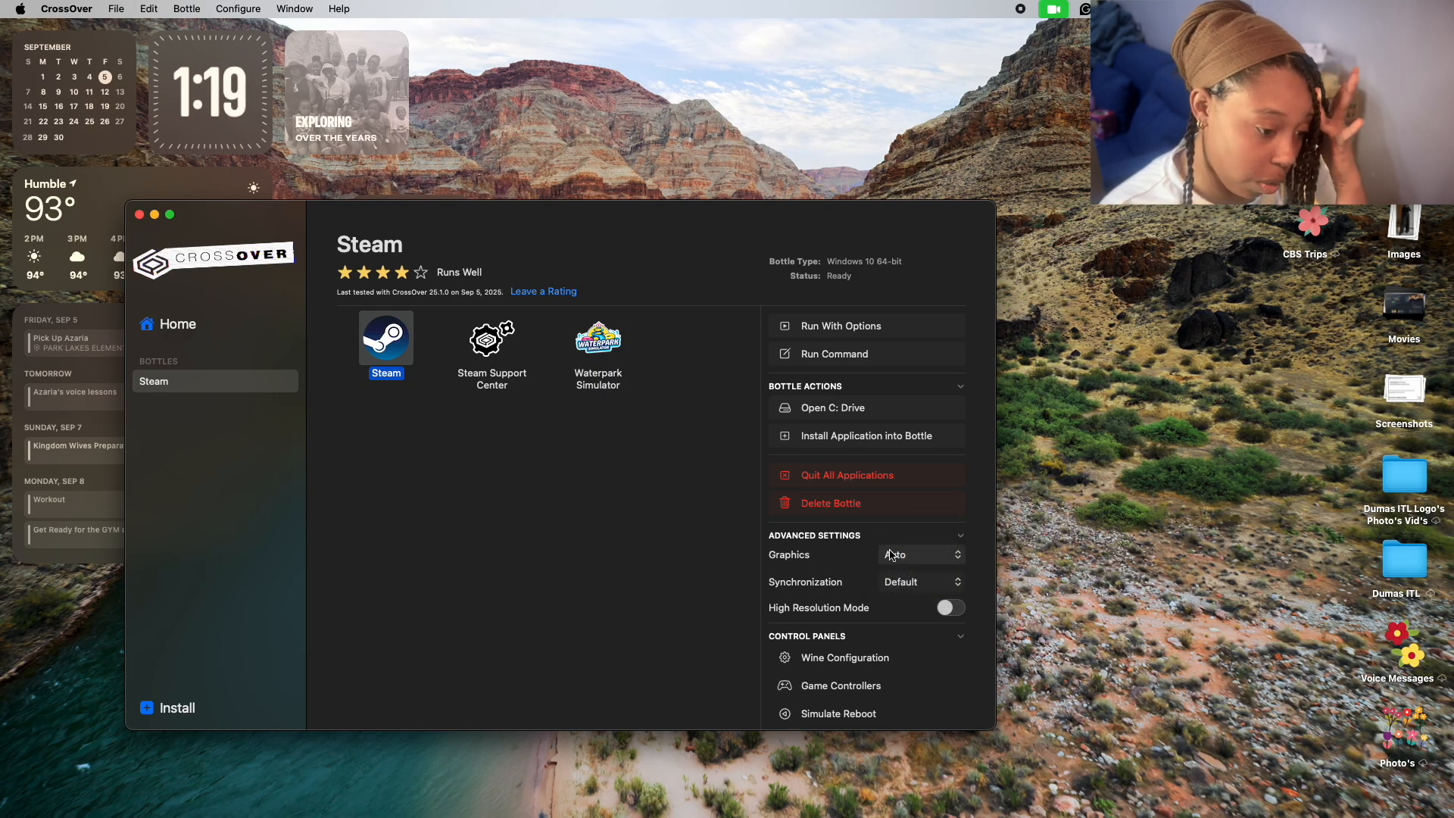
left_click(918, 554)
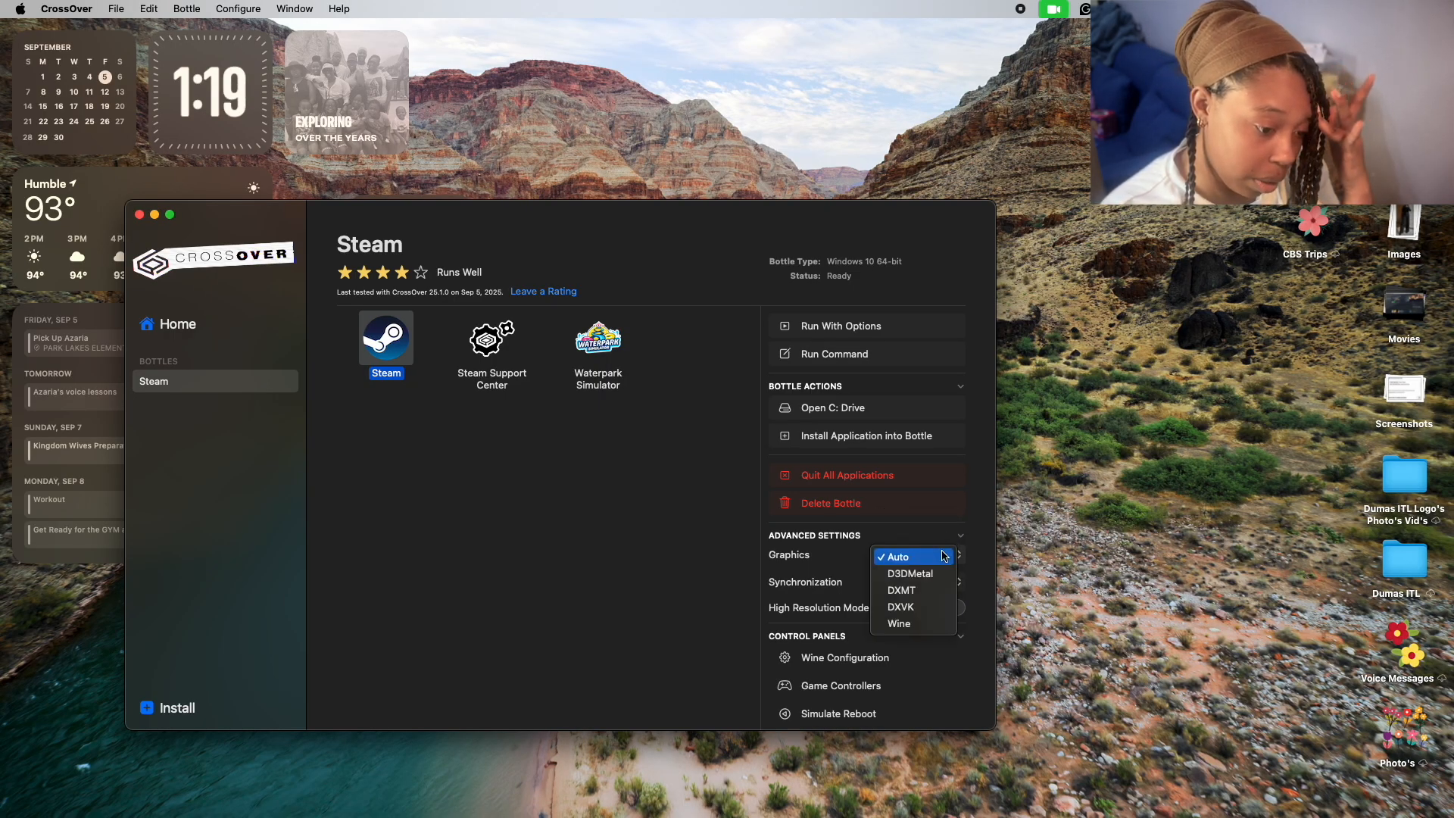
left_click(900, 590)
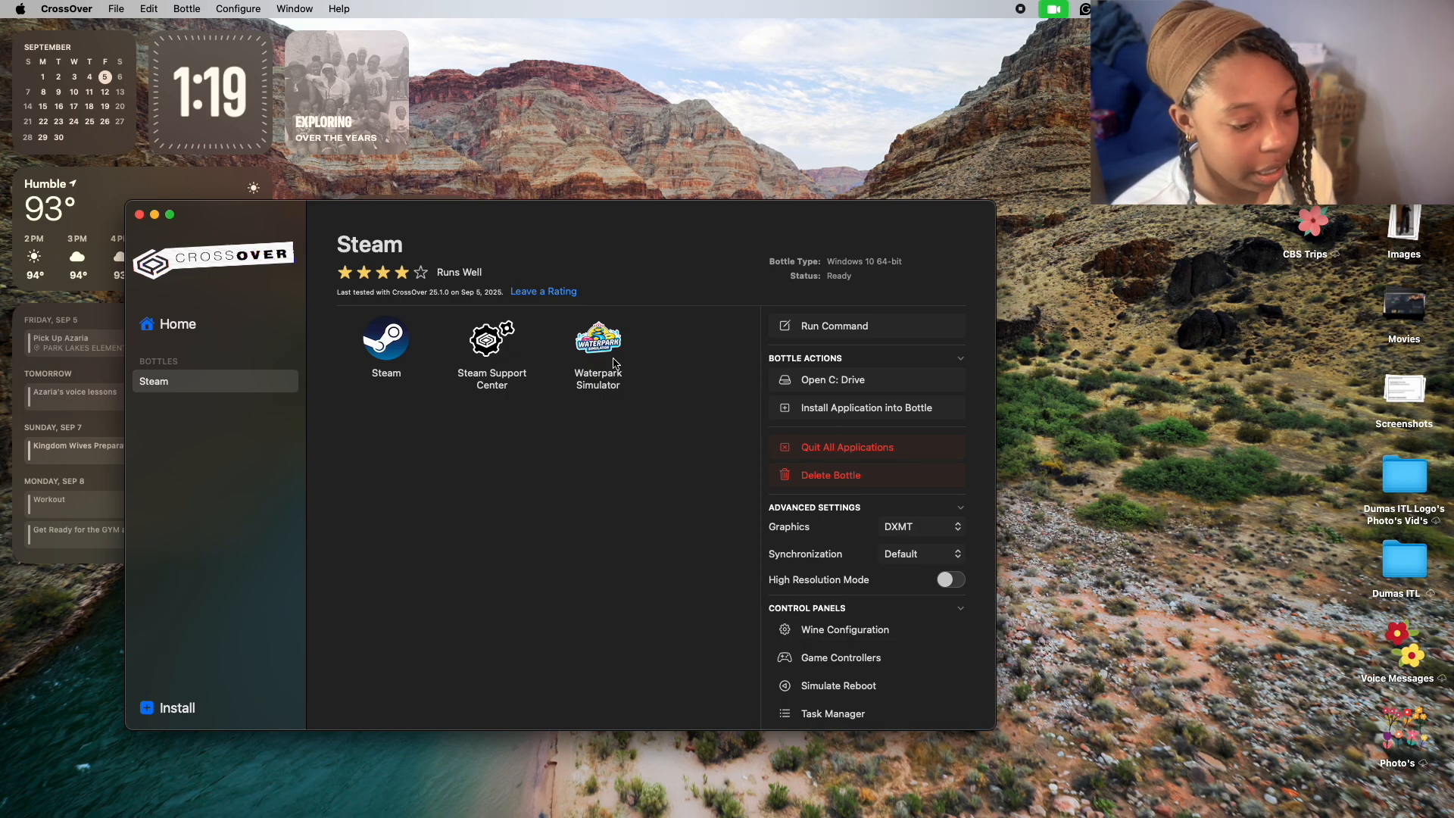
Reselect the Steam launcher and confirm DXMT stays the graphics backend.
left_click(598, 337)
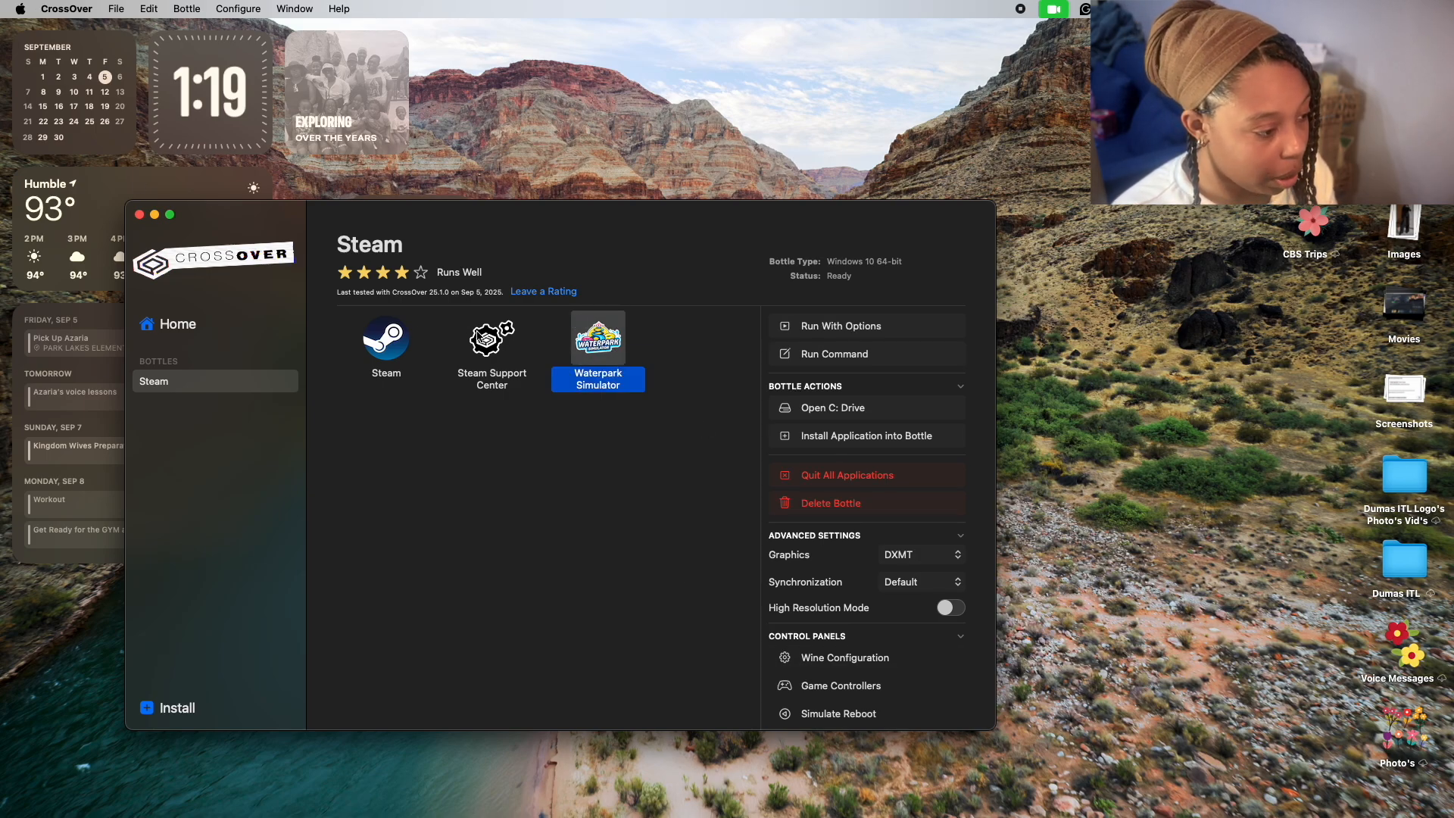
left_click(386, 336)
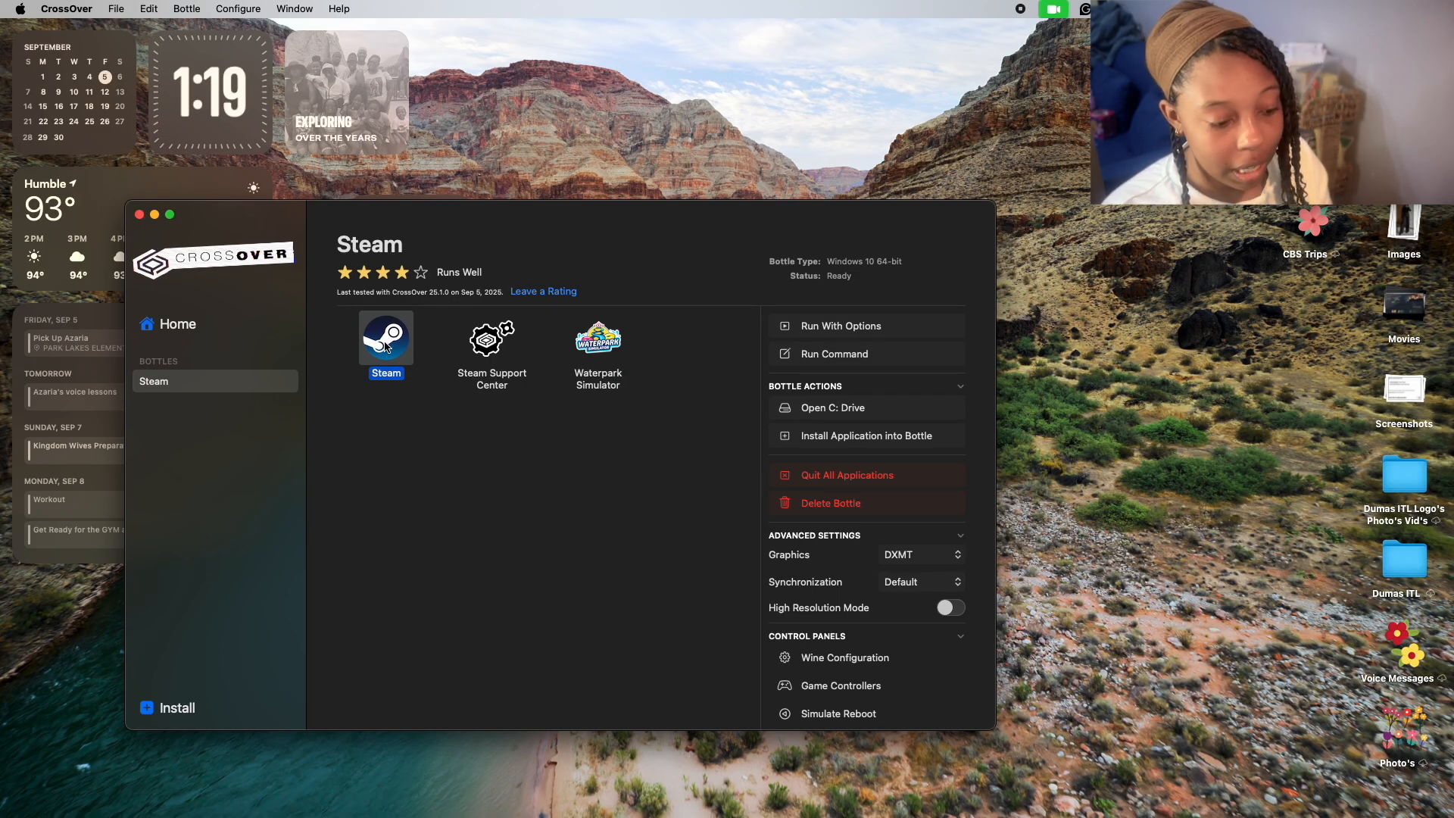
mouse_move(1018, 586)
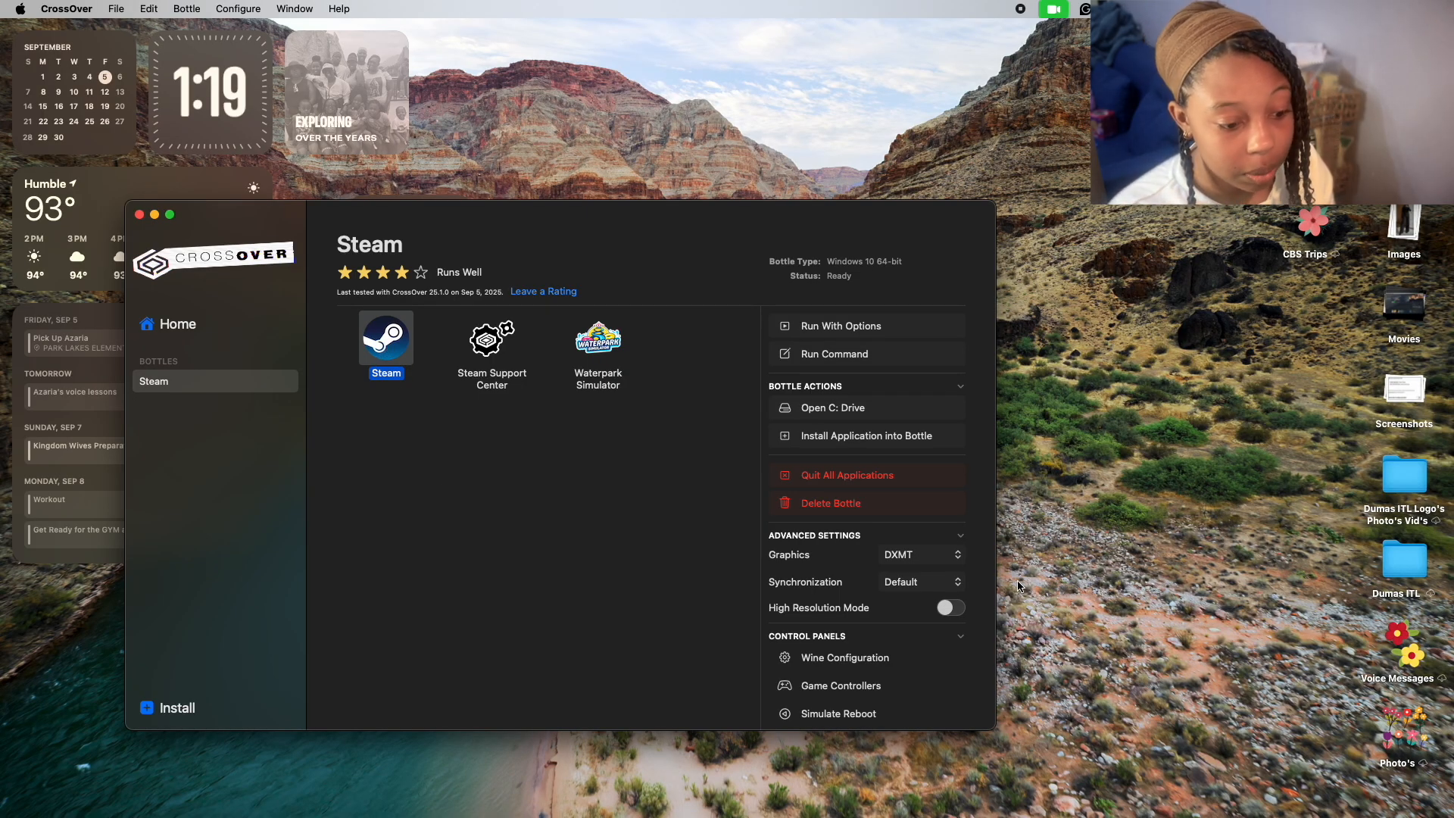
left_click(921, 554)
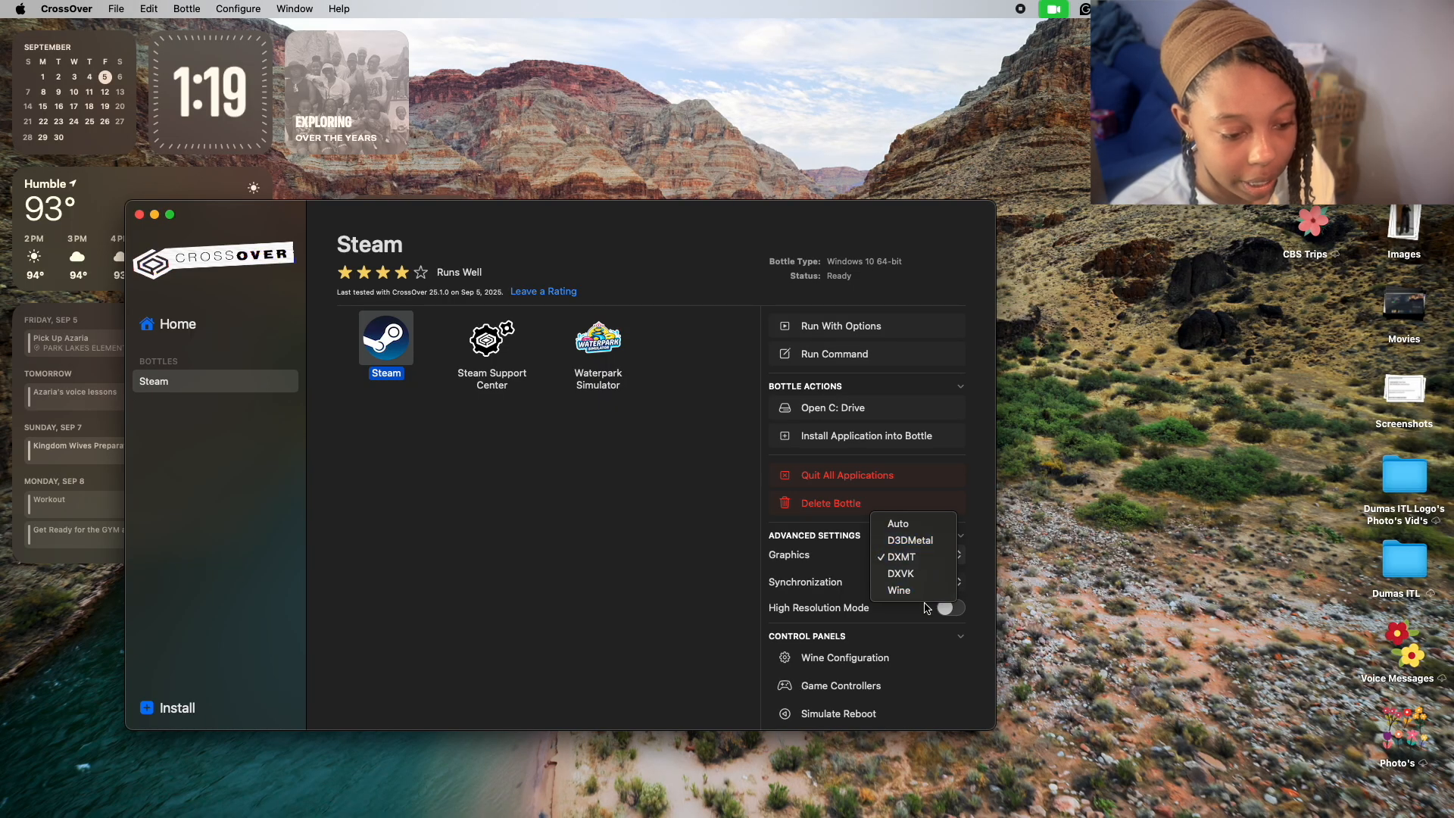
left_click(899, 557)
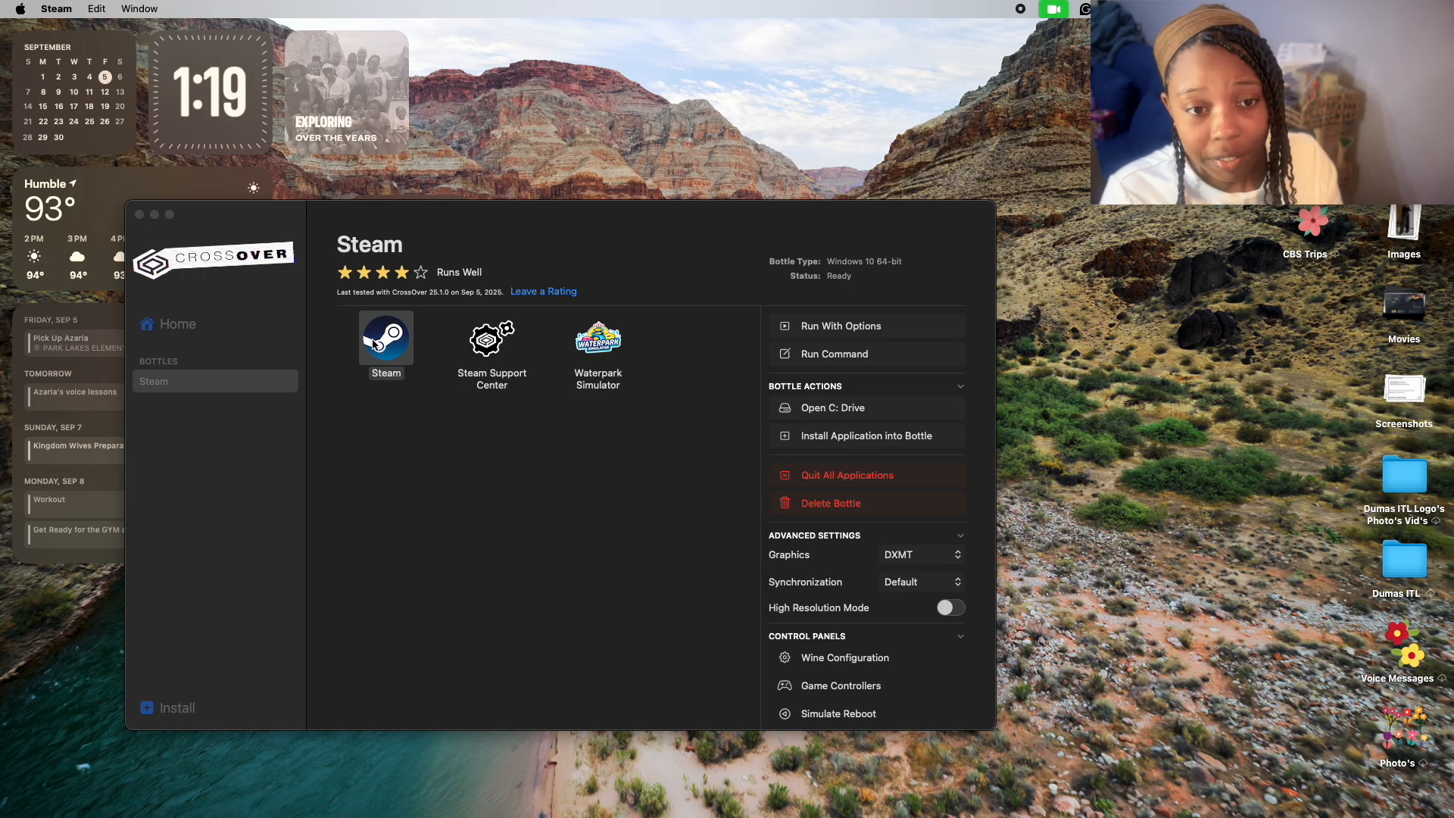
Start Steam, go to LIBRARY, and open the Waterpark Simulator game page.
left_click(386, 338)
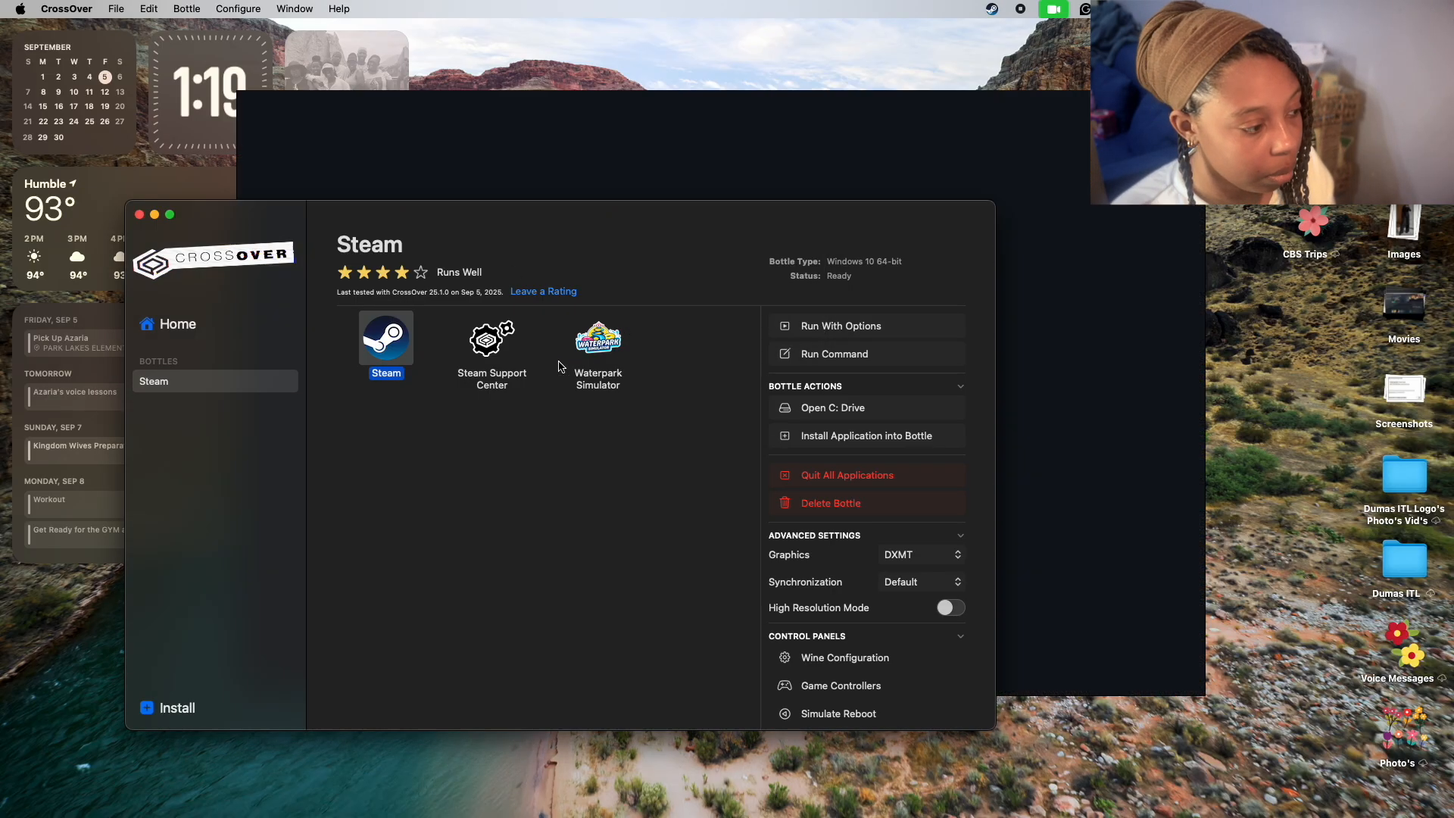
left_click(636, 125)
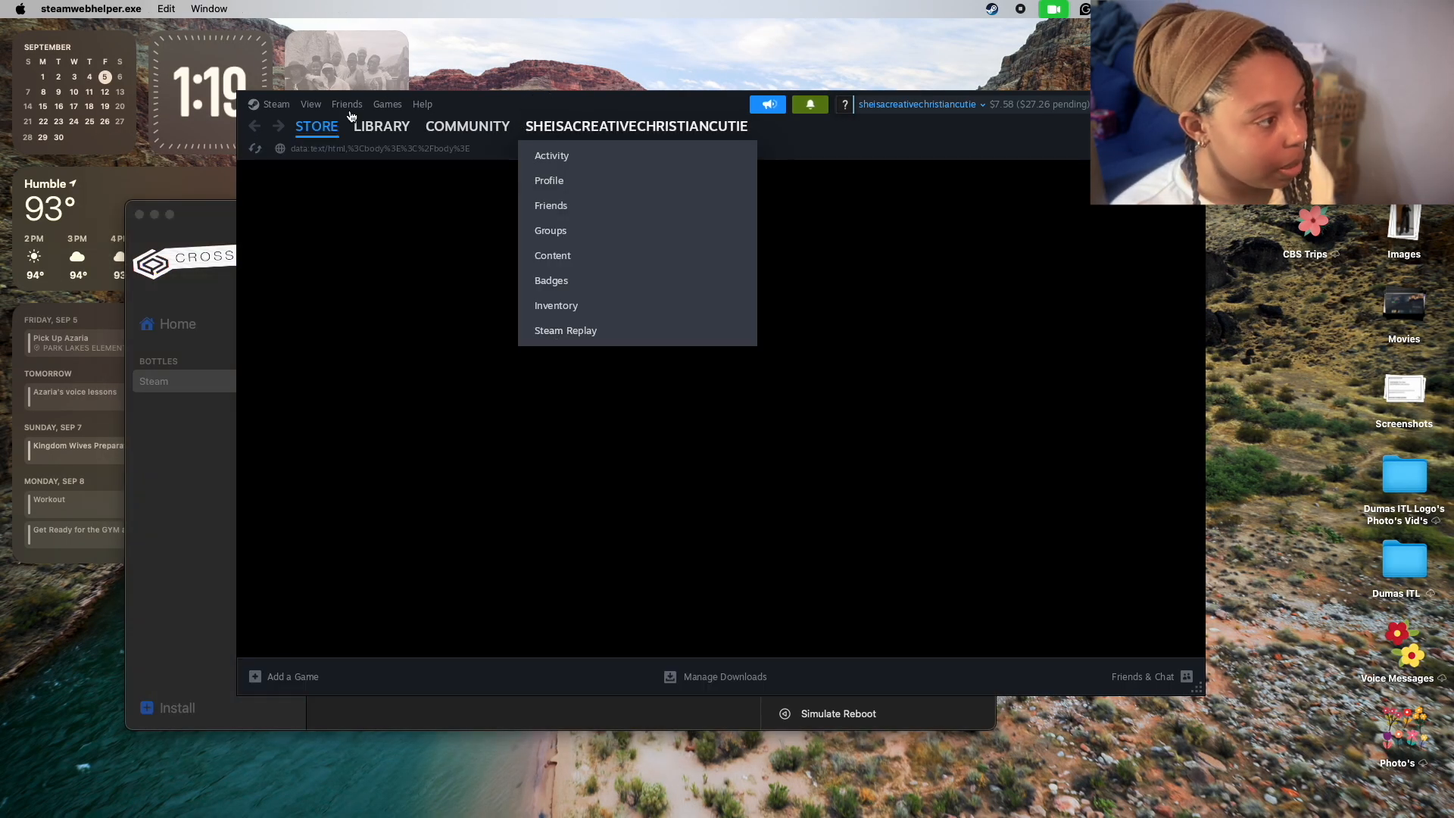
left_click(380, 125)
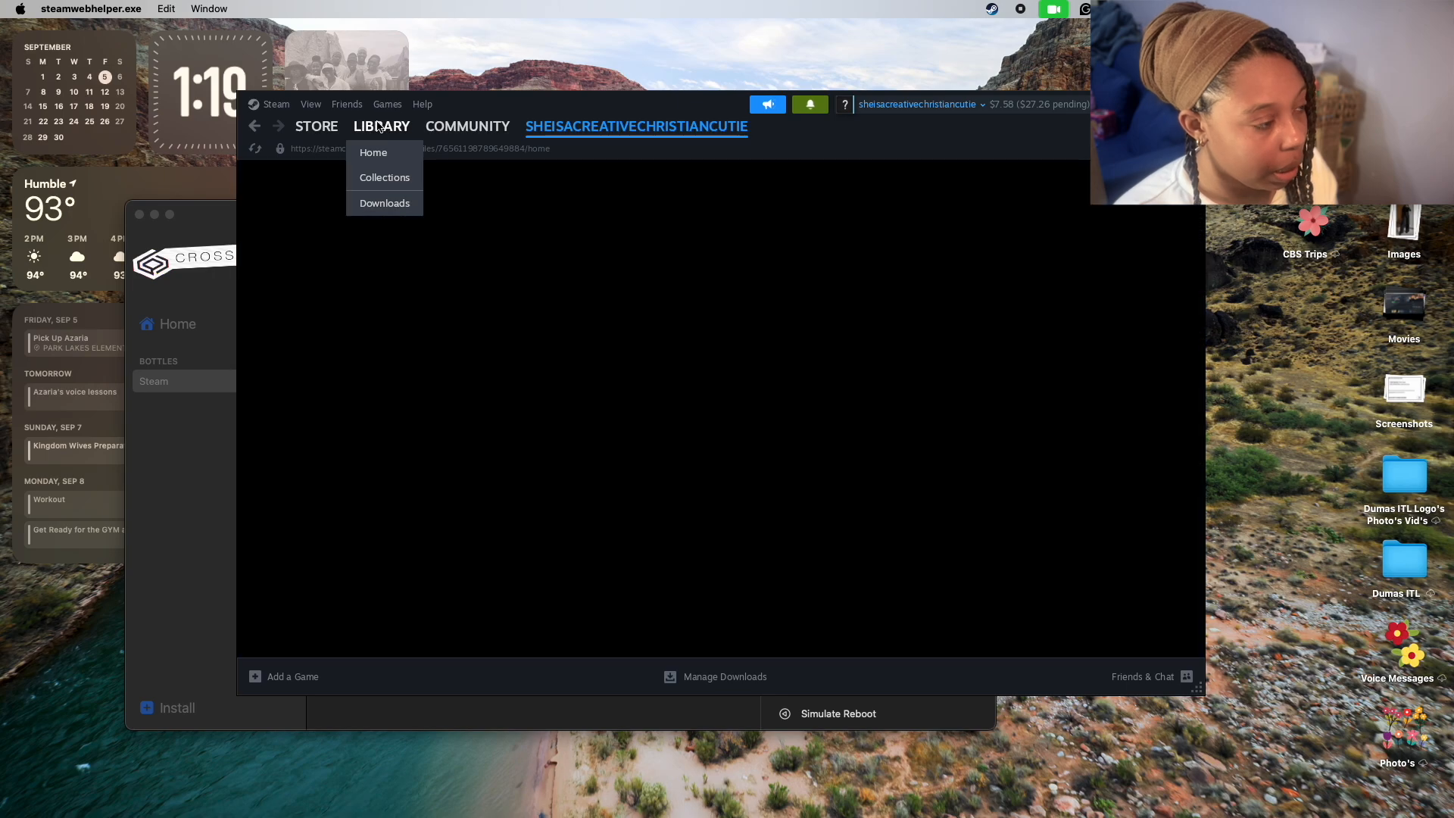
left_click(372, 153)
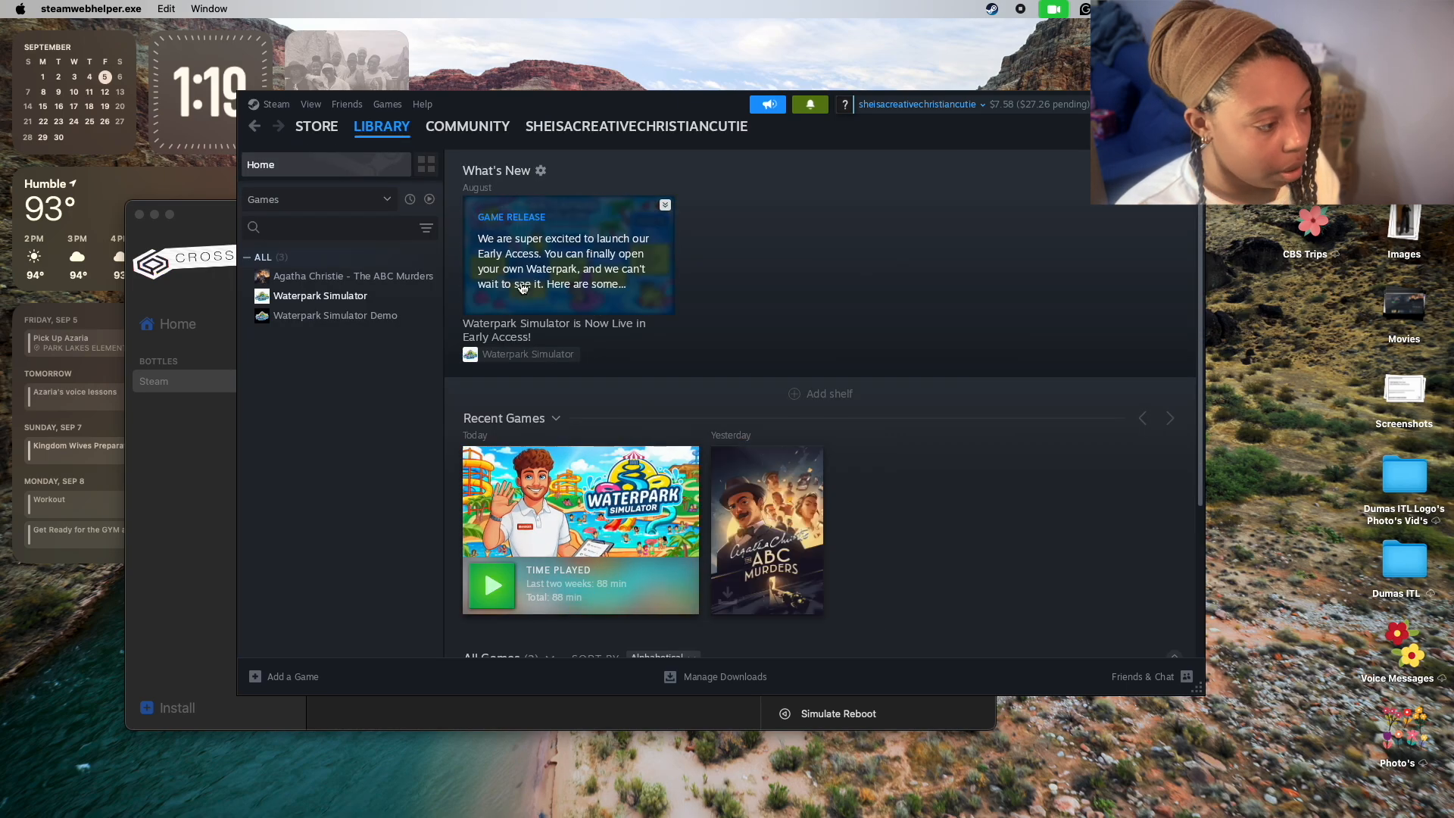
left_click(320, 295)
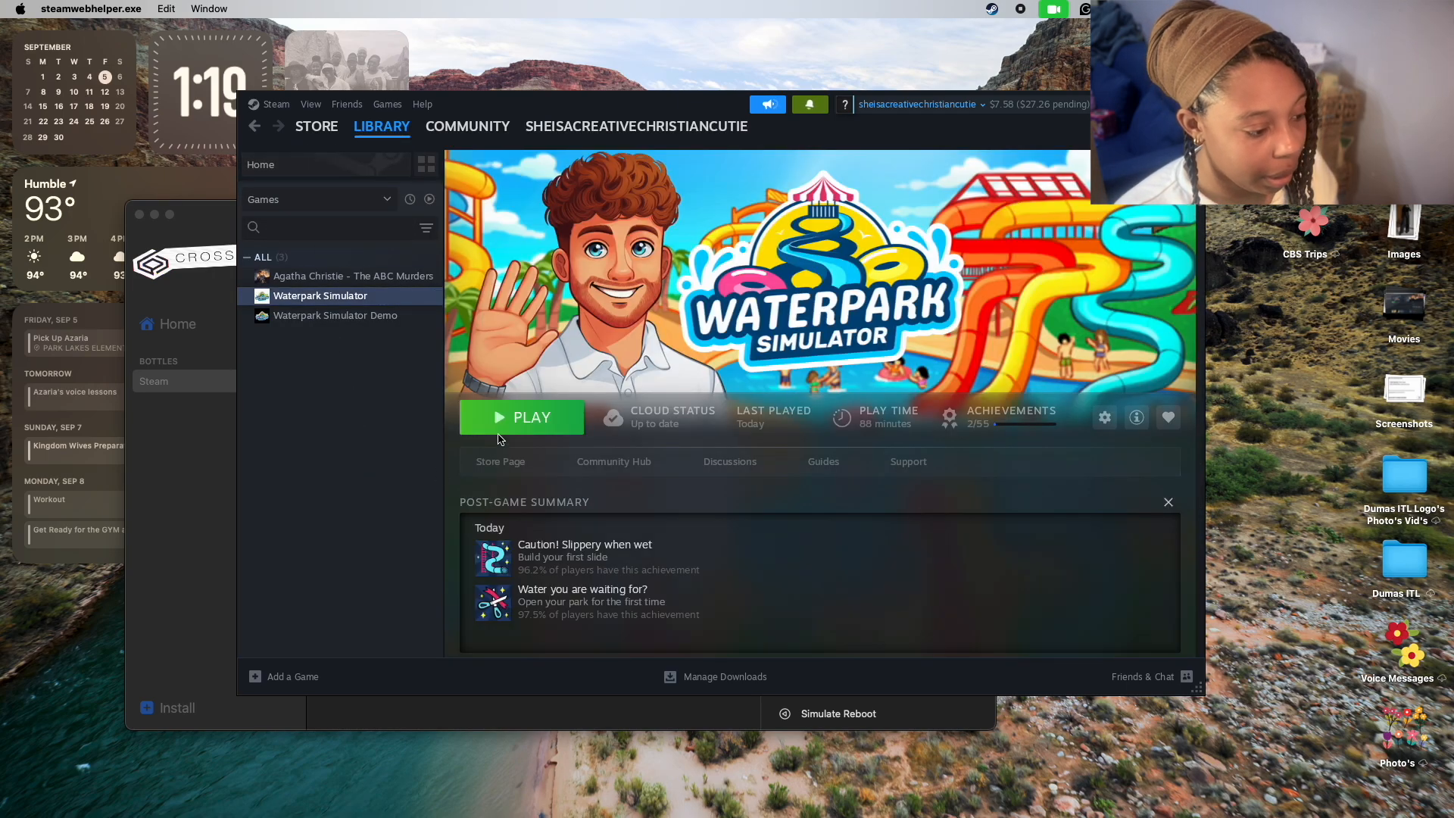
Play Waterpark Simulator, choose Continue, and confirm loading the Holy Park save.
left_click(521, 417)
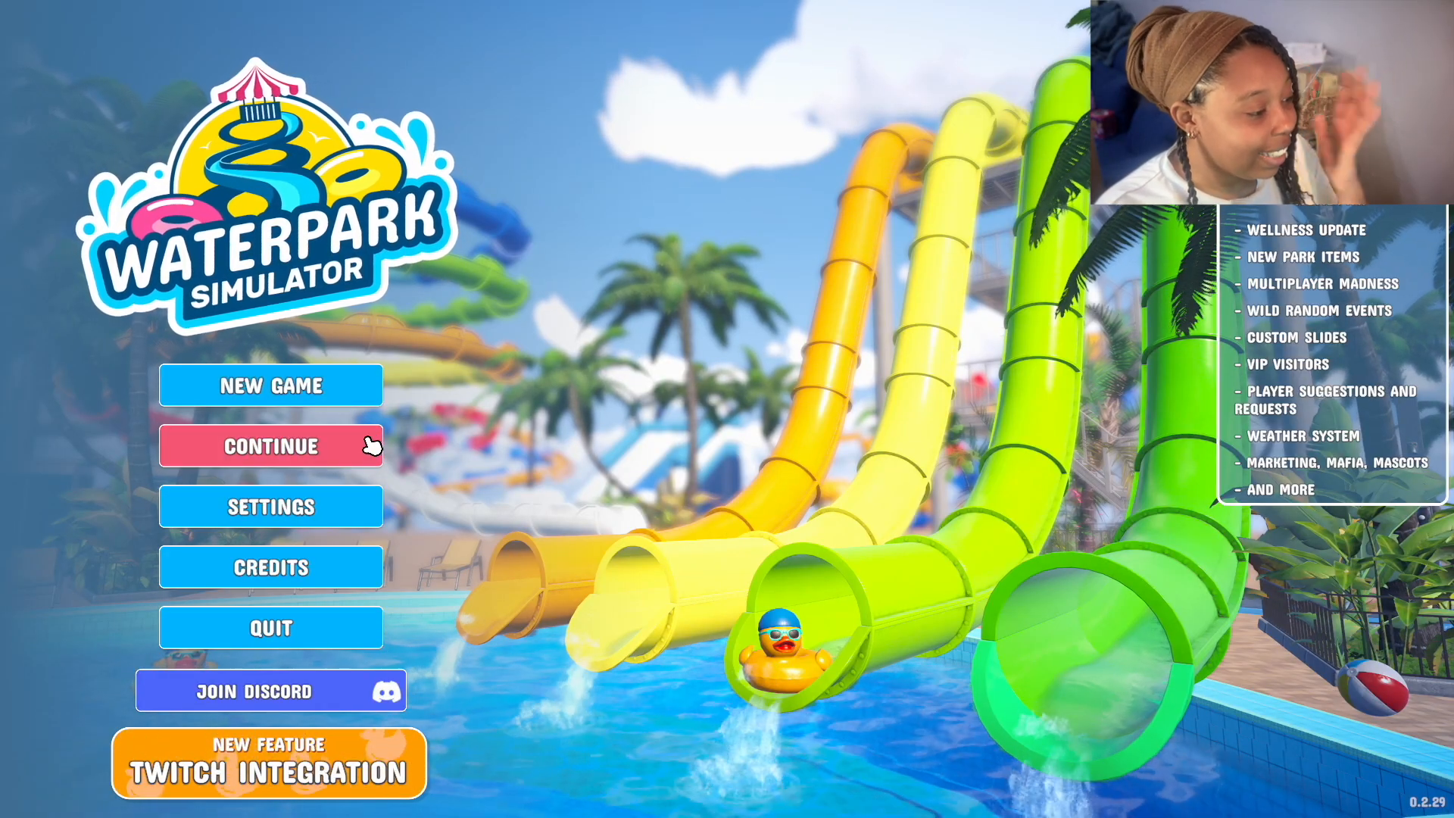
left_click(269, 446)
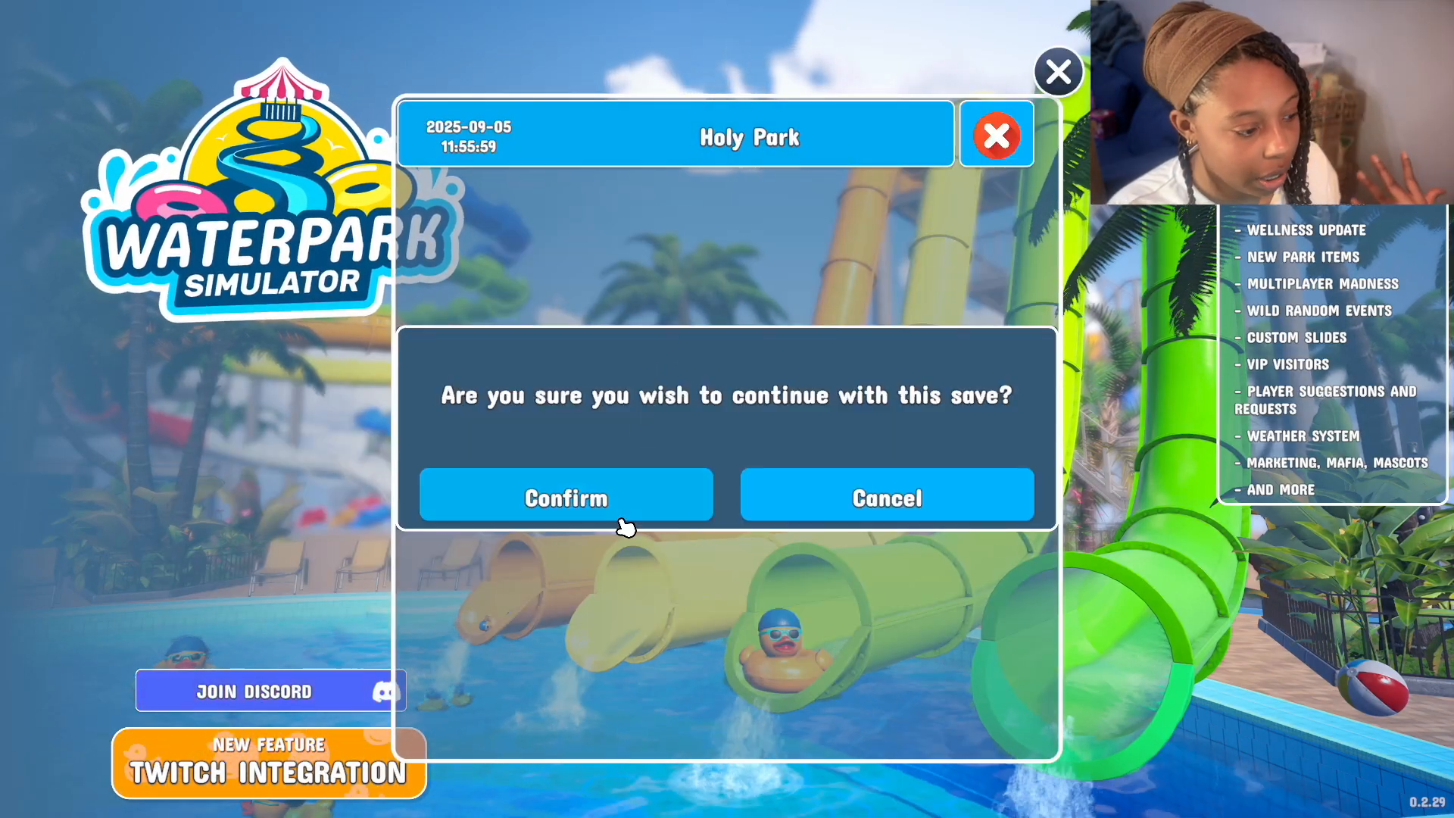
left_click(565, 497)
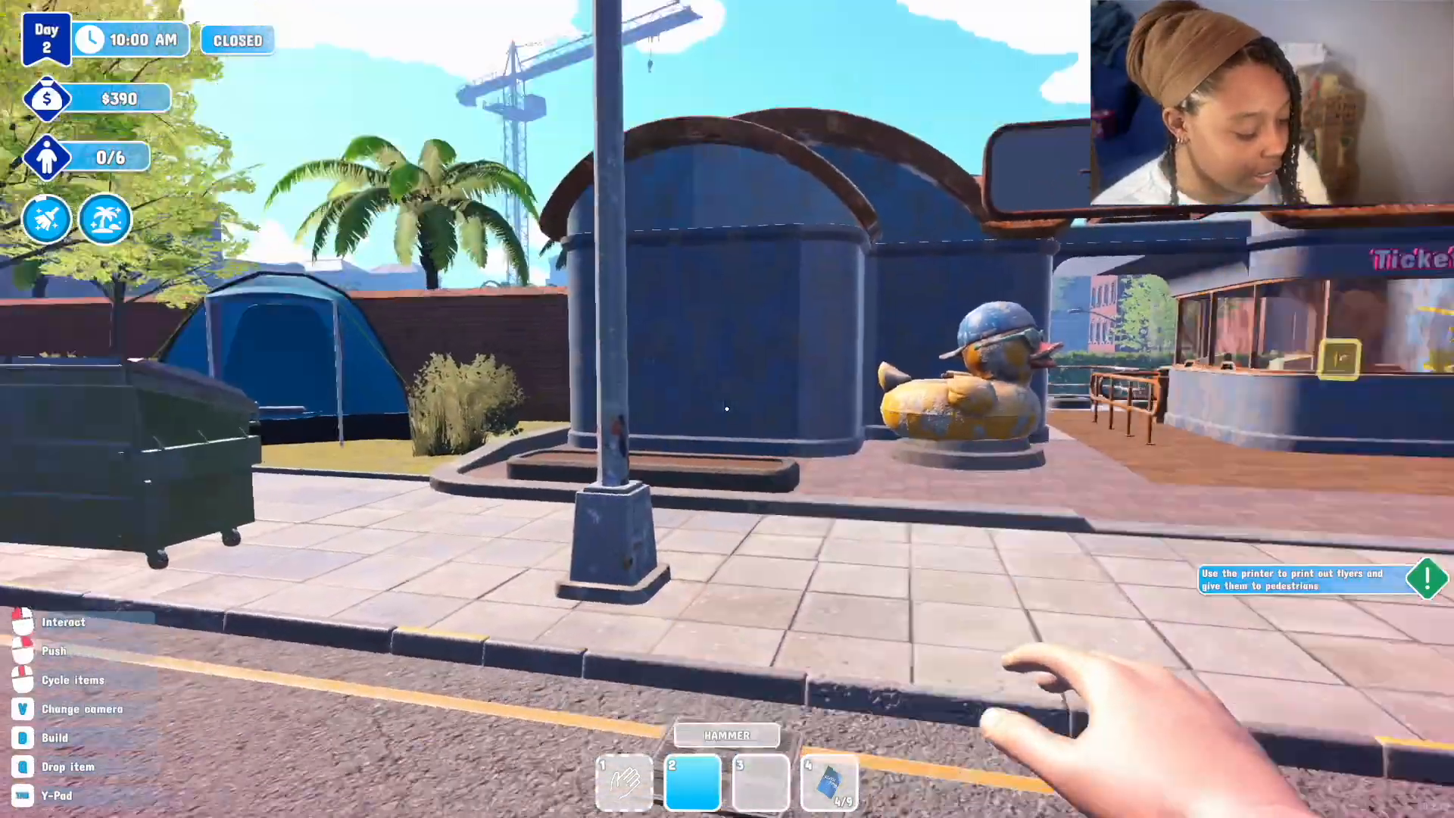
mouse_move(727, 409)
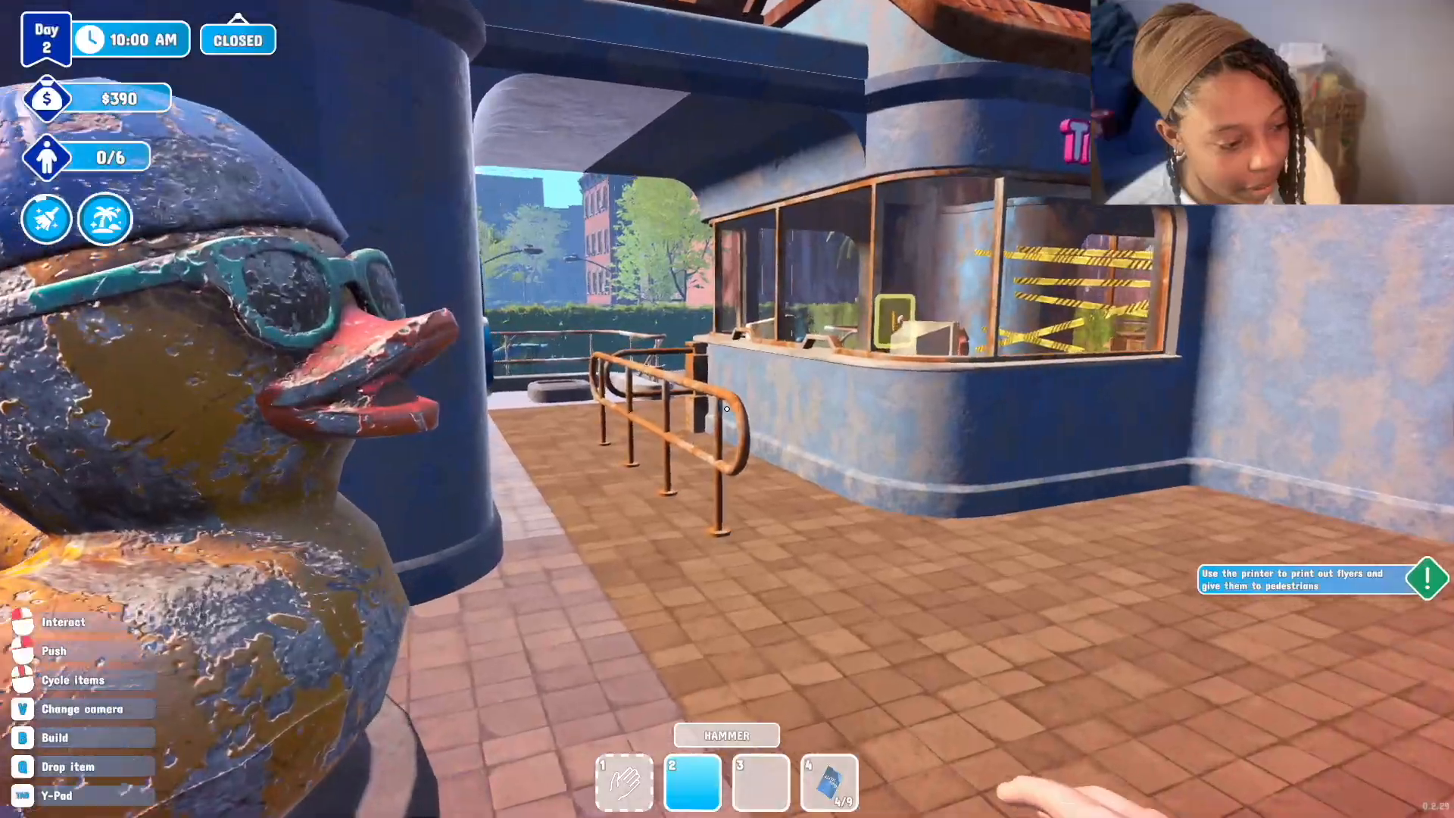
mouse_move(727, 409)
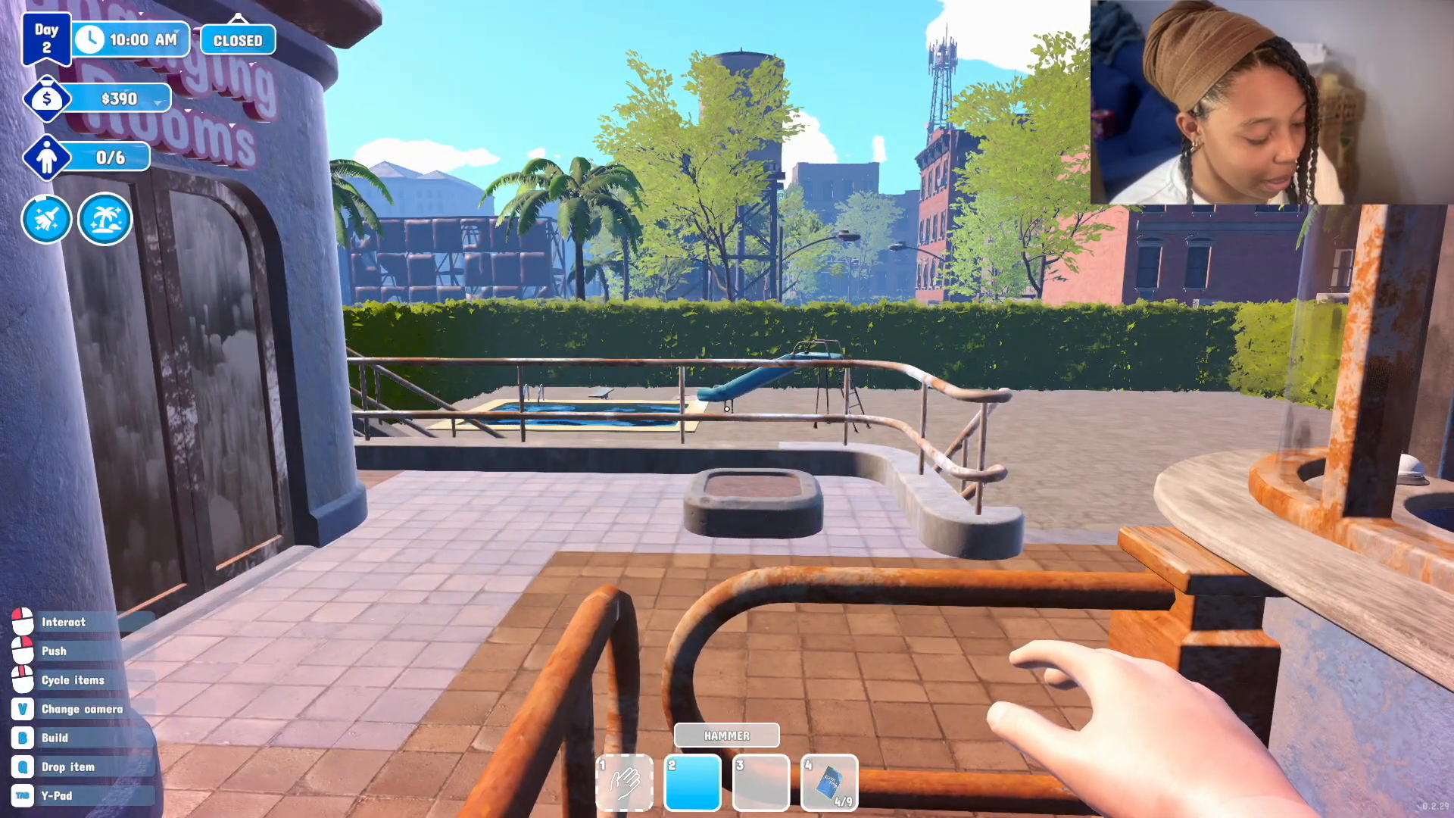
mouse_move(727, 409)
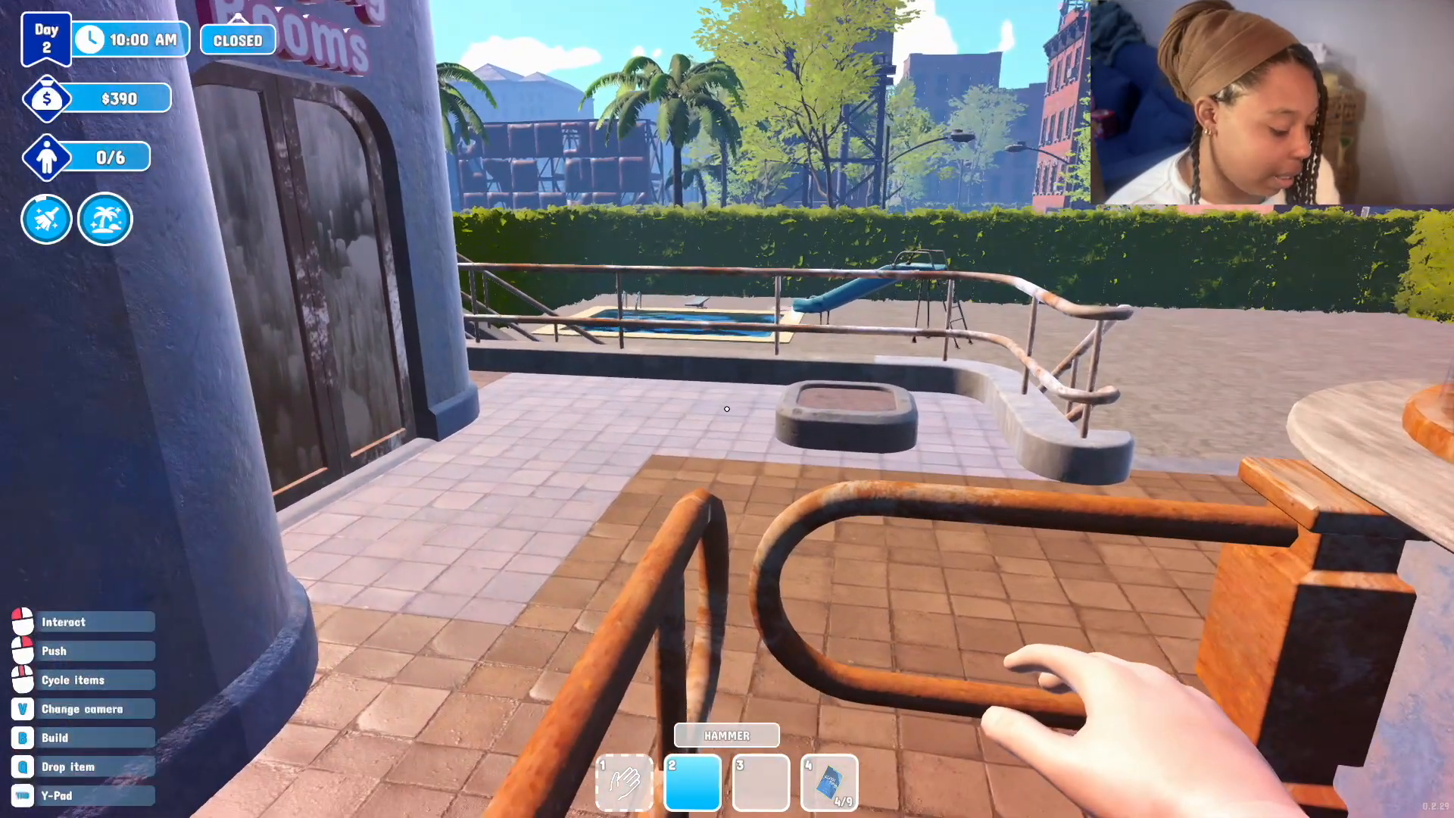
mouse_move(727, 409)
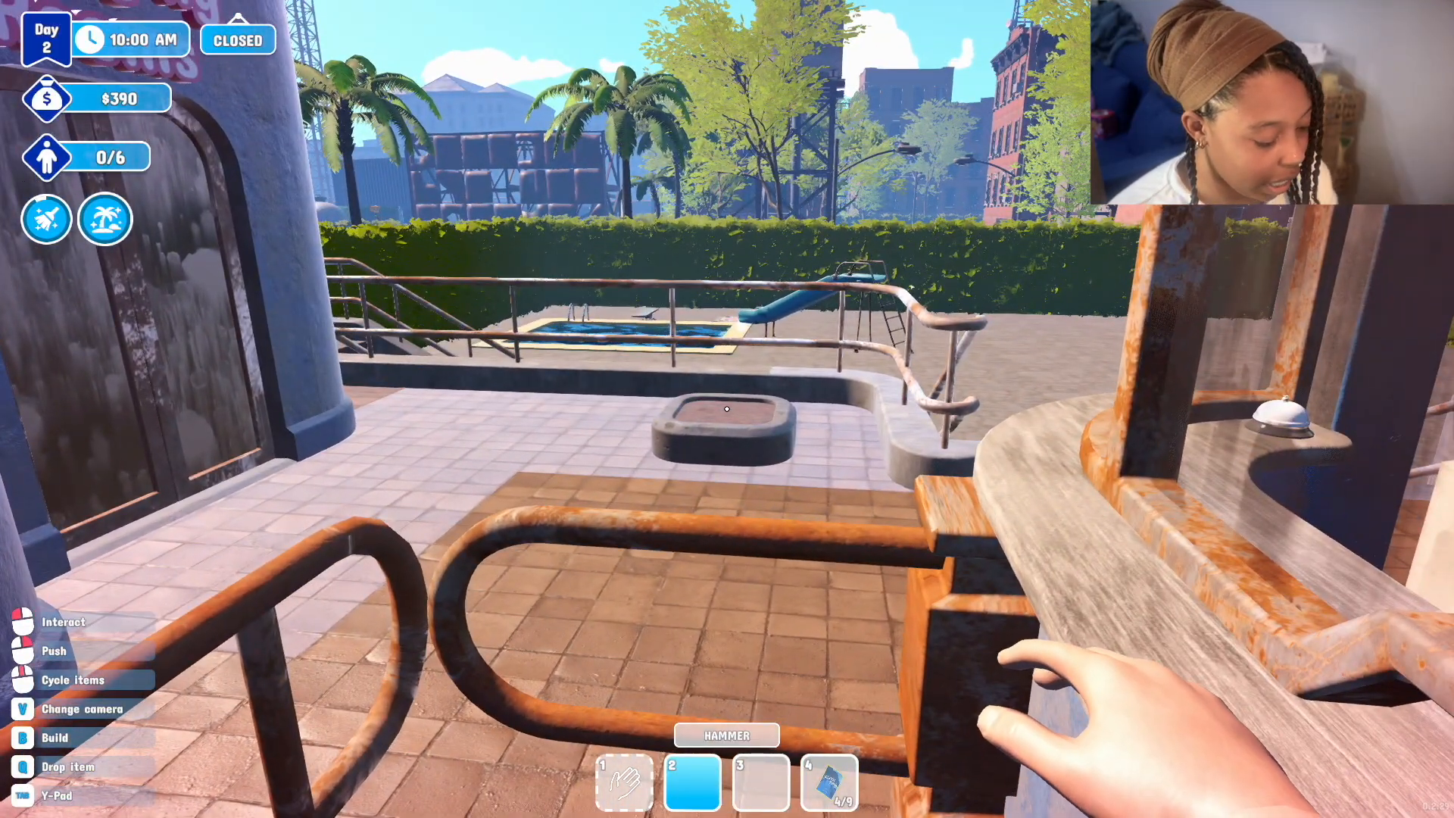